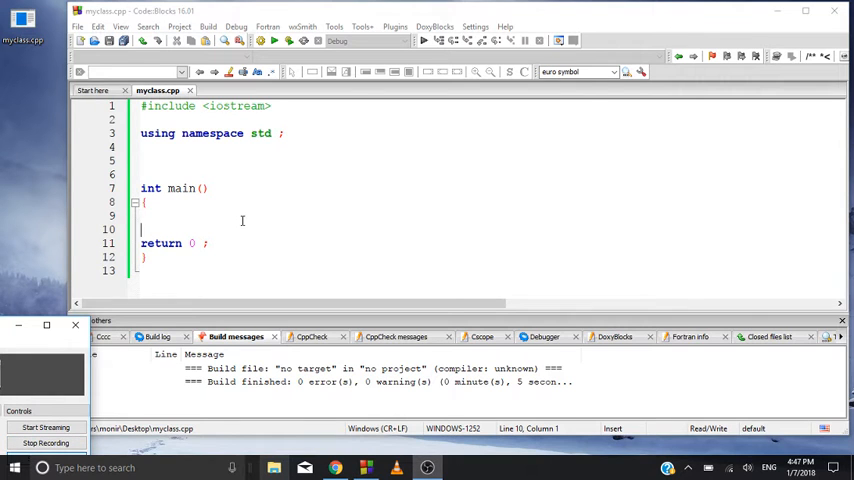
mouse_move(289, 202)
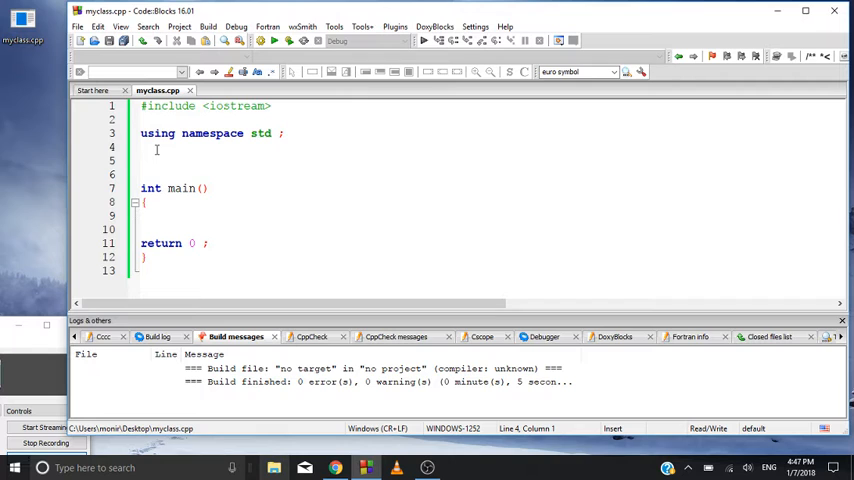
Add a 'class Rectangle' declaration with braces and closing semicolon above main().
key(Return)
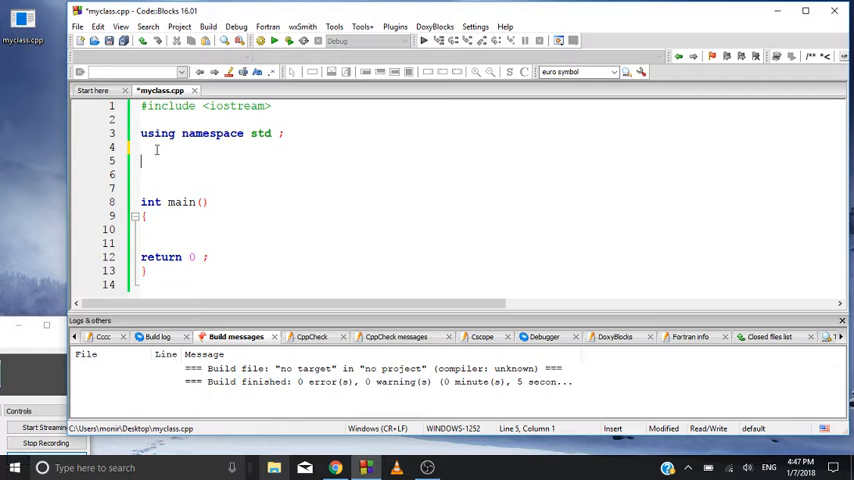
text(call)
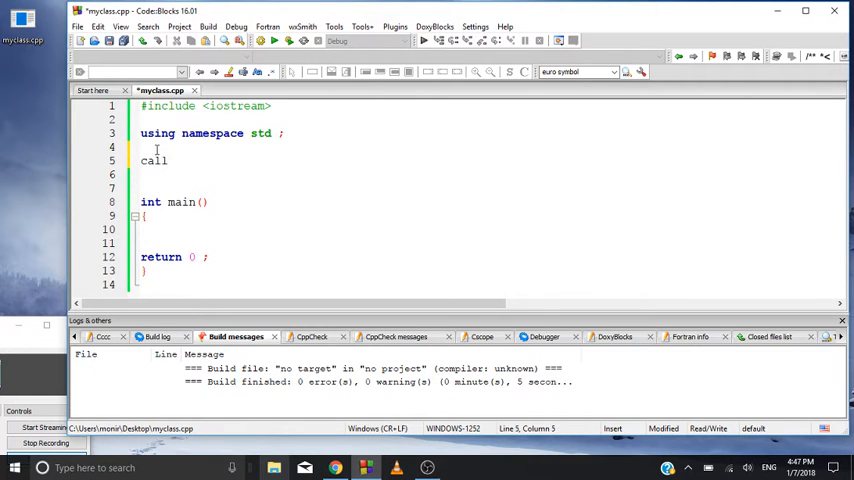
text(class)
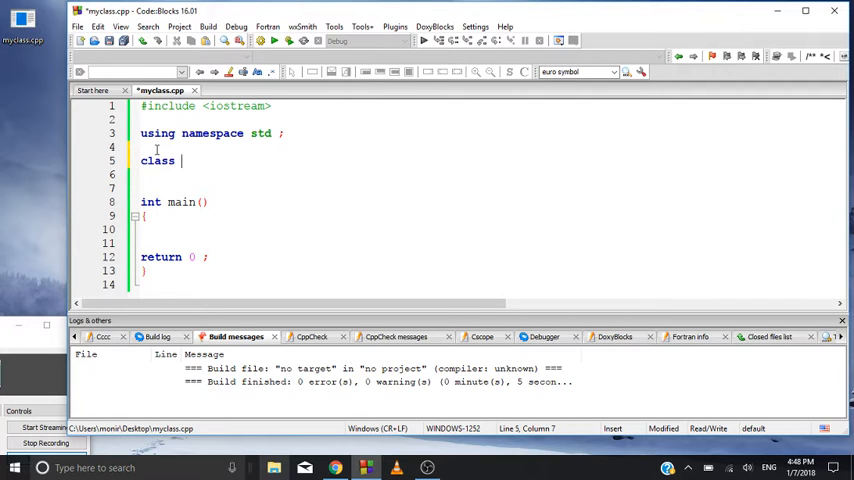
text(Rectangle ;)
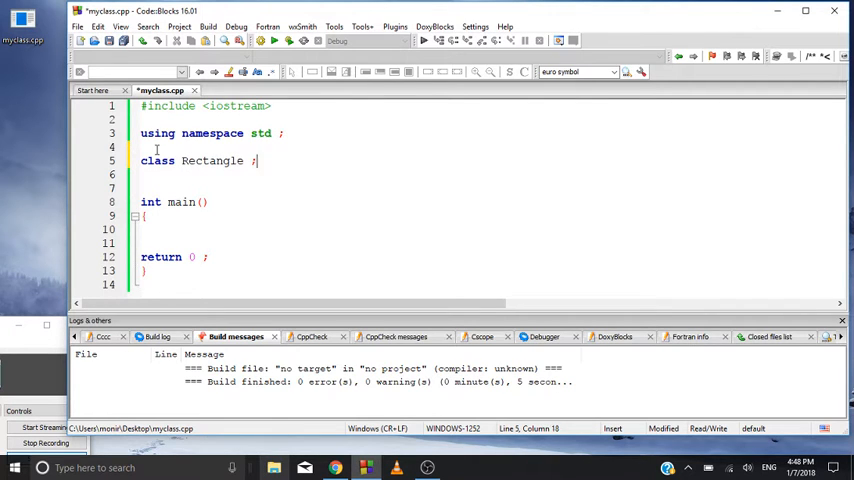
key(Backspace)
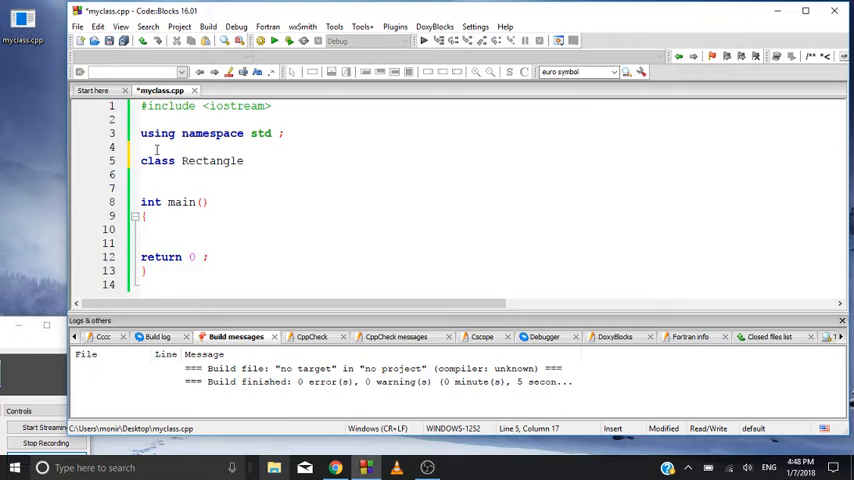
text({)
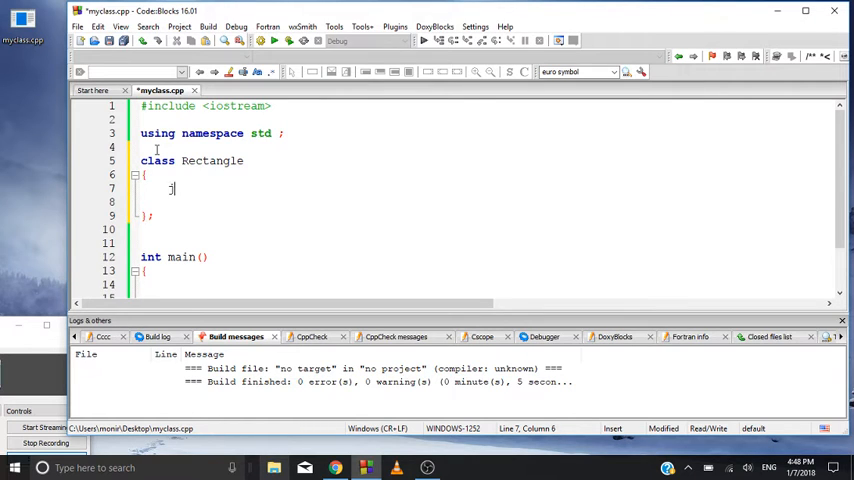
Add private double length and width members, then a public: label, to Rectangle.
text(private:)
click(487, 201)
text(len)
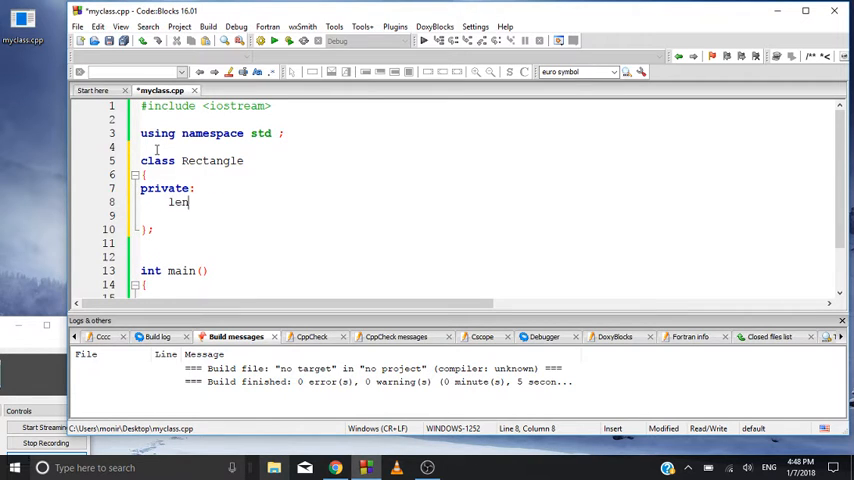
text(double)
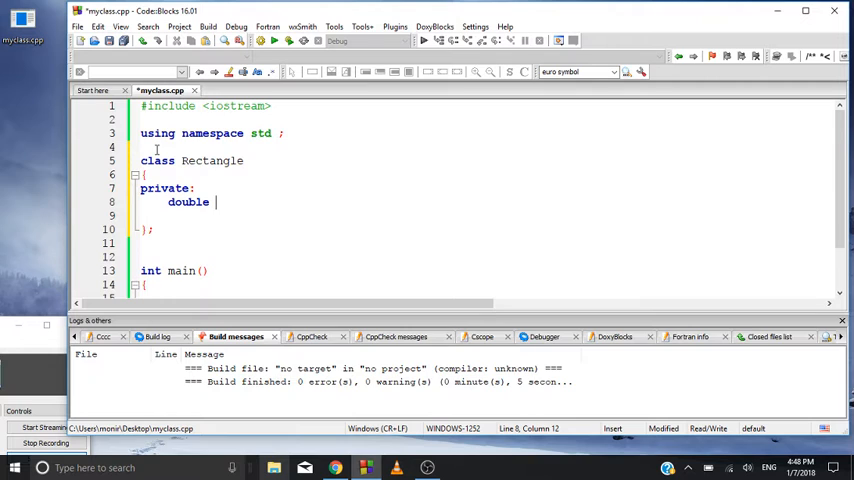
text(length ;)
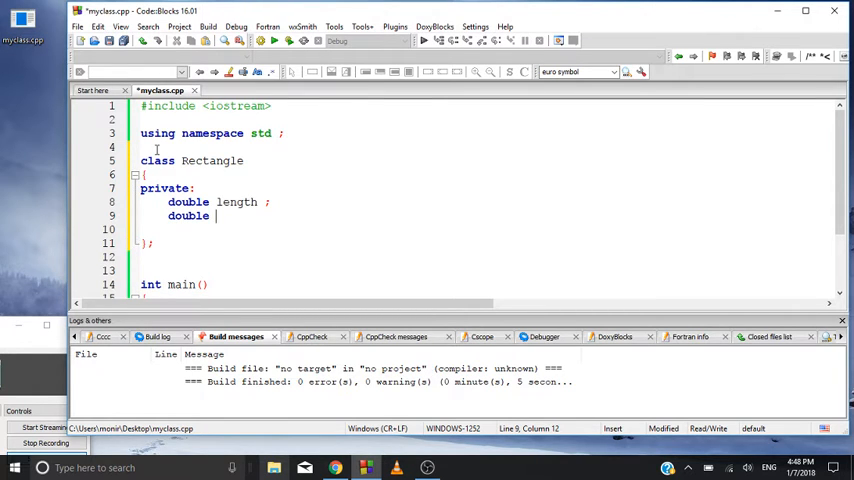
text(width ;)
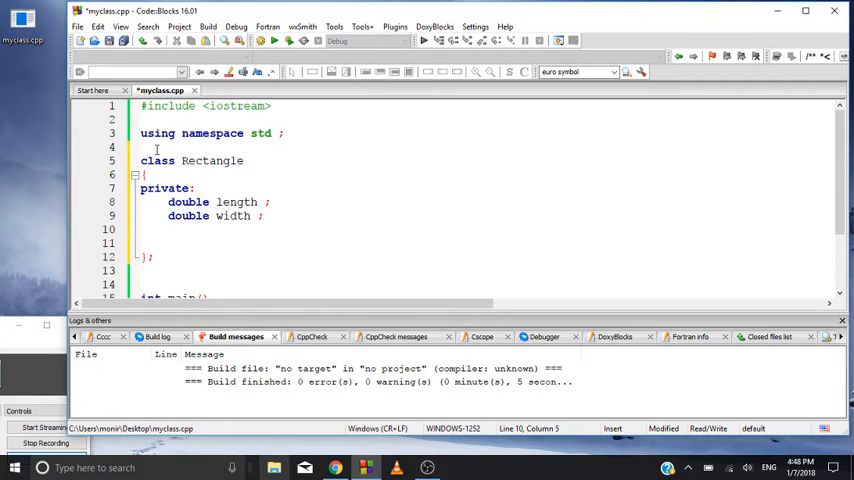
text(public:)
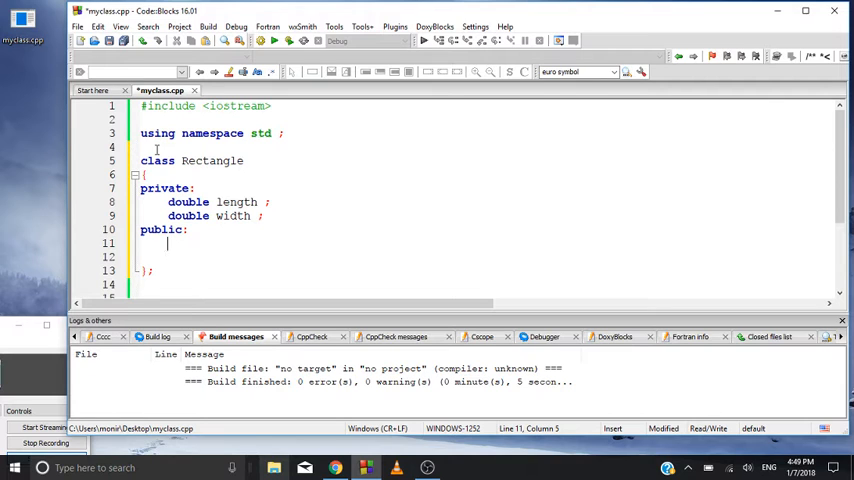
Declare public void setlength(double) and void setwidth(double) in Rectangle.
text(void)
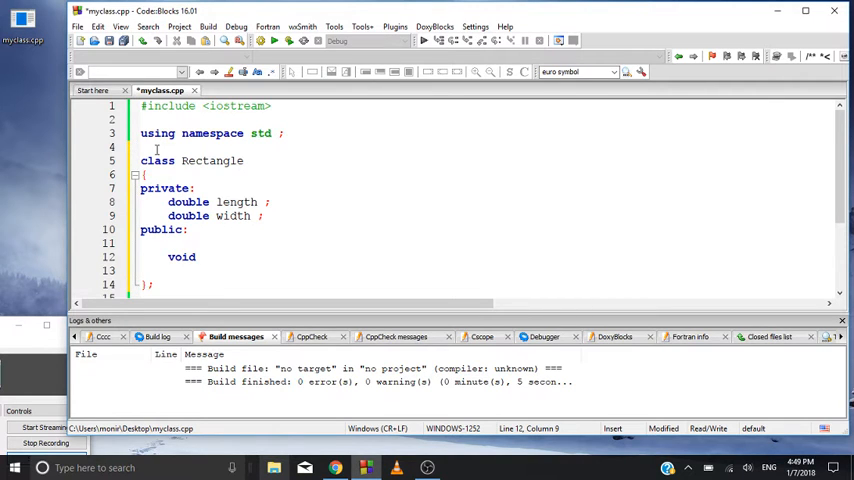
text(se)
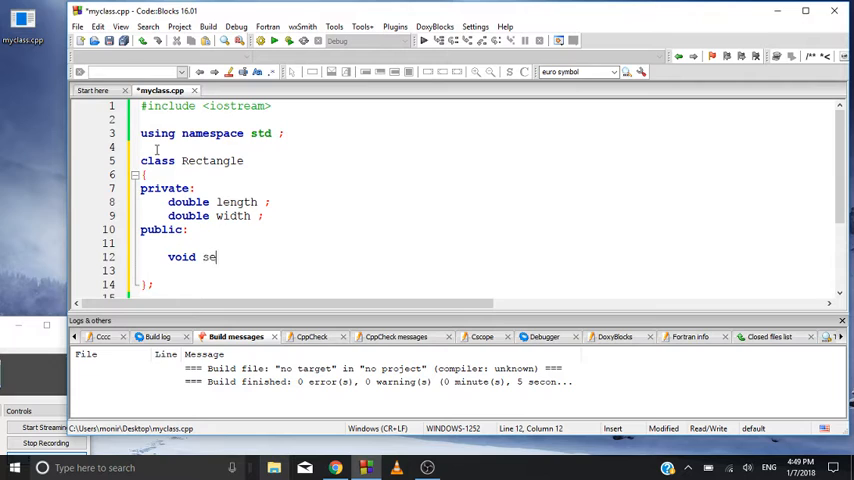
text(tlen)
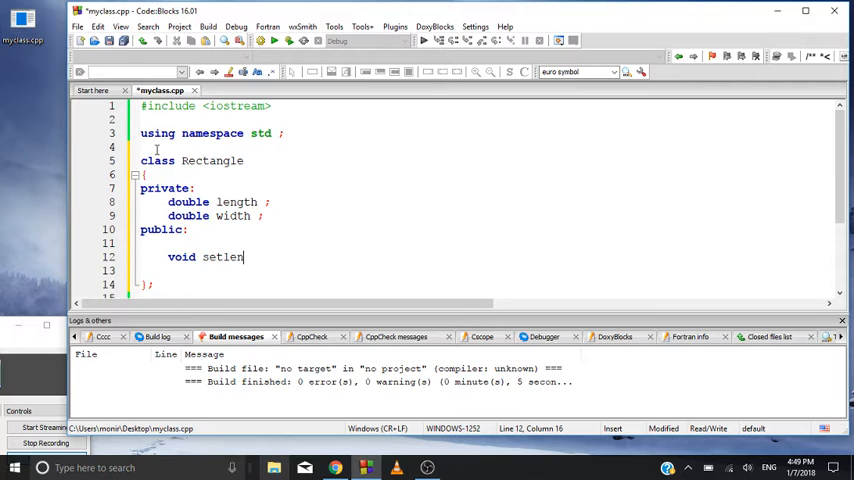
text(gth)
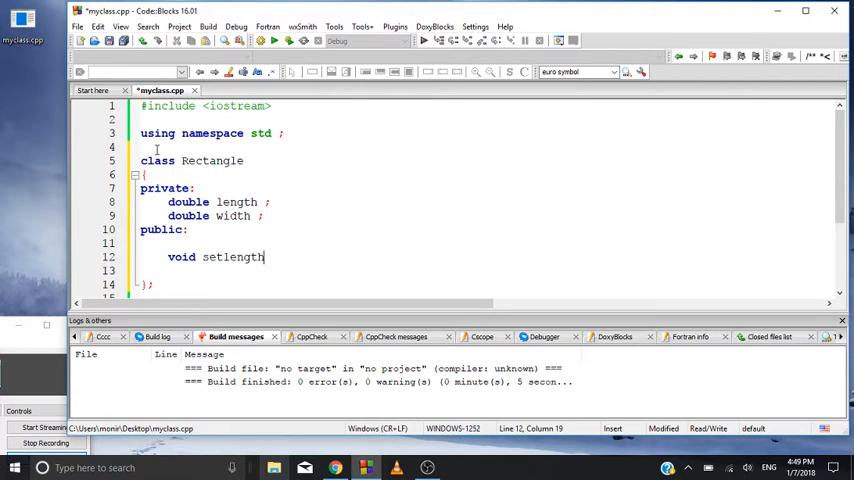
text(())
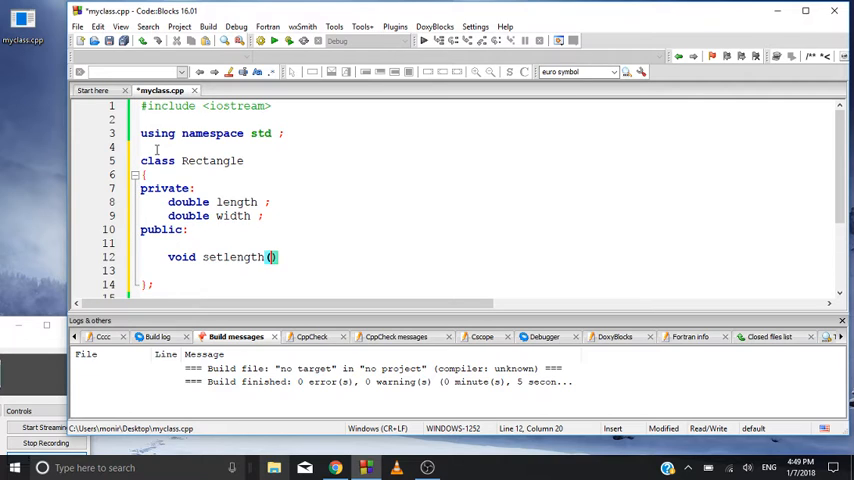
text(double)
click(480, 270)
text(void se)
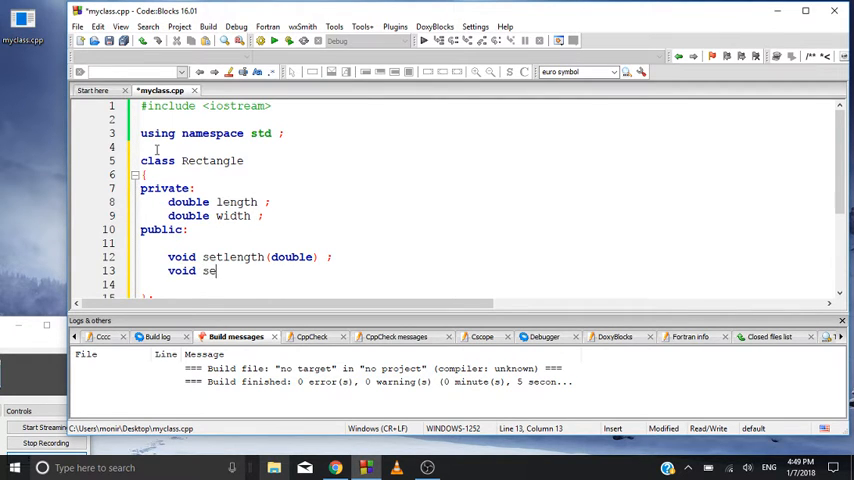
text(twidth)
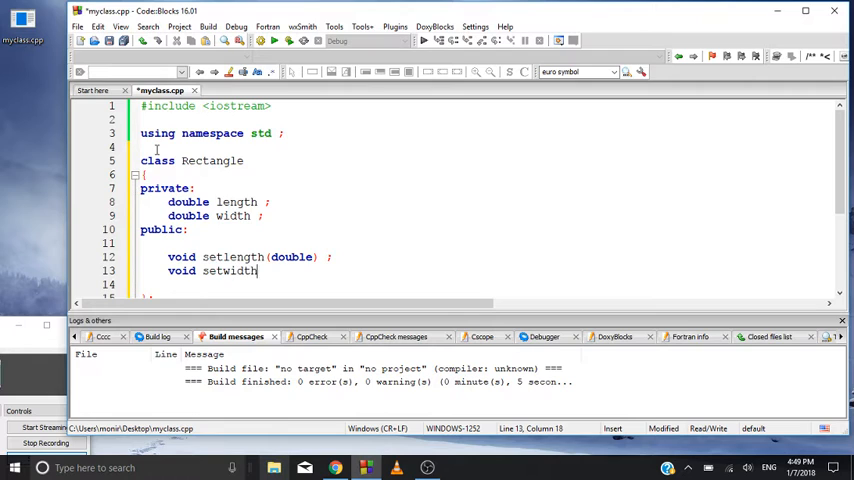
text((double)
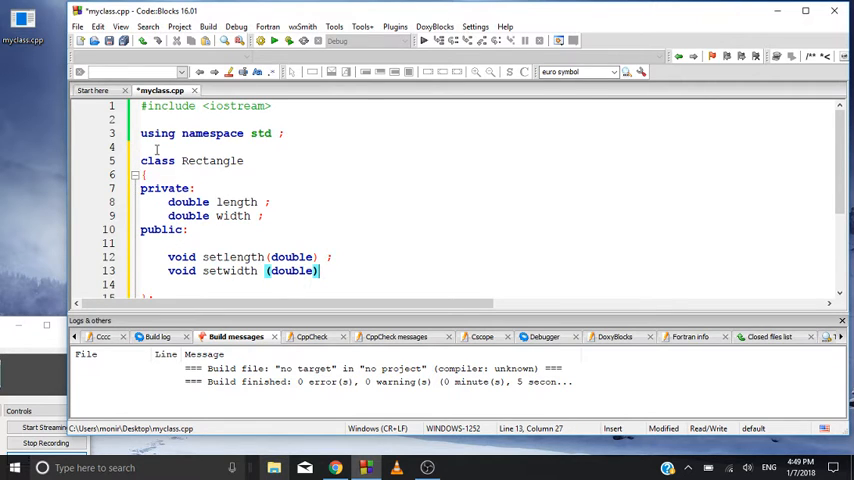
text( ;)
key(Return)
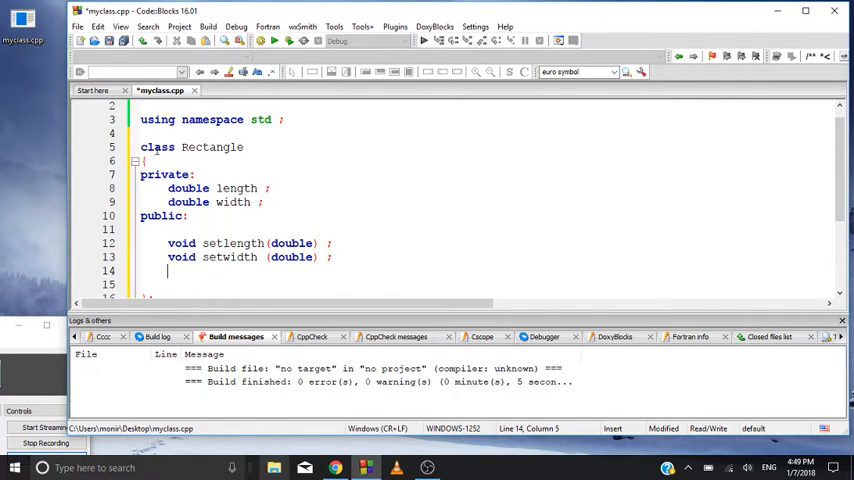
text(double getlen)
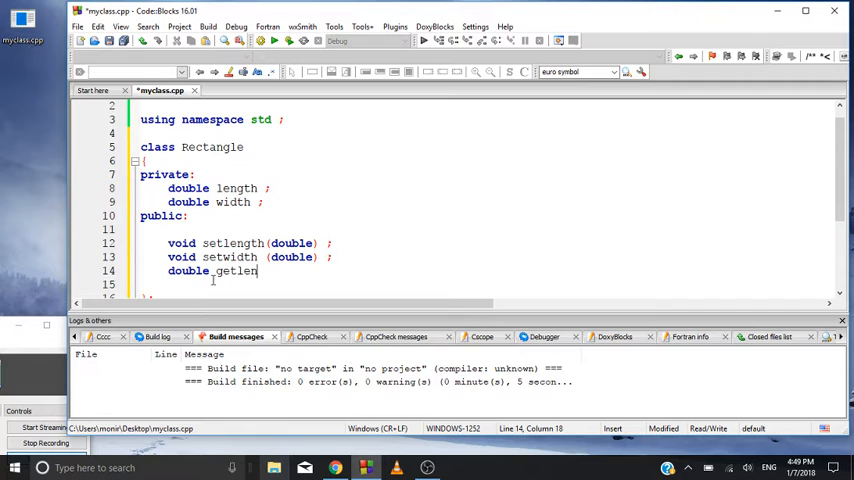
Declare double getlength(), getwidth() and getArea() in Rectangle's public section.
text(gth)
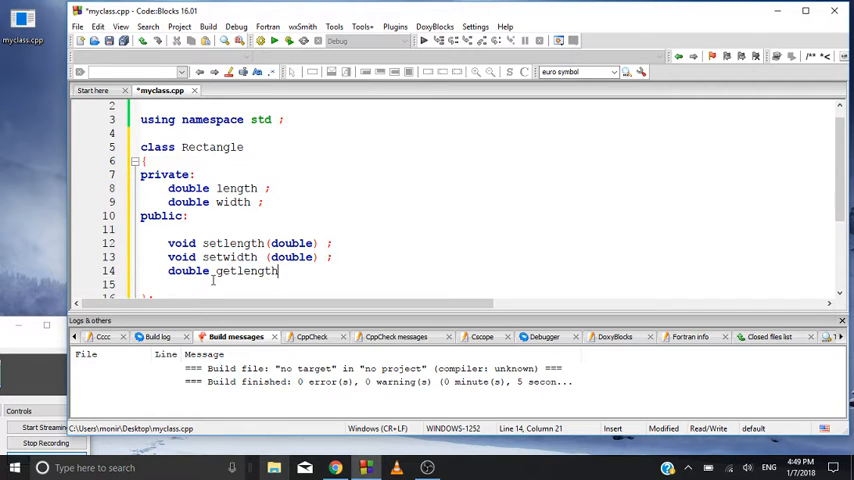
text(() ;)
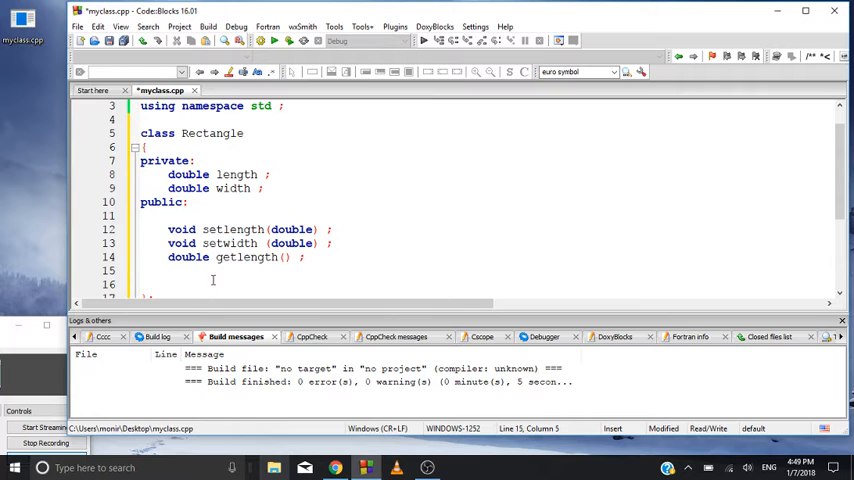
text(dou)
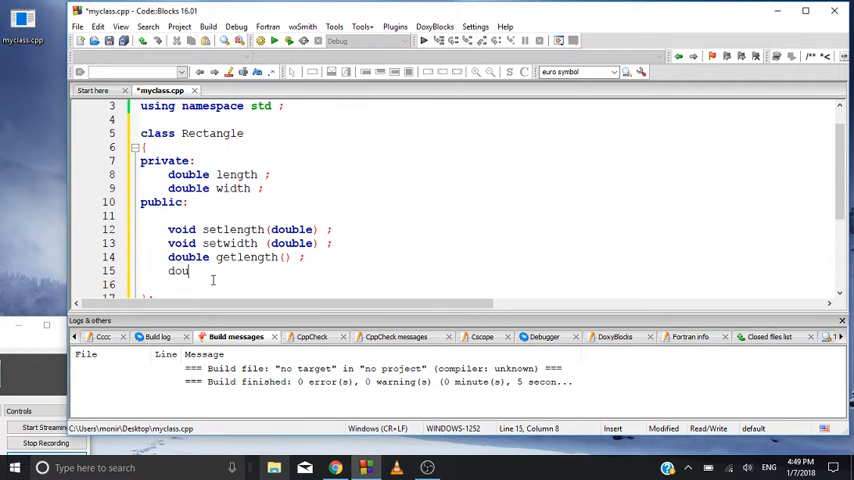
text(ble g)
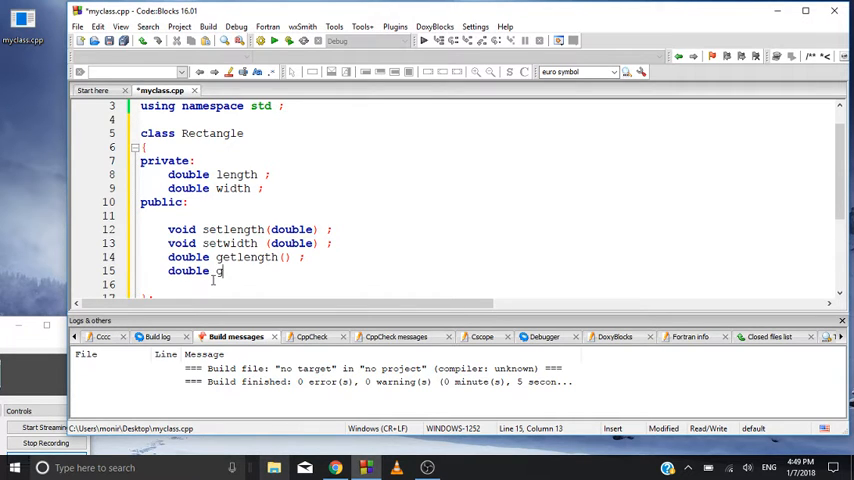
text(etwidth() ;)
click(485, 284)
text(double)
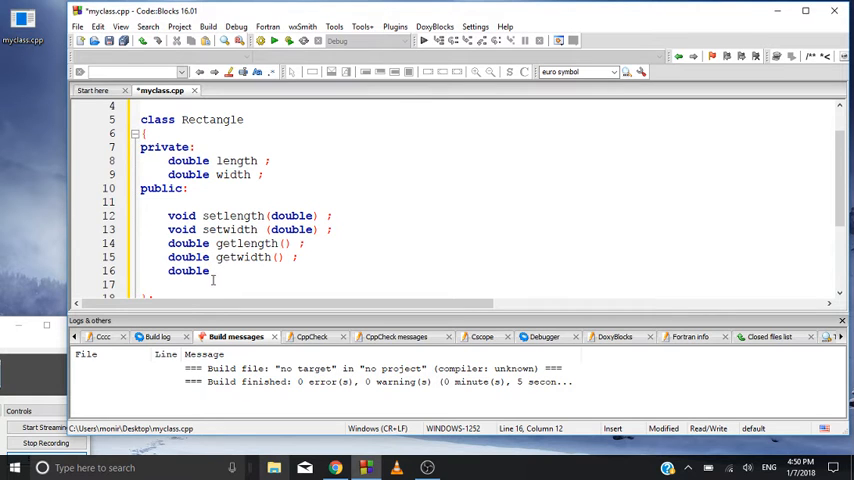
text(getA)
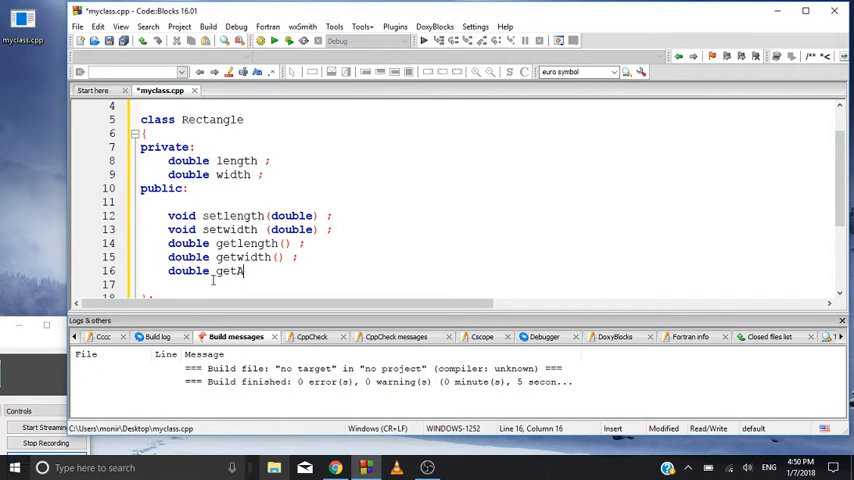
text(rea() ;)
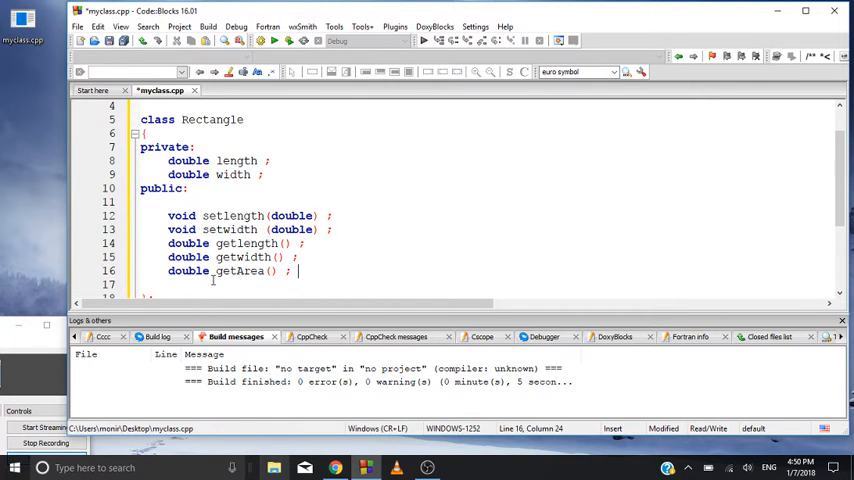
scroll(down, 3)
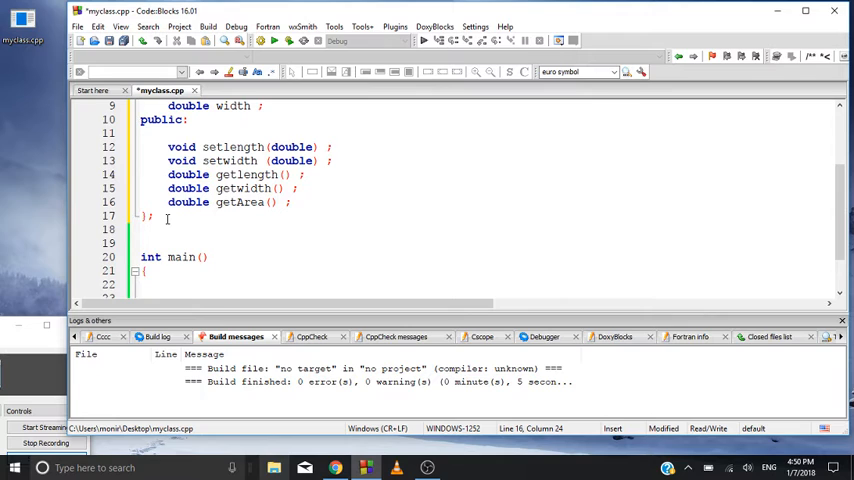
mouse_move(289, 223)
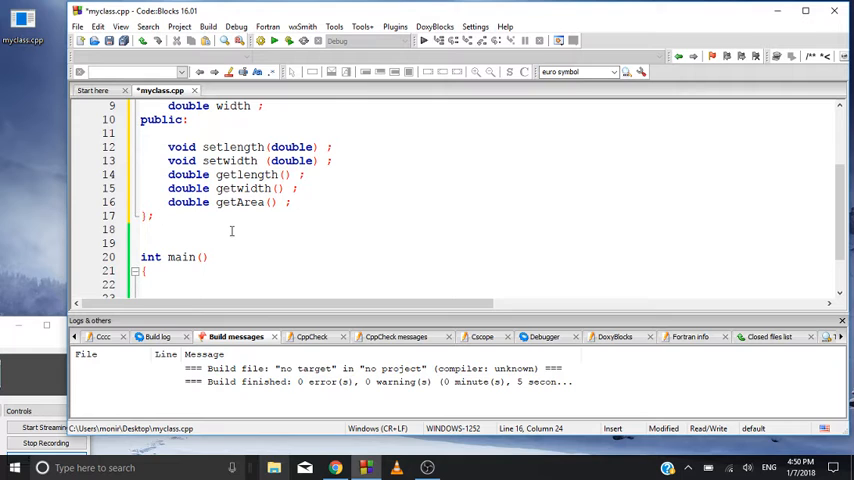
Insert blank lines between the Rectangle class's closing brace and int main().
click(210, 225)
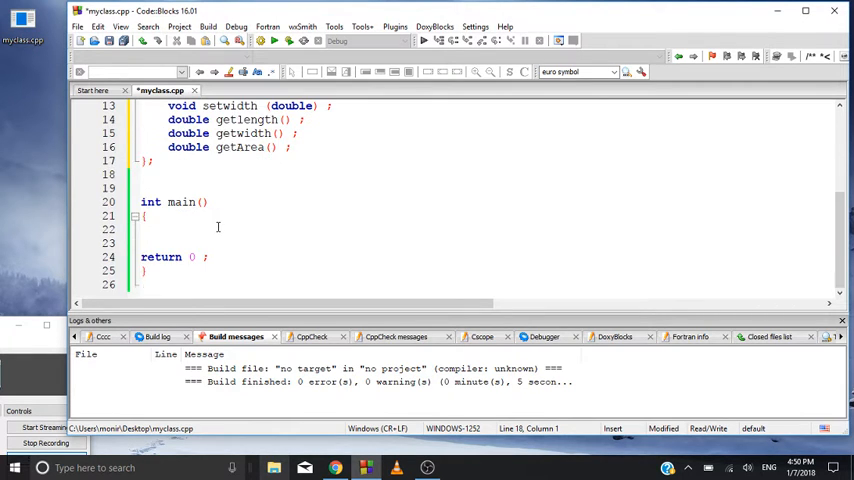
mouse_move(178, 250)
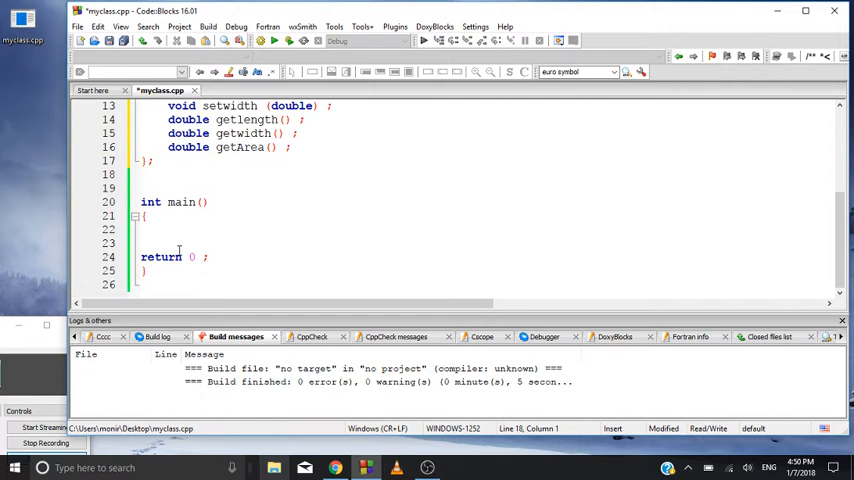
scroll(up, 3)
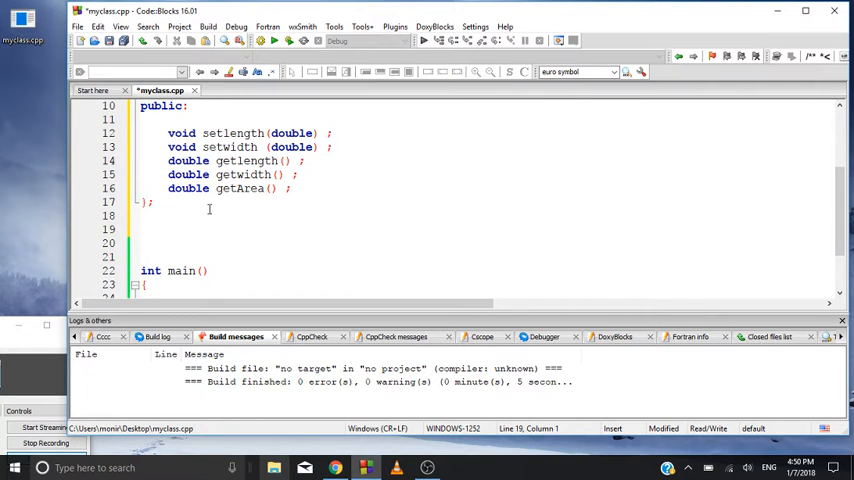
Write the signature void Rectangle::setlength(double len) below the class.
text(void)
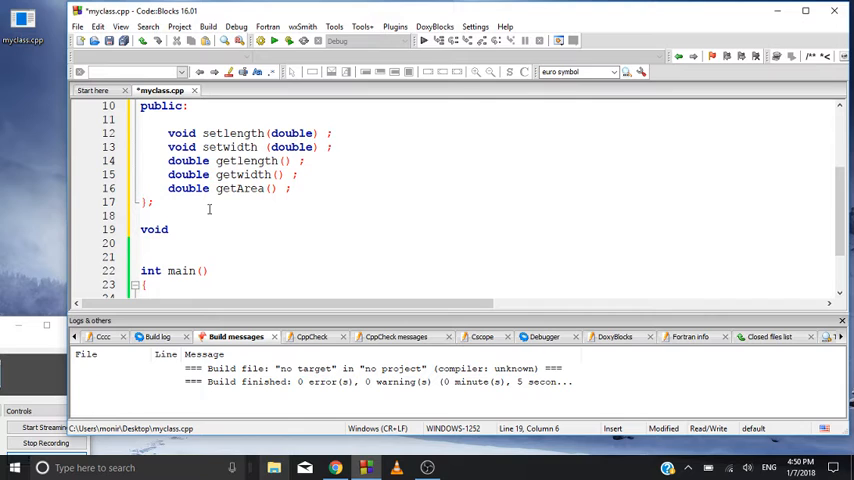
text(R)
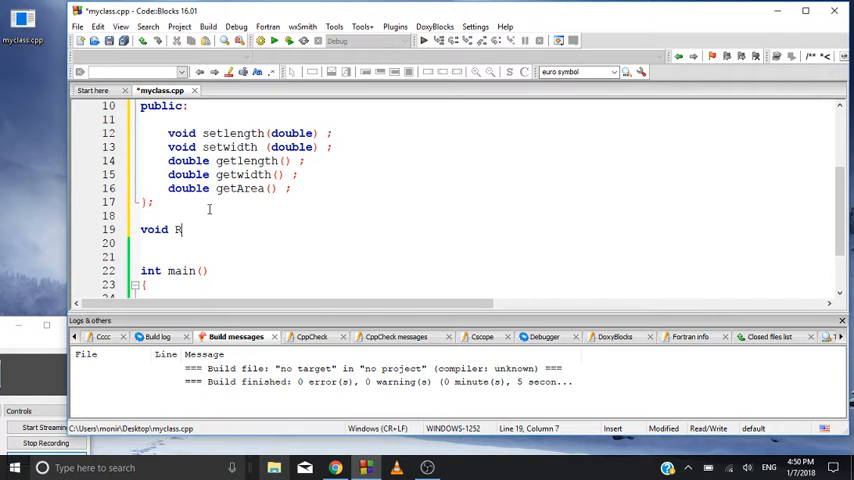
text(ectan)
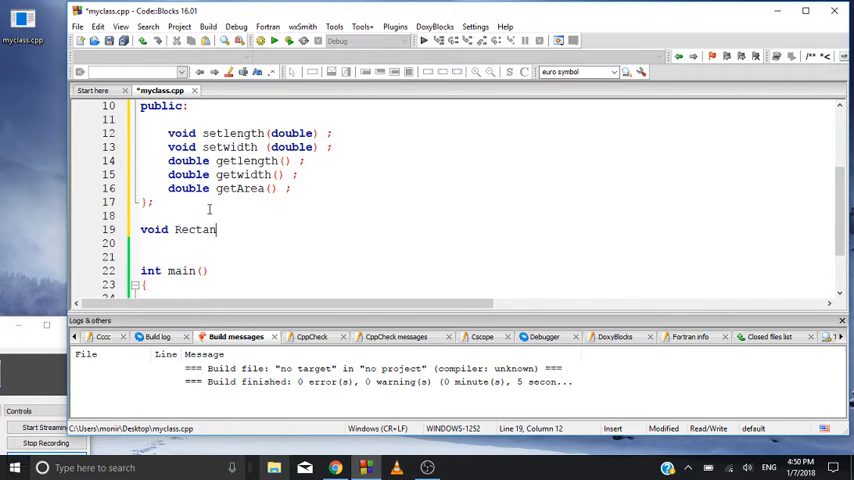
text(gle)
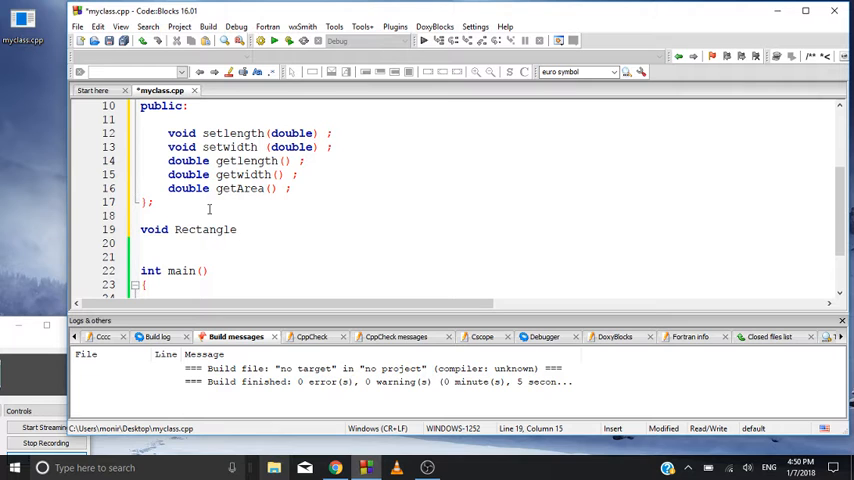
scroll(up, 3)
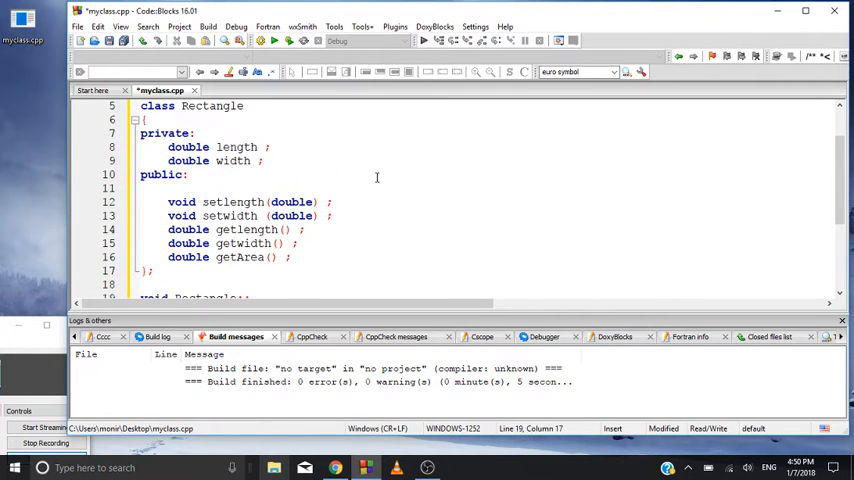
scroll(up, 3)
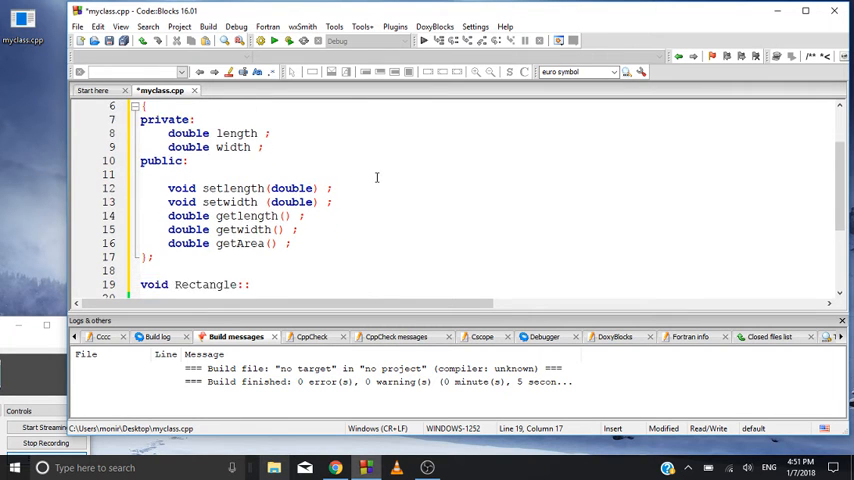
scroll(up, 3)
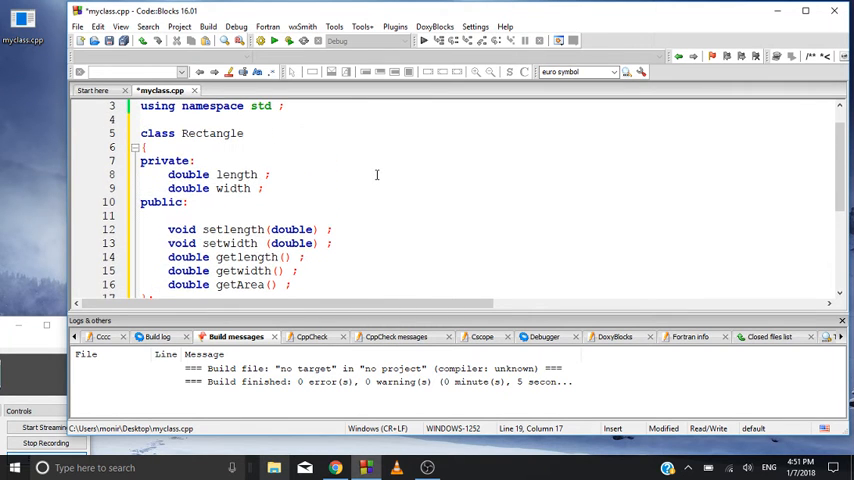
scroll(down, 3)
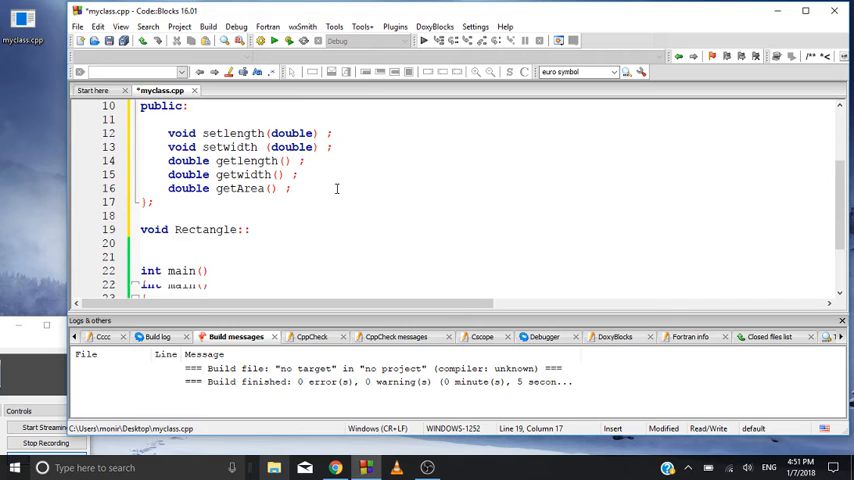
scroll(down, 3)
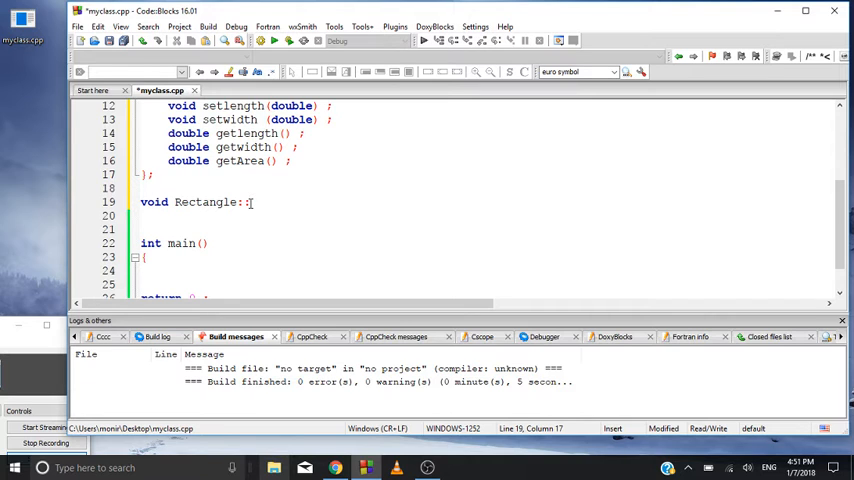
text(setlength()
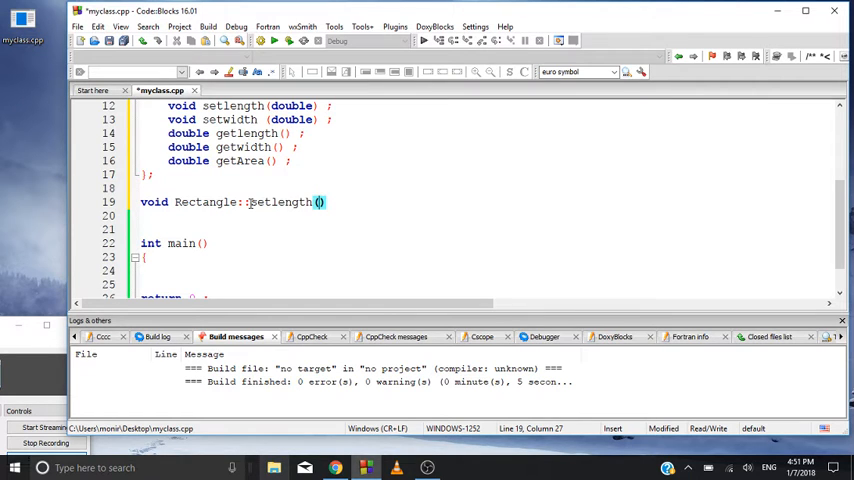
text(double len)
click(485, 215)
text({)
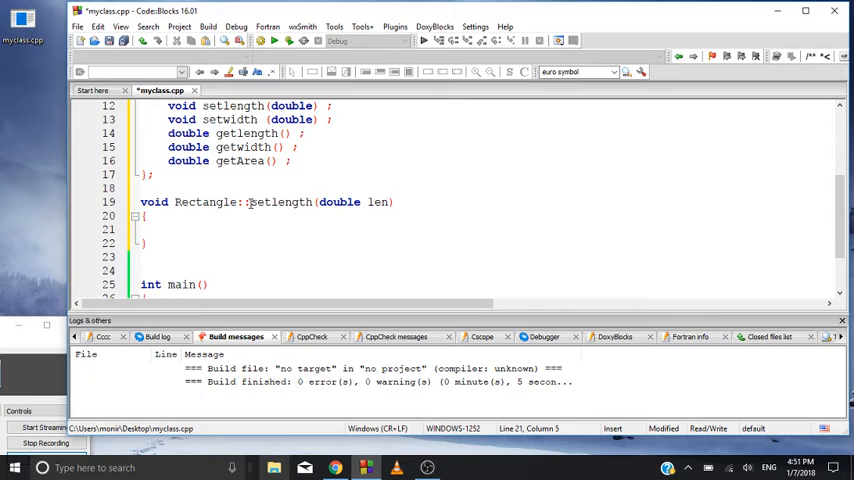
Fill the setlength body with 'length = len ;'.
text(l)
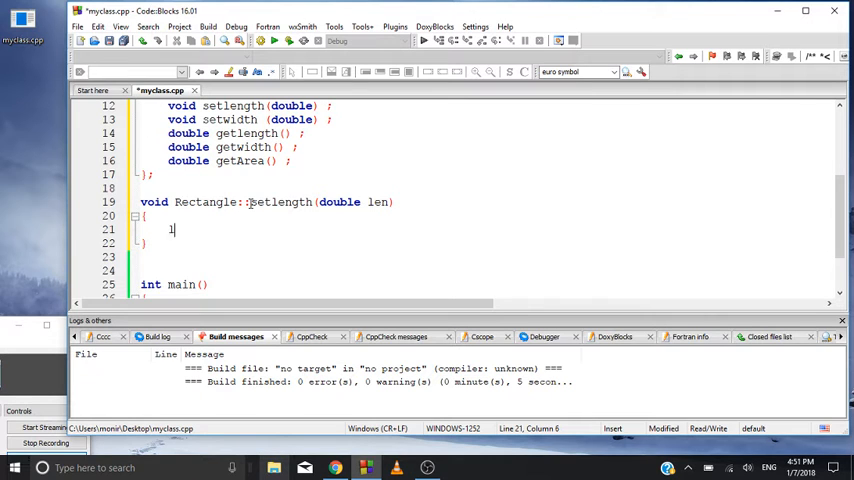
text(ength)
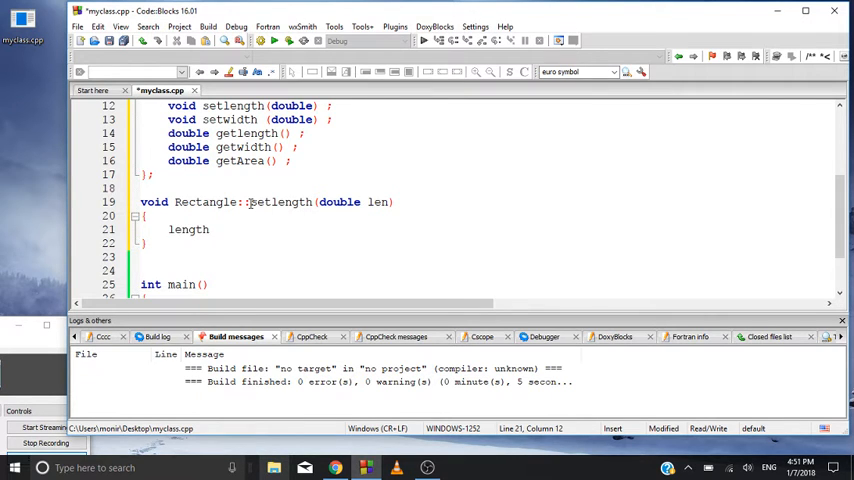
text(= len ;)
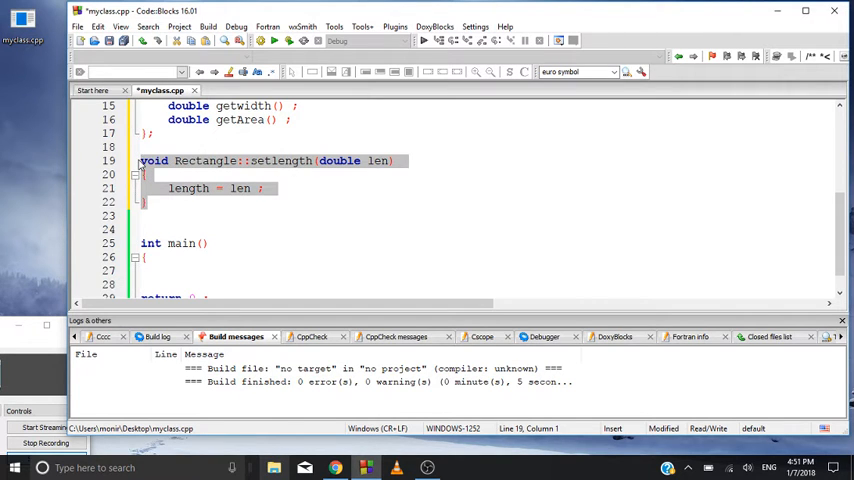
Paste a copy of setlength and turn it into setwidth(double wid) assigning width = wid.
click(157, 202)
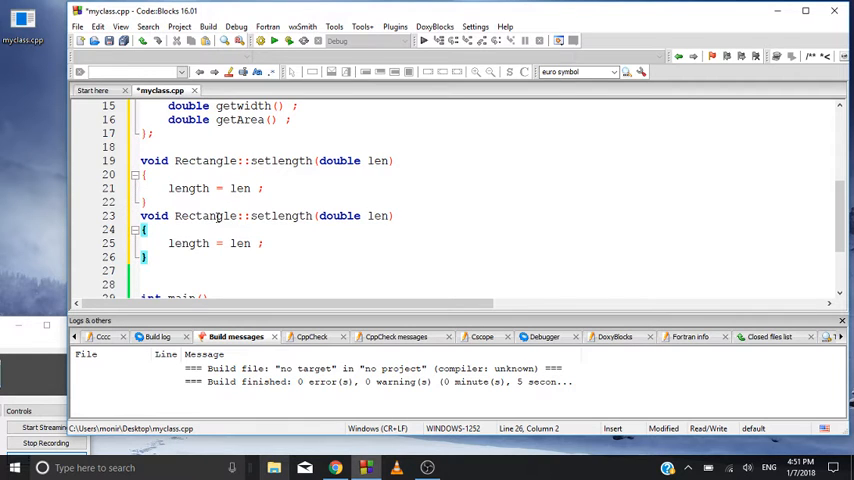
mouse_move(314, 215)
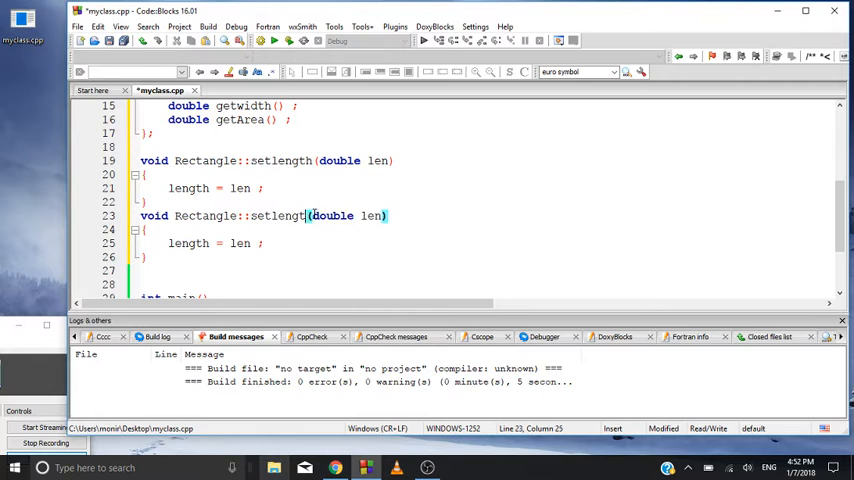
text(setwidth)
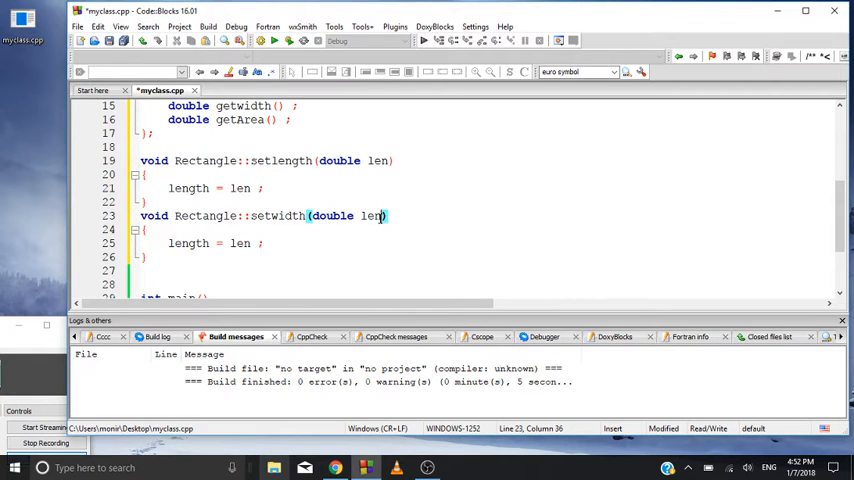
text(wid)
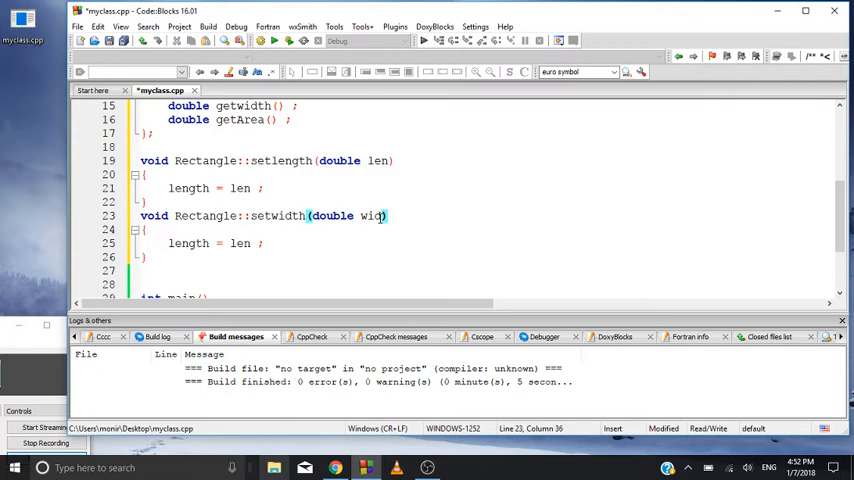
click(249, 243)
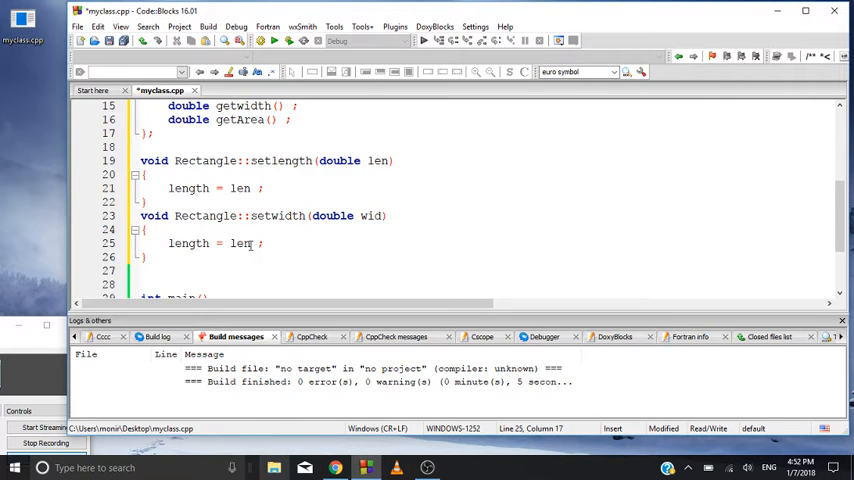
text(wid)
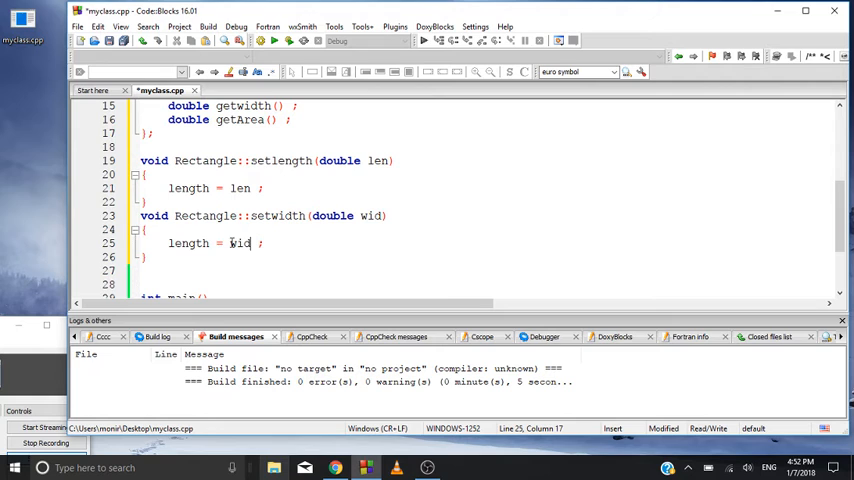
click(205, 243)
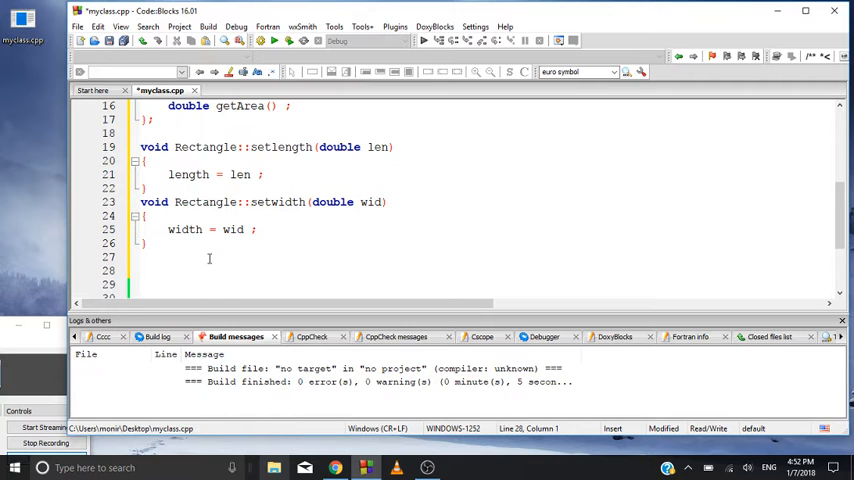
Define double Rectangle::getlength() with body 'return length ;' below setwidth.
scroll(up, 3)
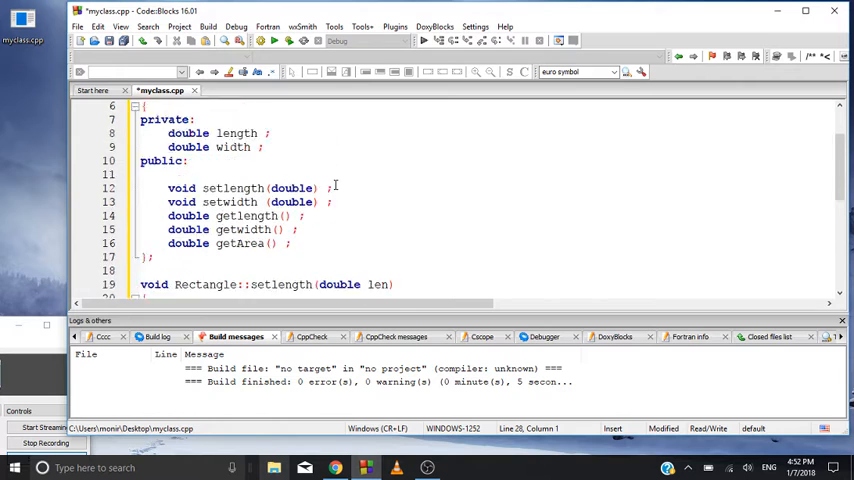
scroll(up, 3)
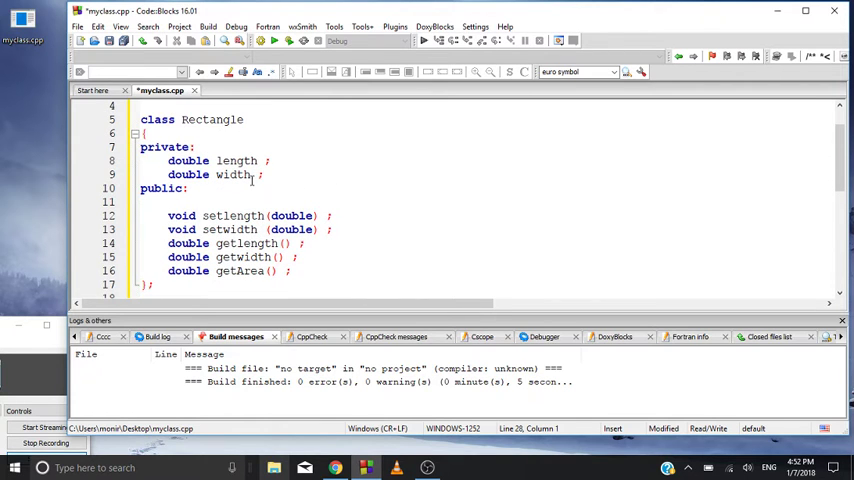
scroll(down, 3)
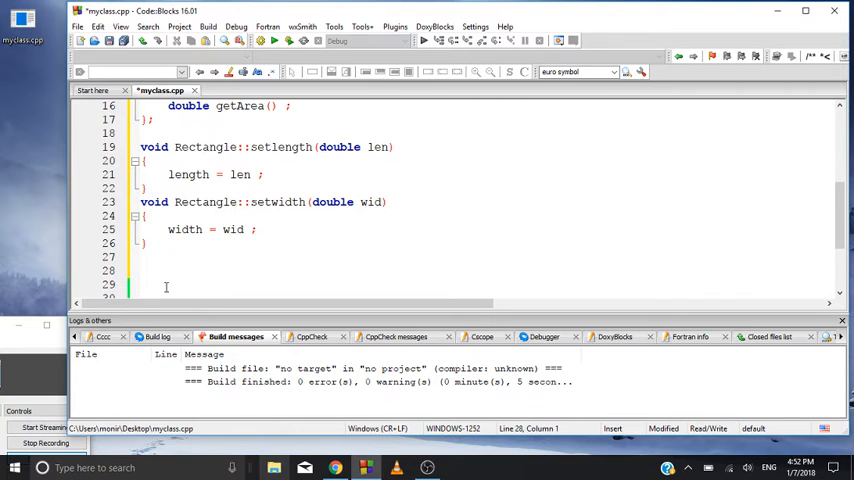
text(double)
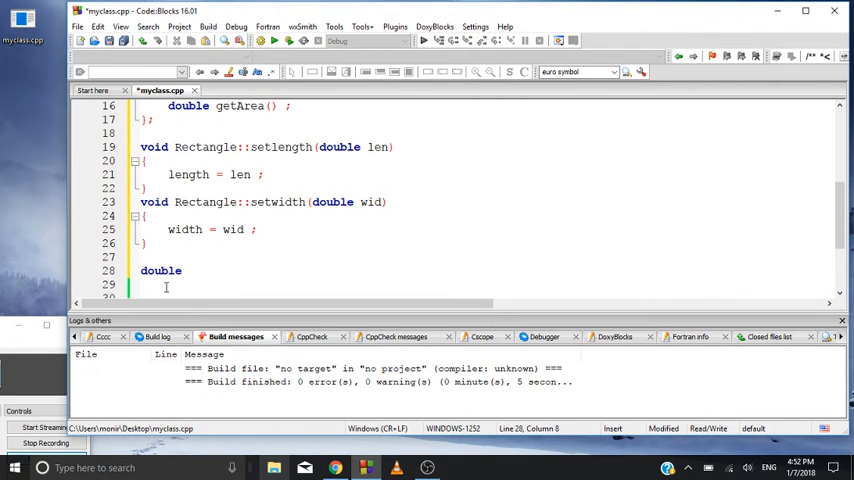
text(Recta)
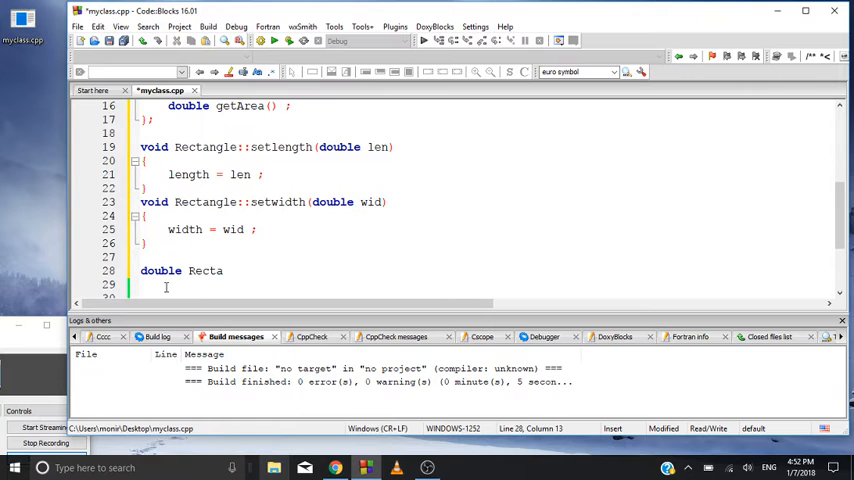
text(ngle::)
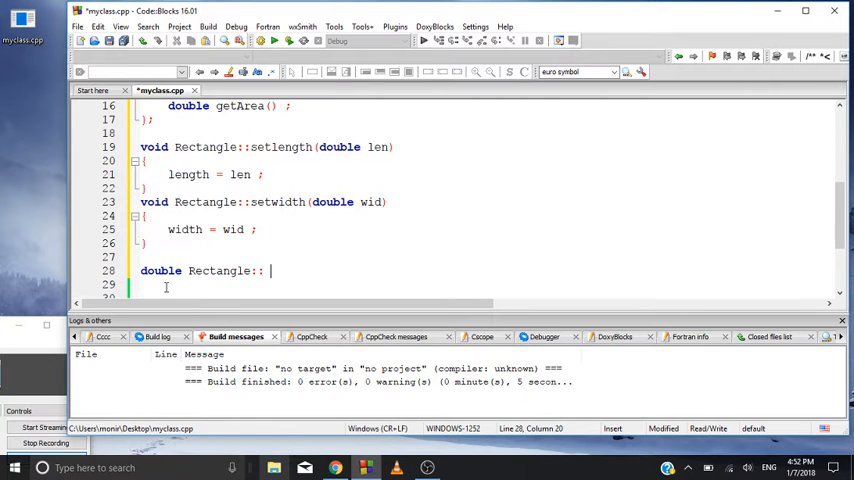
text(get)
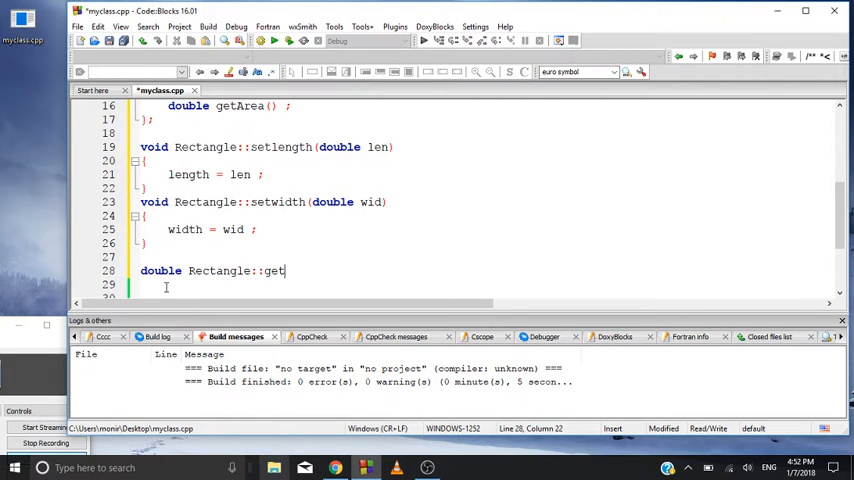
text(leng)
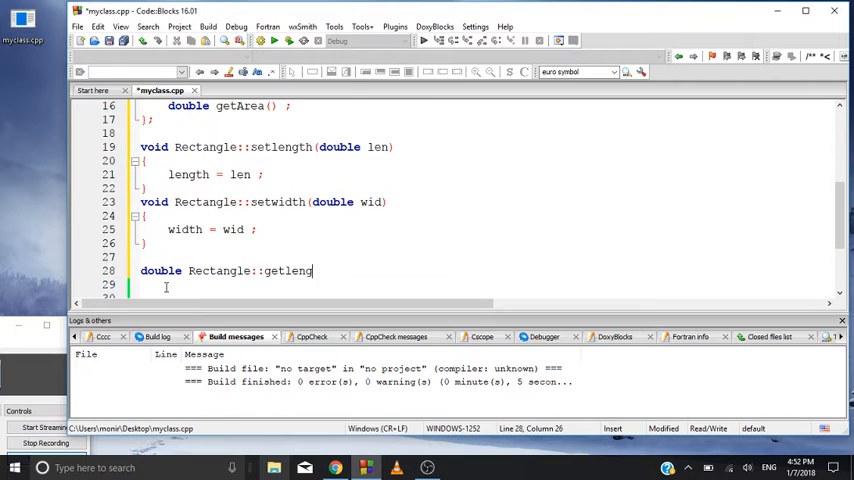
text(th())
click(486, 285)
text({)
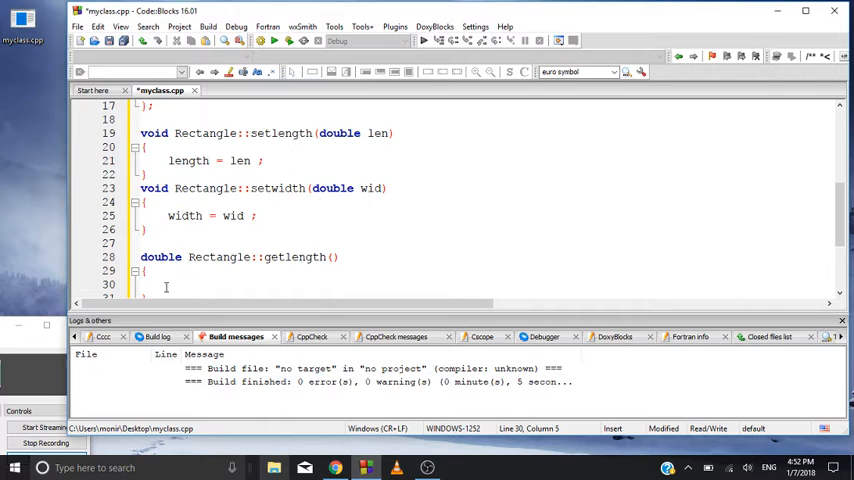
text(return)
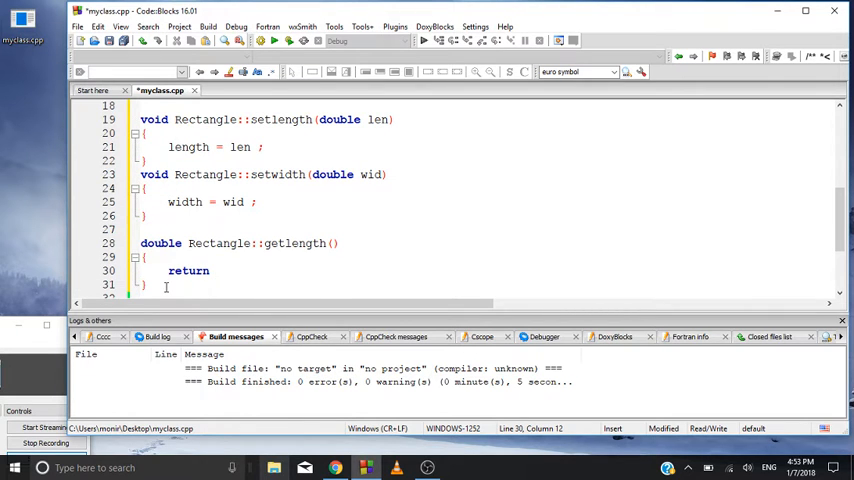
text(len)
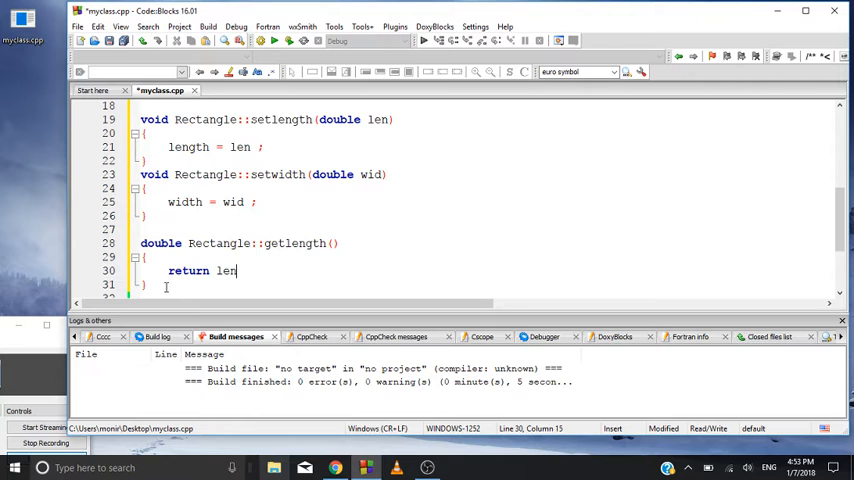
text(gth ;)
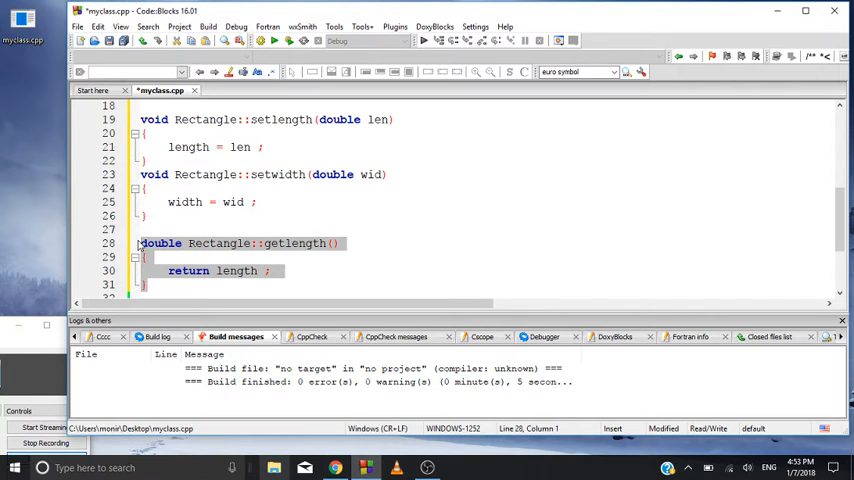
Paste a copy of getlength and change its return value to width, making getwidth.
scroll(down, 3)
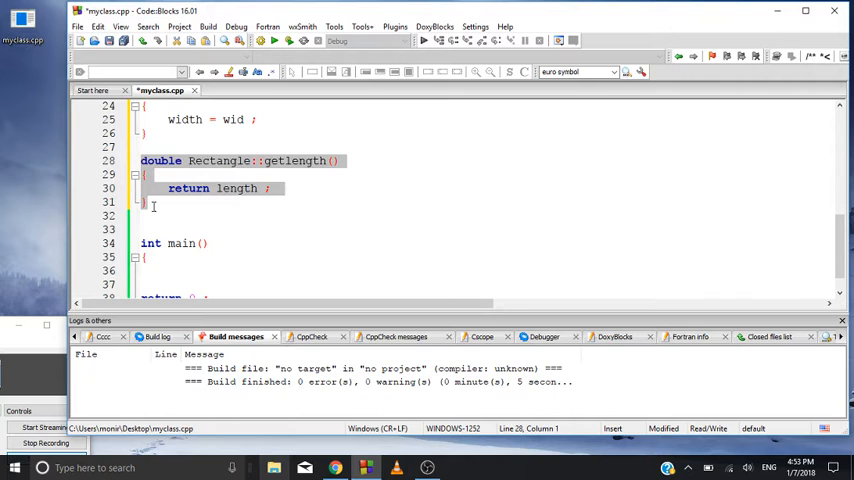
key(enter)
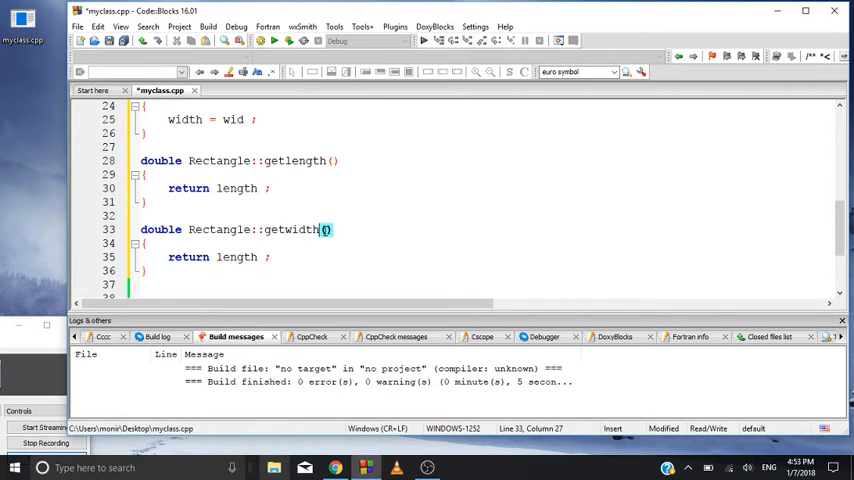
click(257, 257)
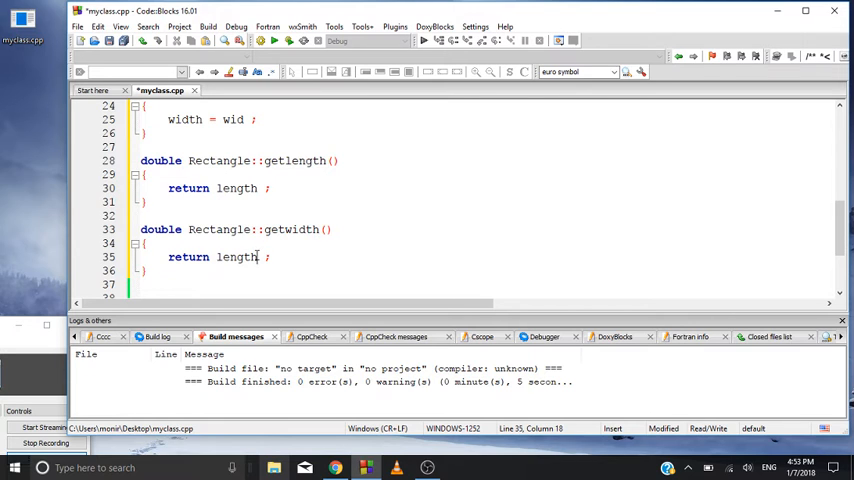
text(width)
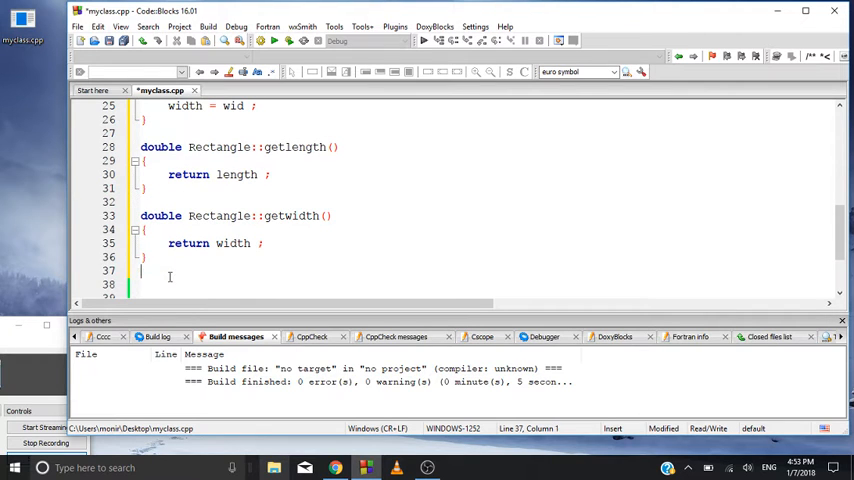
Define double Rectangle::getArea() with body 'return length * width ;'.
text(double)
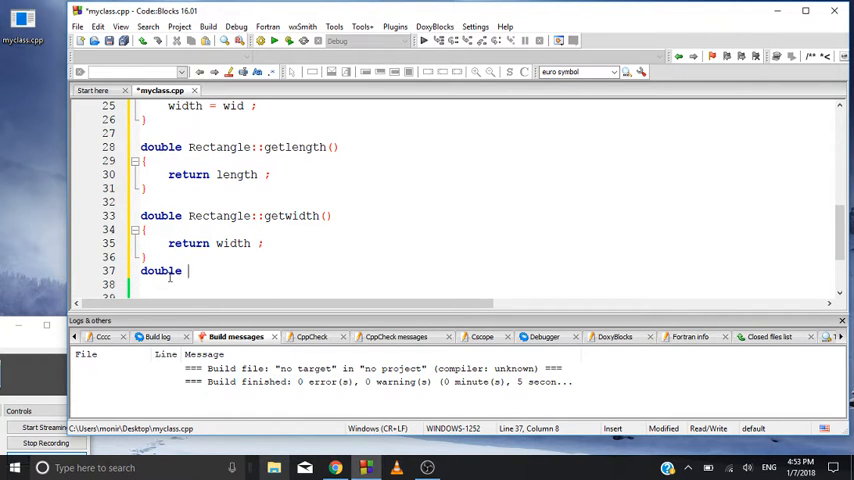
text(getA)
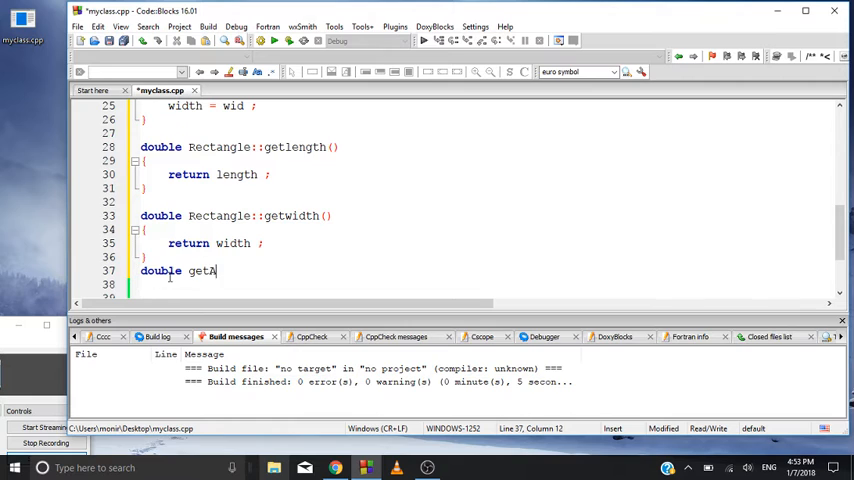
text(rea)
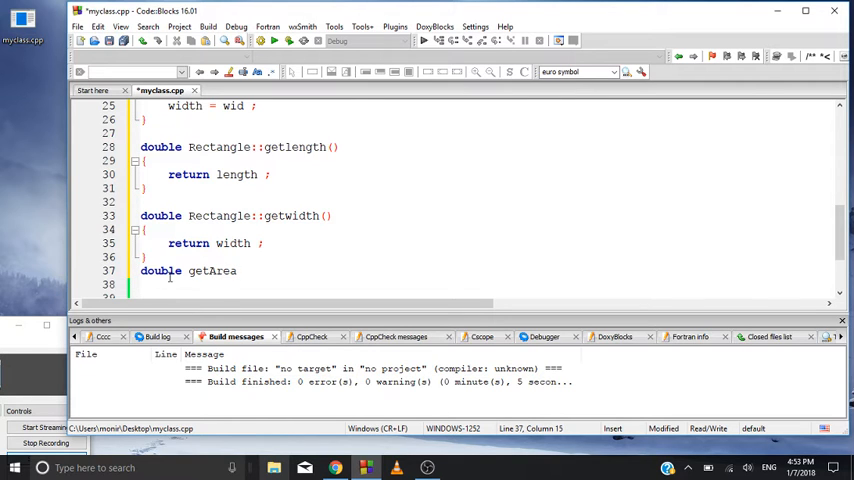
click(181, 271)
text(Rectangle::)
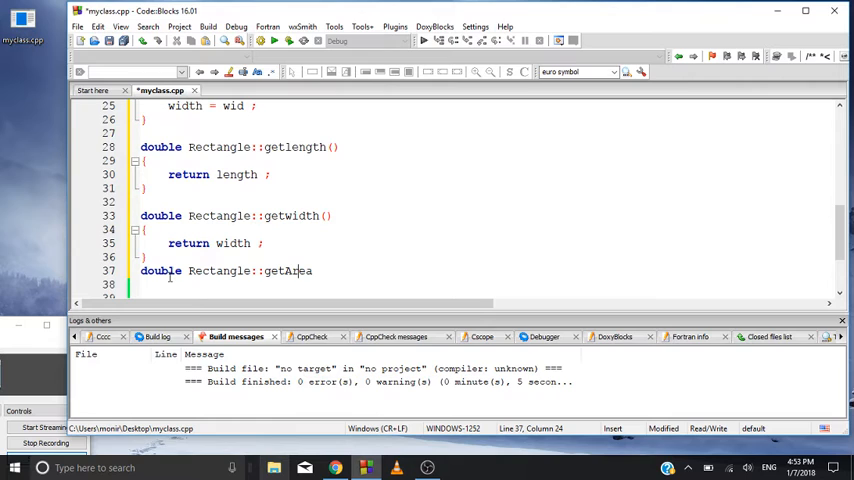
text(())
click(480, 284)
text({)
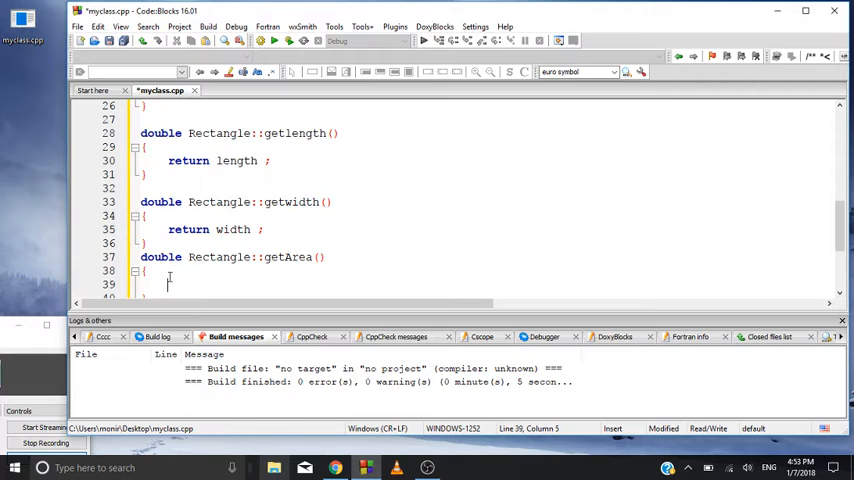
text(return)
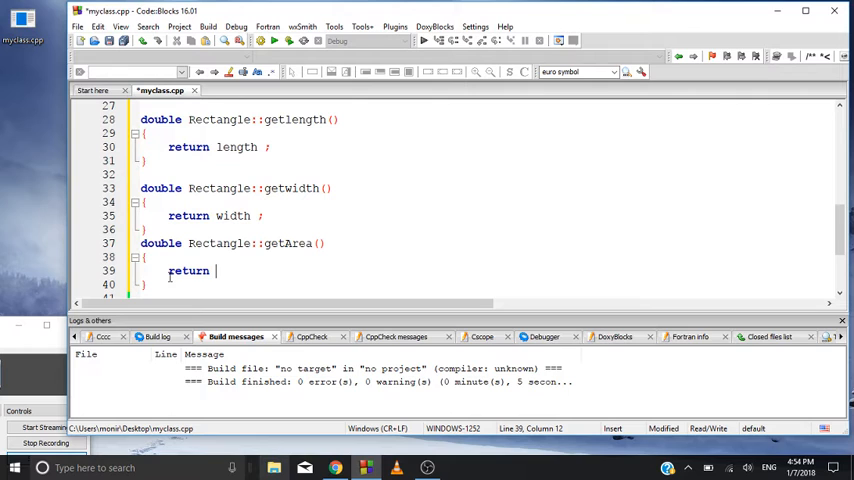
text(le)
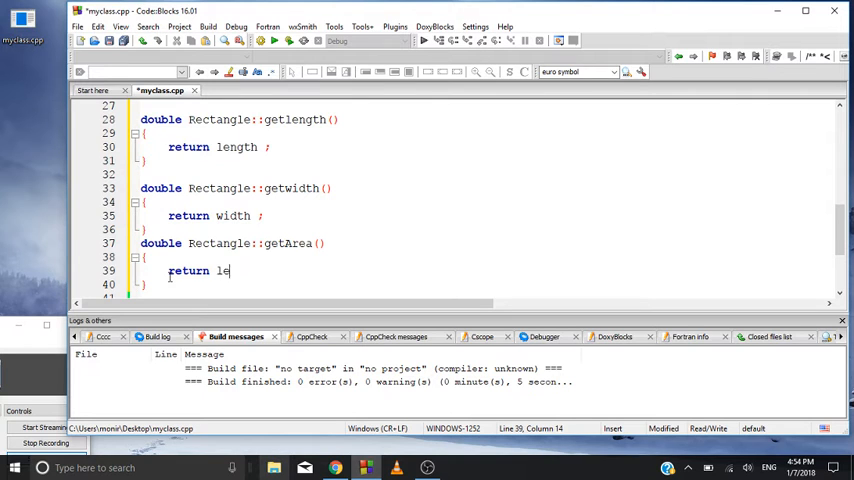
text(ngth)
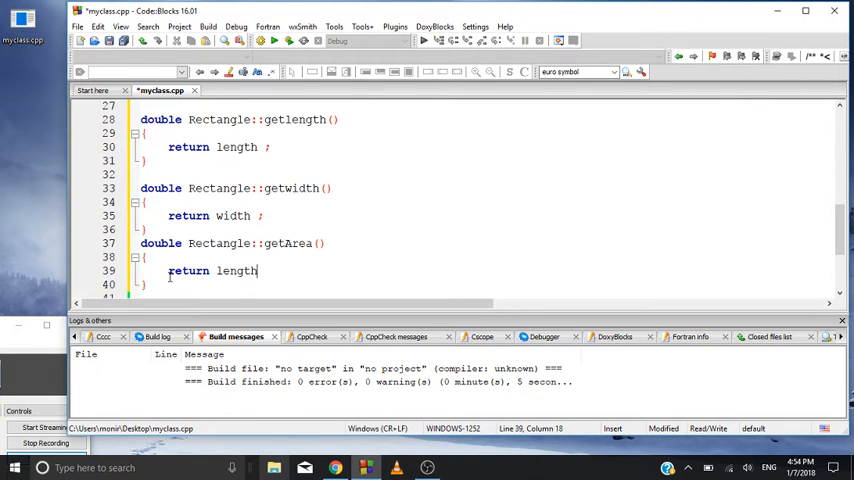
text(*)
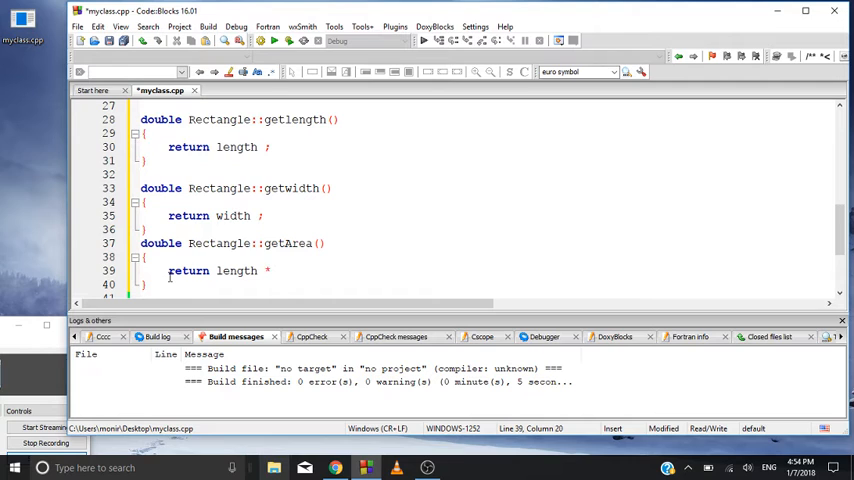
text(wid)
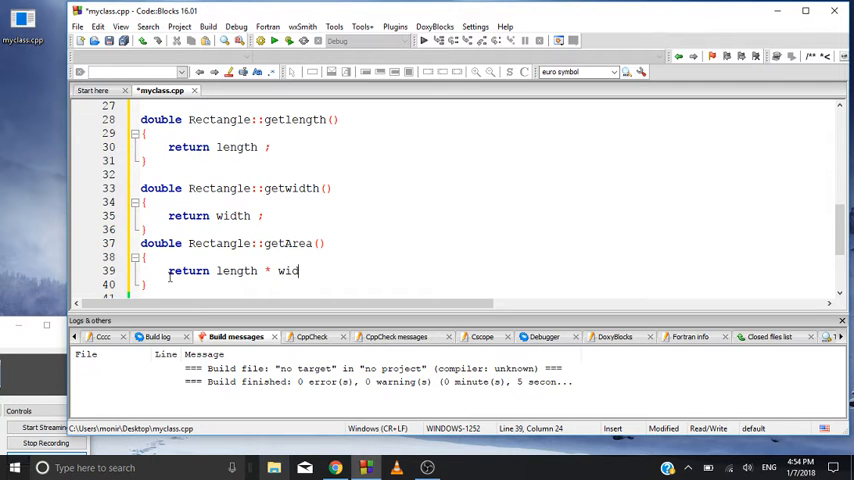
text(th ;)
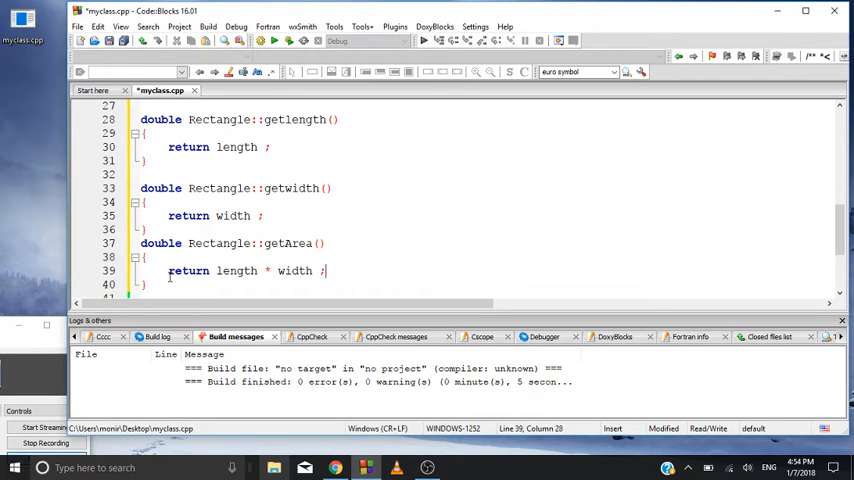
scroll(down, 3)
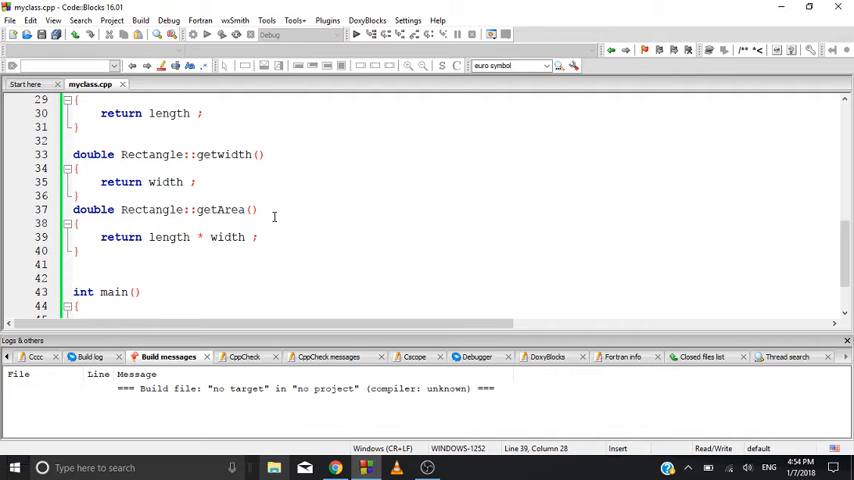
mouse_move(172, 251)
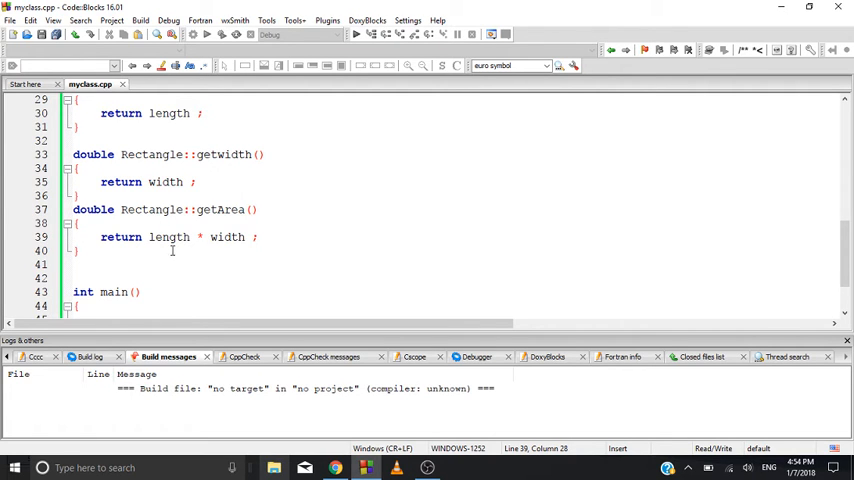
mouse_move(281, 254)
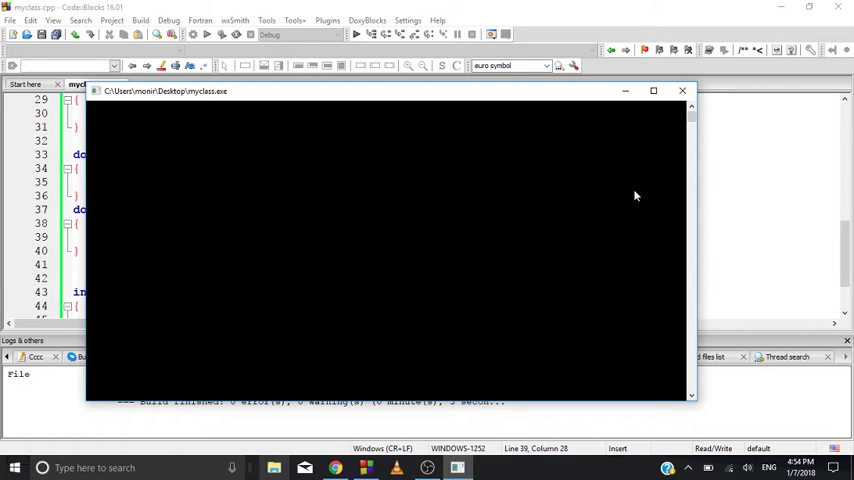
mouse_move(683, 91)
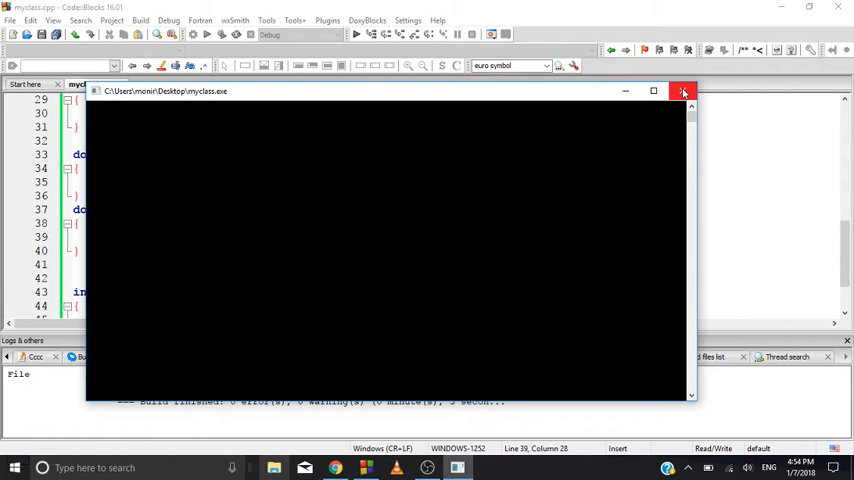
mouse_move(729, 253)
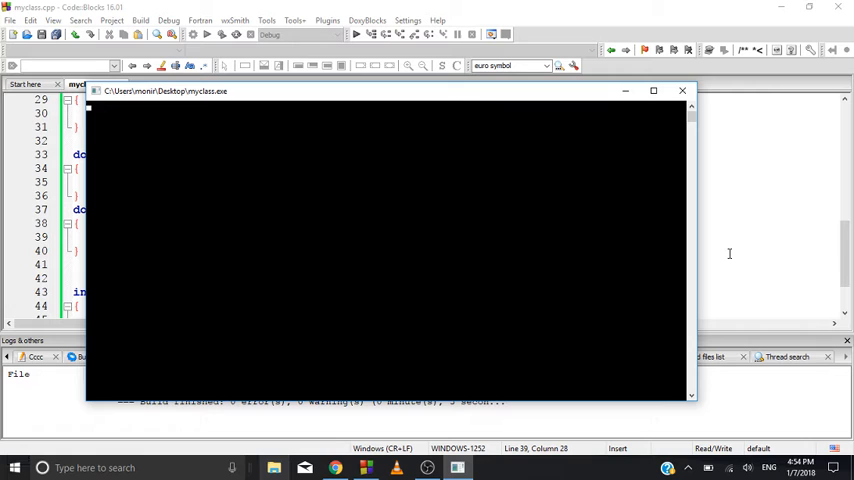
mouse_move(741, 237)
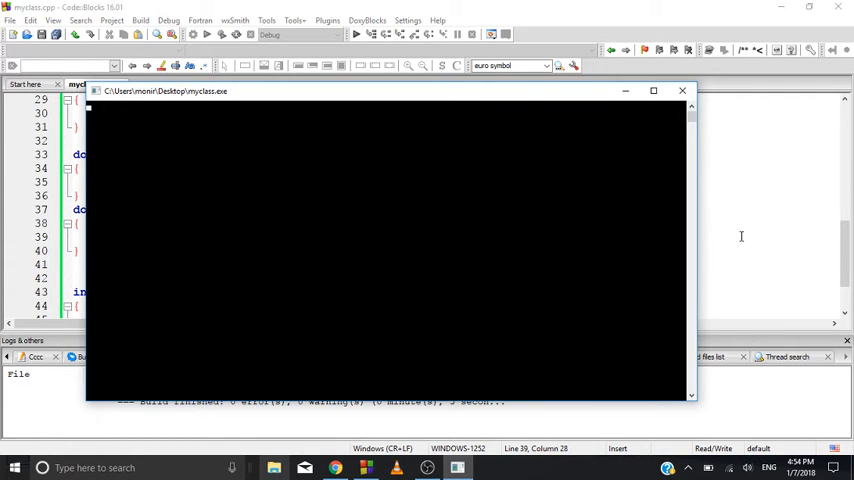
Close the blank console window left by the zero-error build and run.
click(682, 90)
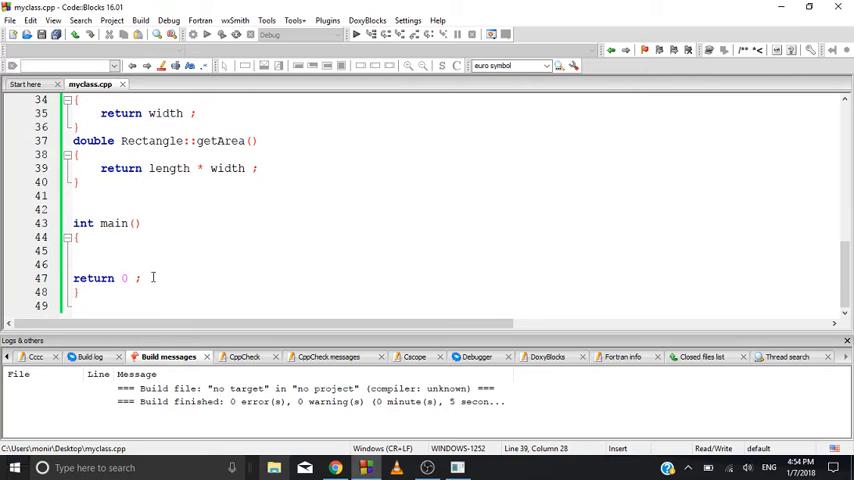
Add cout << "Please enter the length: " in main's body, opening blank lines above it.
click(78, 251)
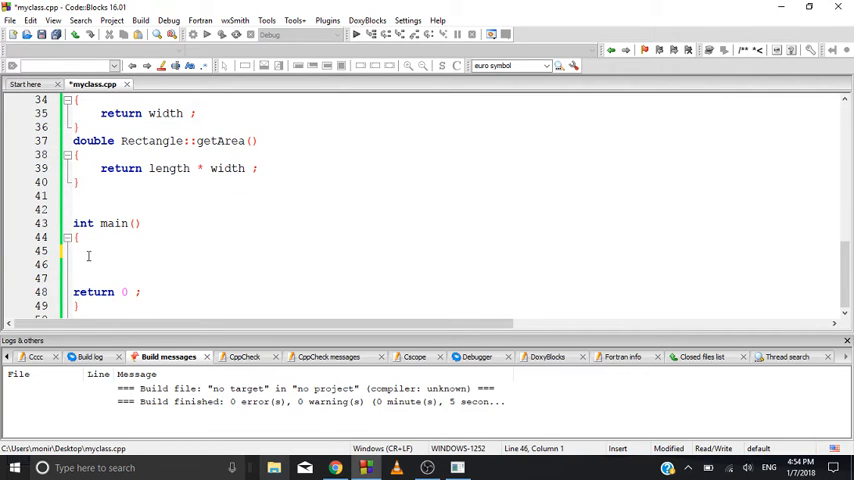
text(cout << "")
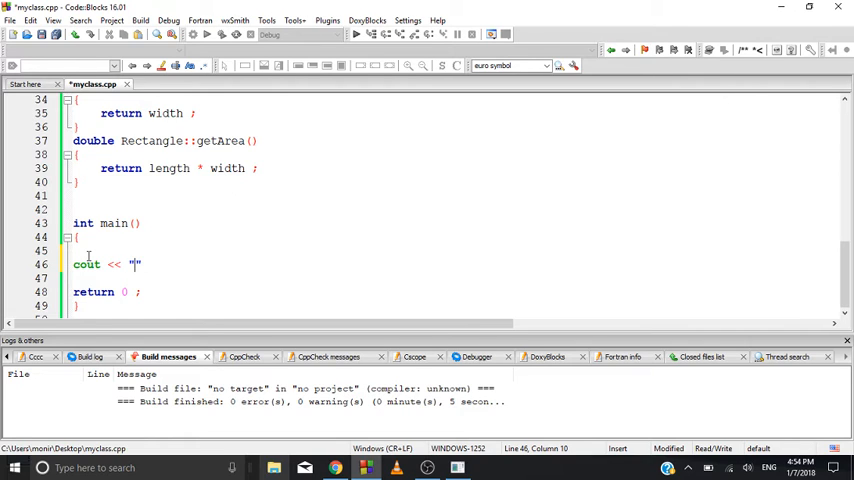
text(R)
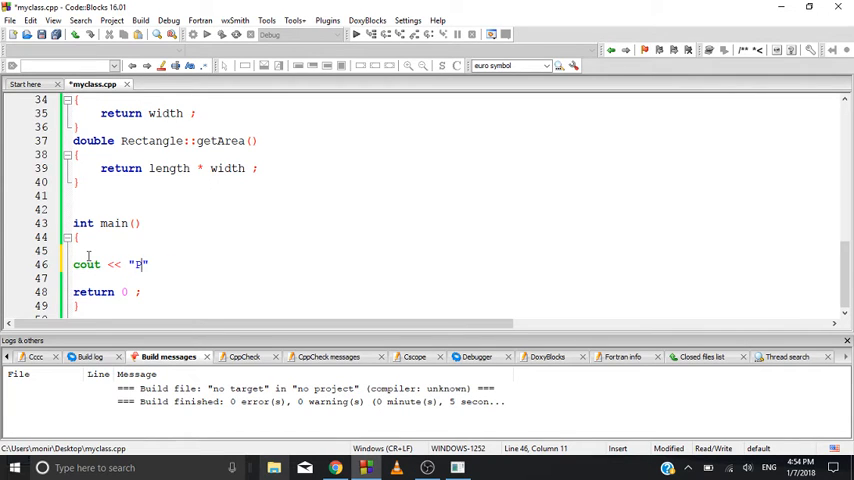
text(lease enter l)
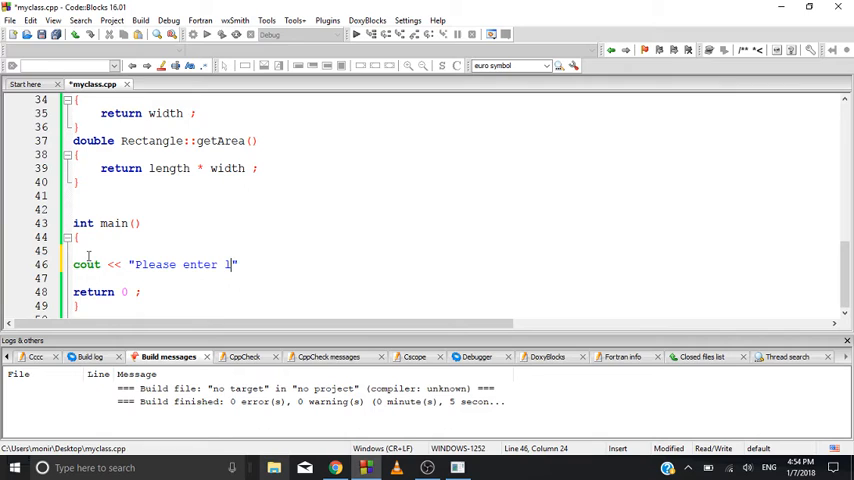
key(Backspace)
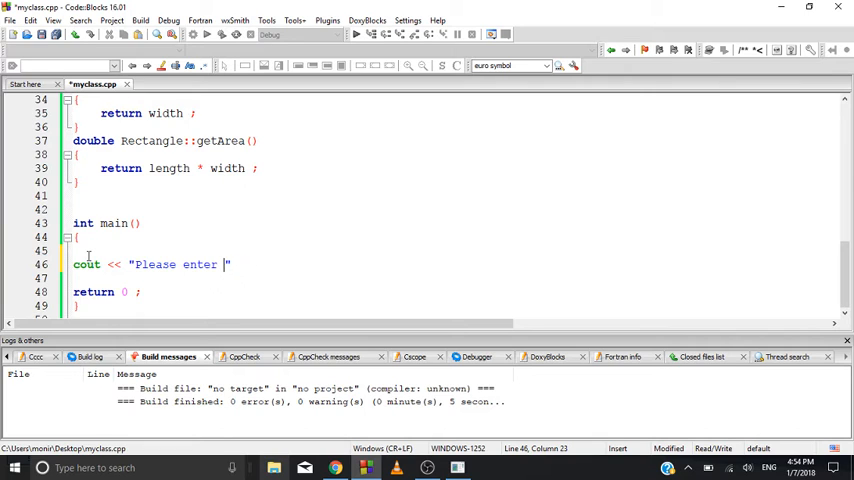
text(the lendth:)
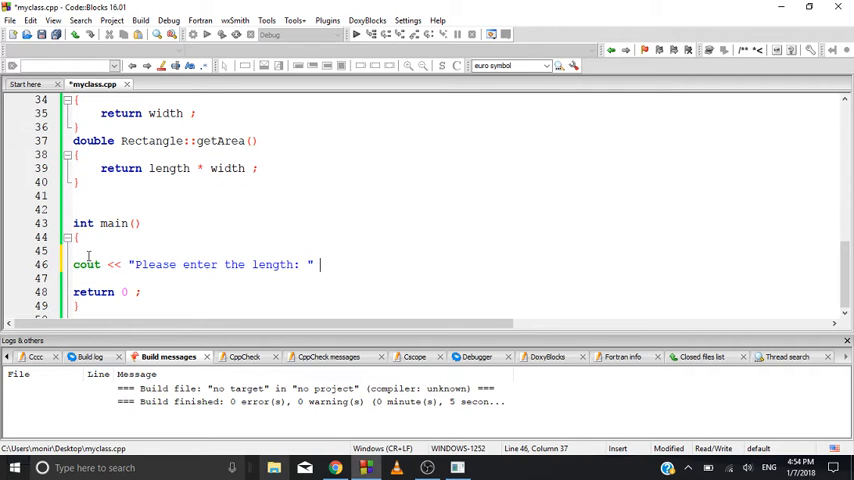
text( ;)
key(Return)
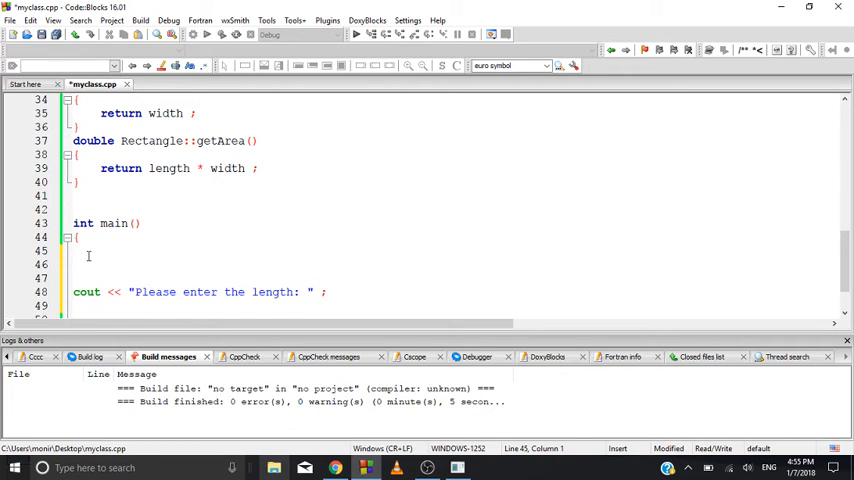
Declare Rectangle box; and double l, w; above the length prompt.
text(Rectangle)
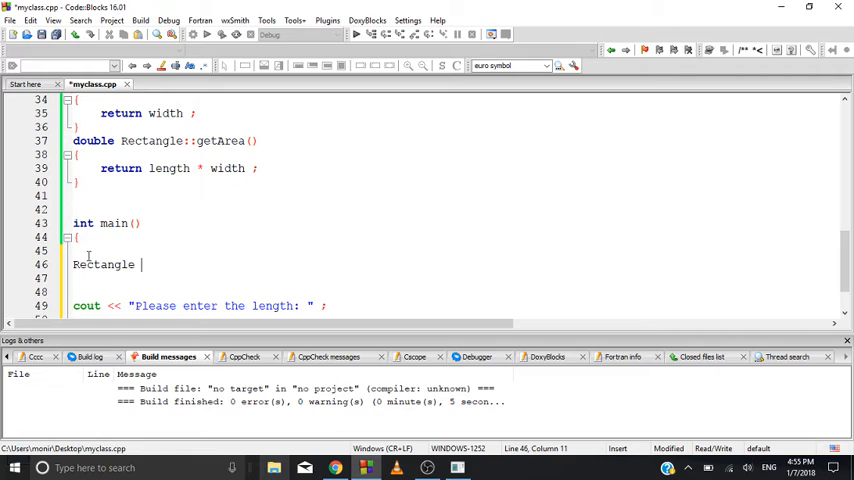
text(box)
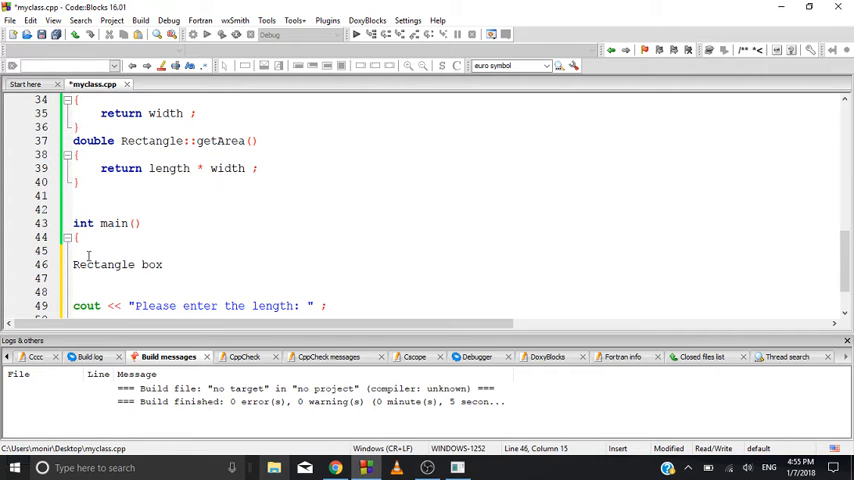
text(;)
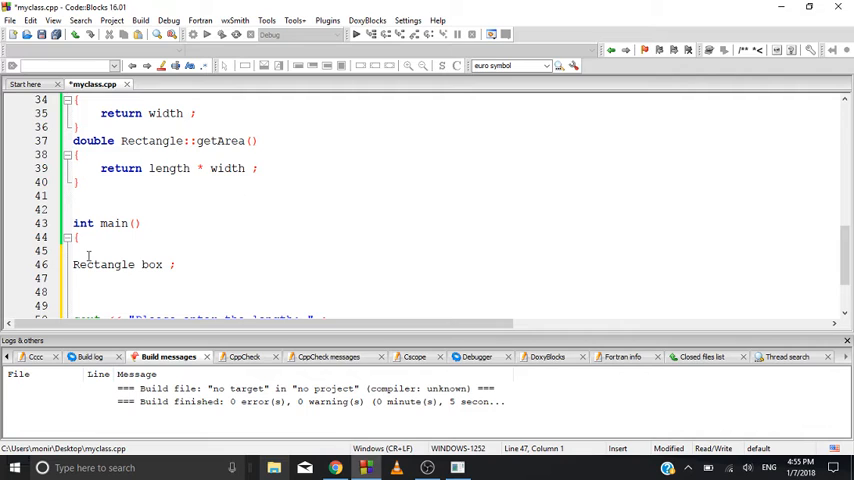
text(d)
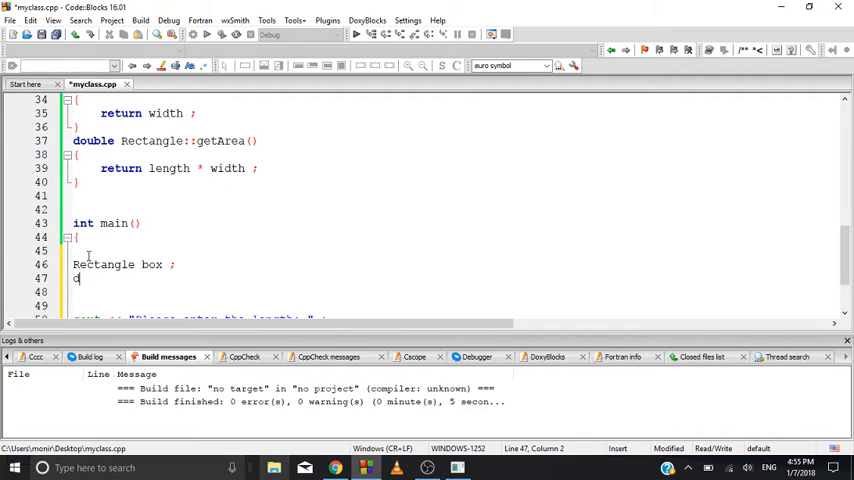
key(Backspace)
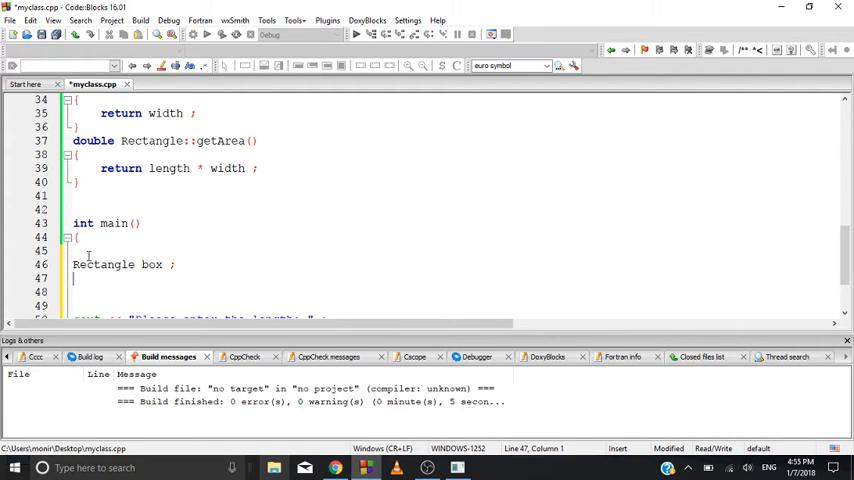
text(double)
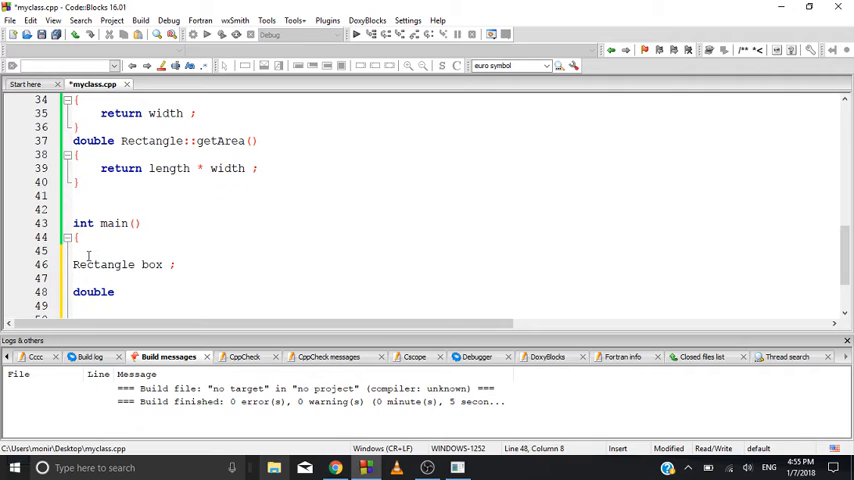
text(l)
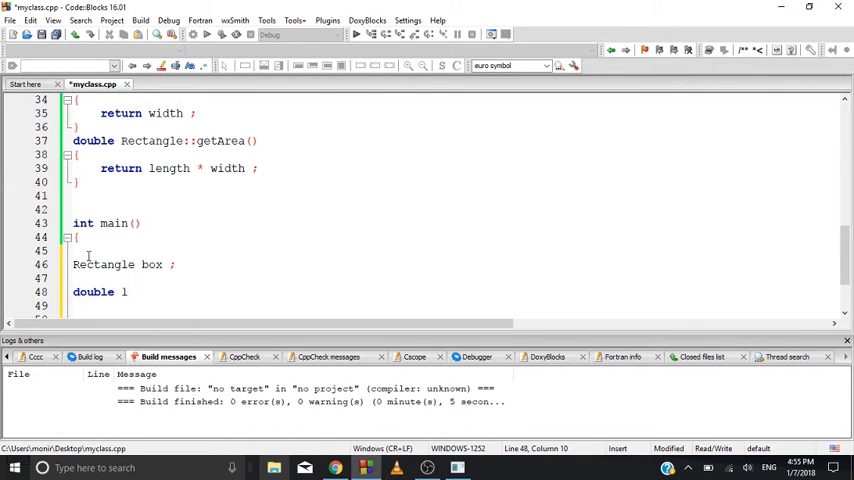
text(, w ;)
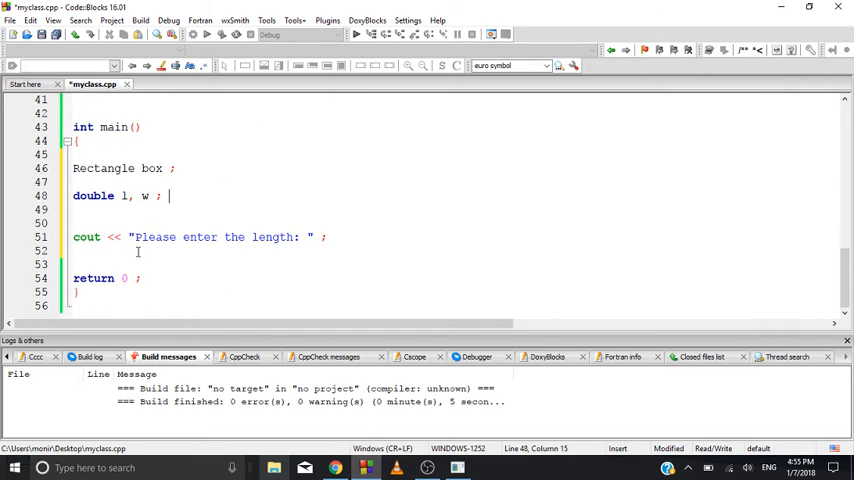
Read the entered length into l with cin >> l; below the length prompt.
click(83, 258)
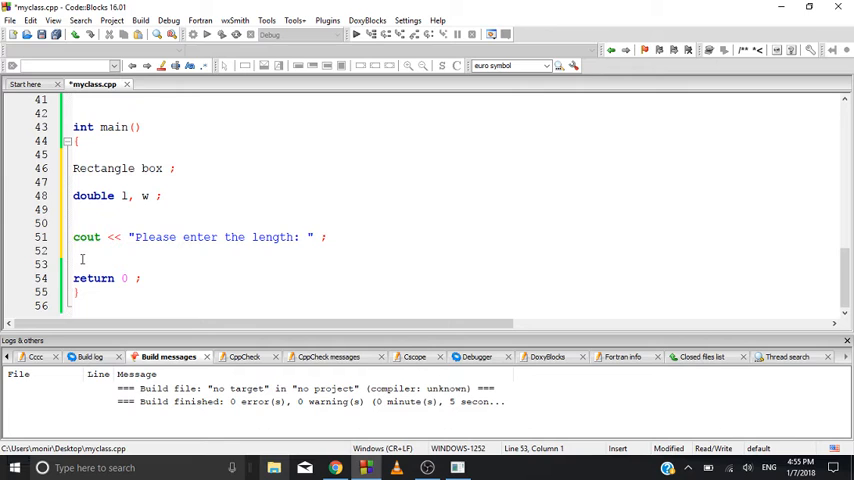
text(cin)
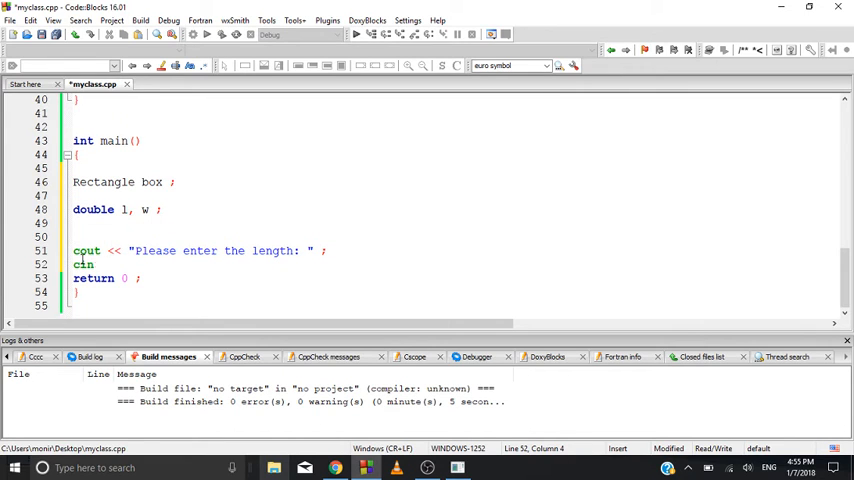
text(>> l ;)
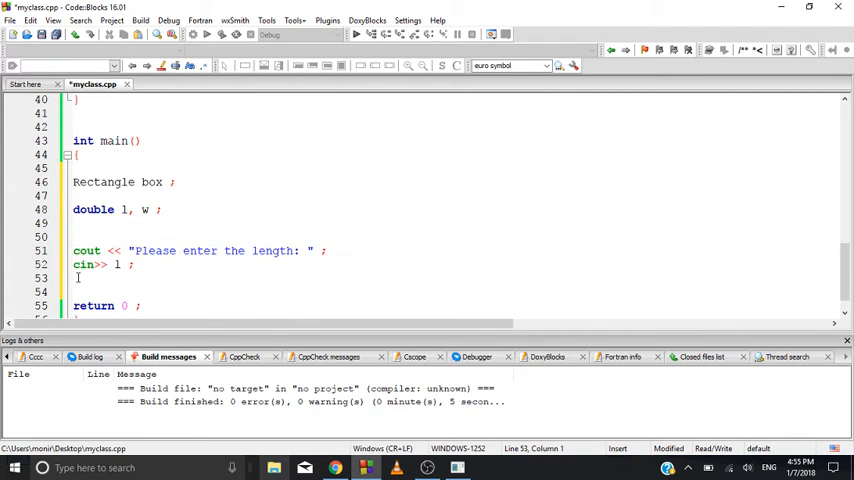
Add a "Please enter the width: " prompt followed by cin >> w;.
text(cout << "Please enter the length: " ;)
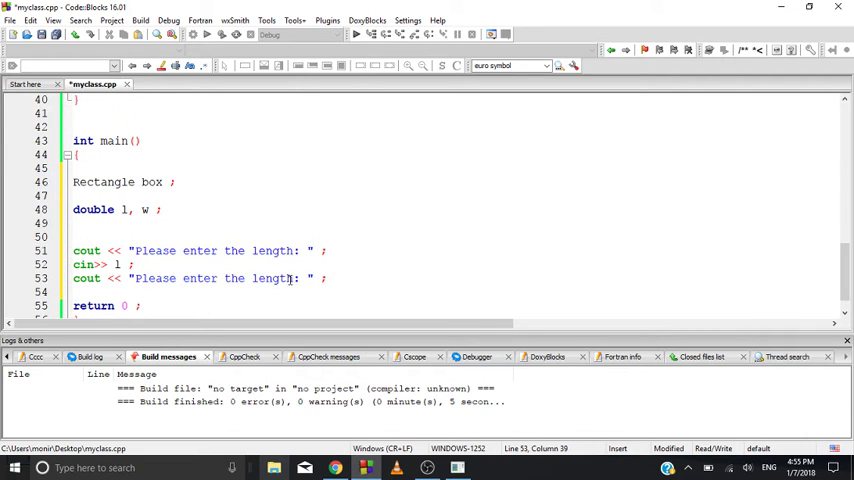
key(BackSpace)
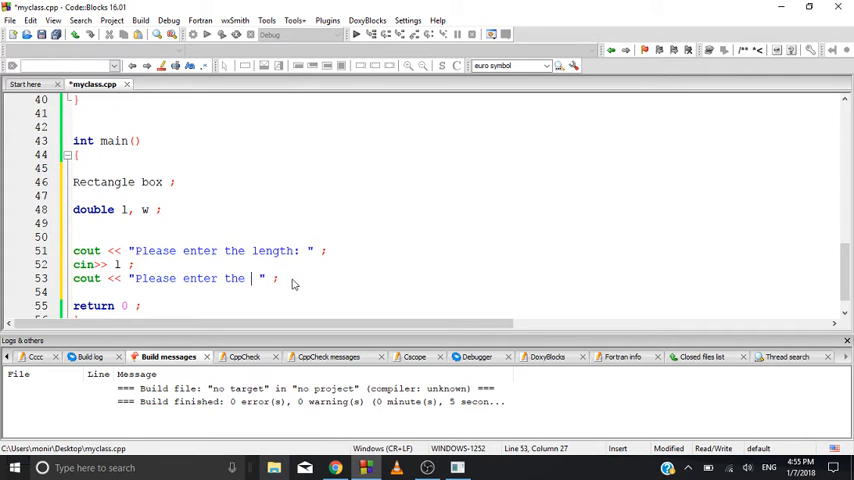
text(width:)
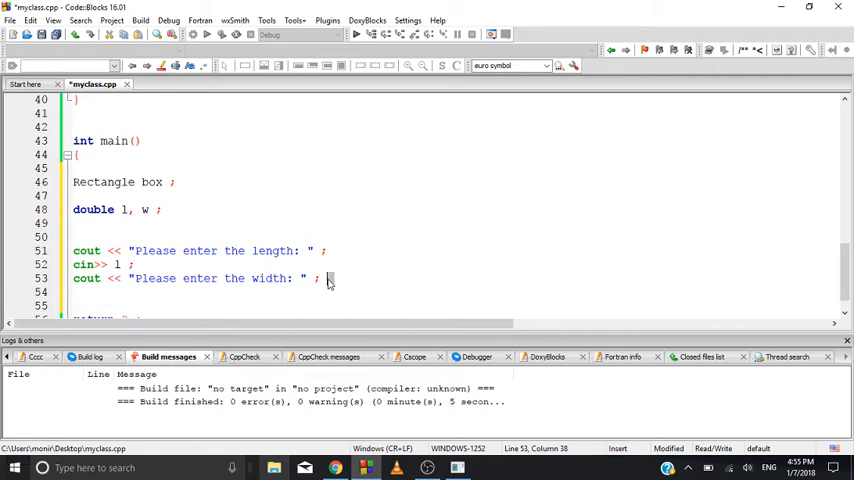
key(Return)
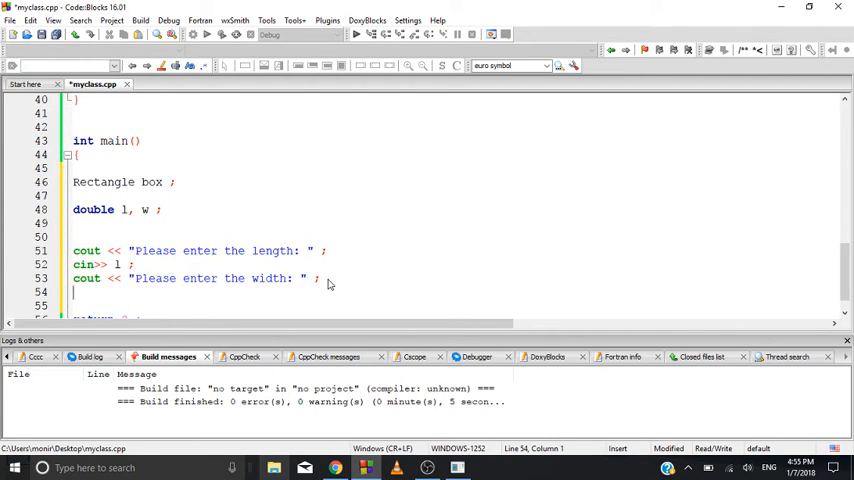
text(cin>>)
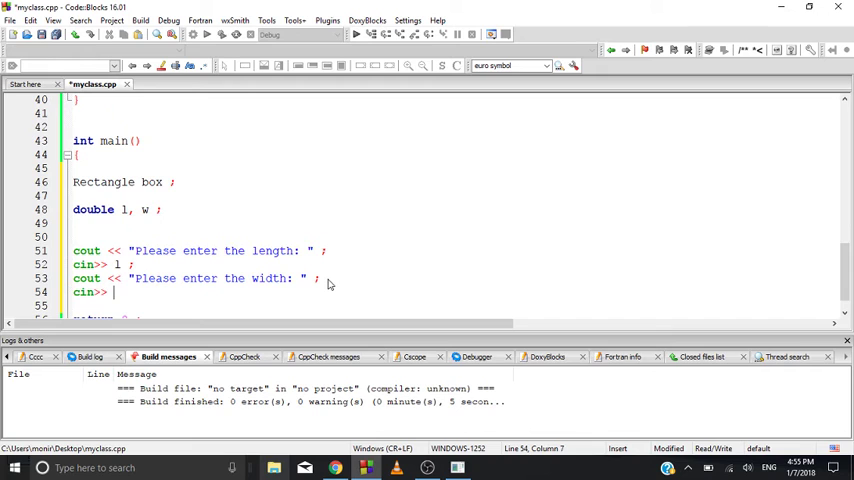
text(w ;)
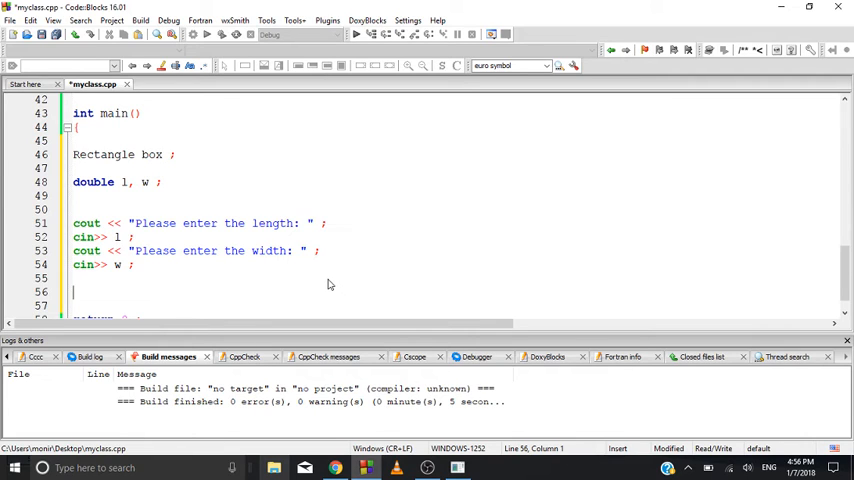
mouse_move(130, 282)
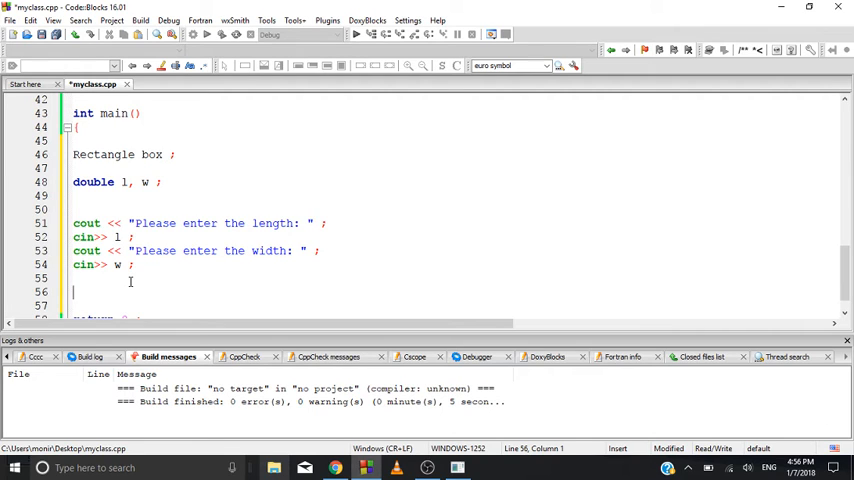
Add the call box.setlength(l); below the input lines.
text(bo)
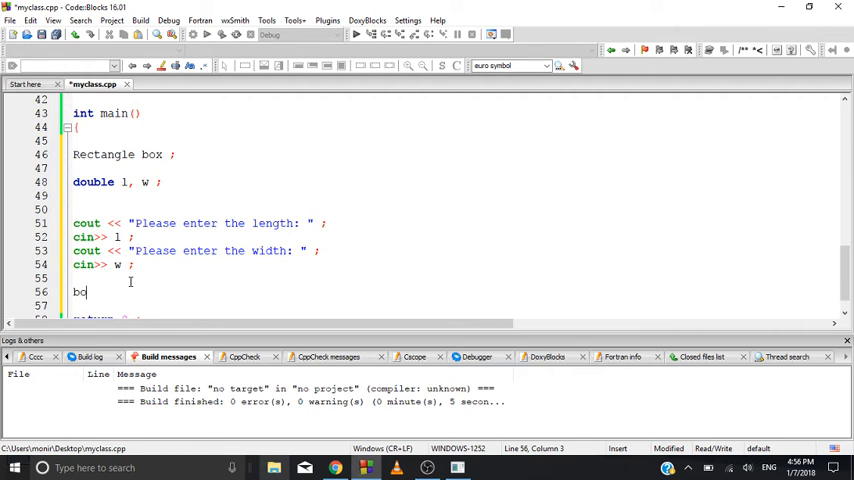
text(x.)
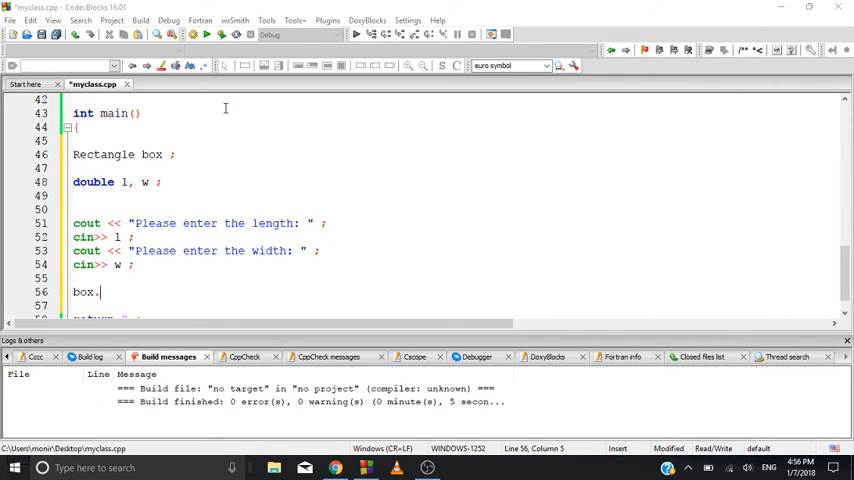
scroll(down, 3)
text(b)
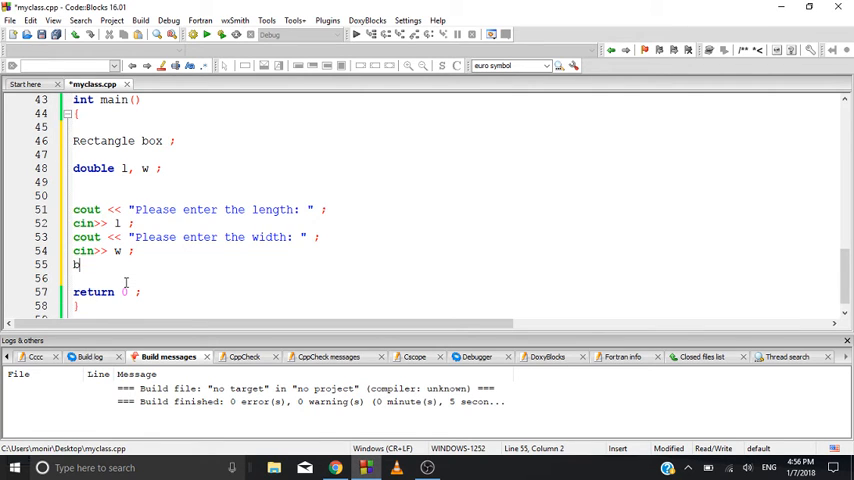
key(Backspace)
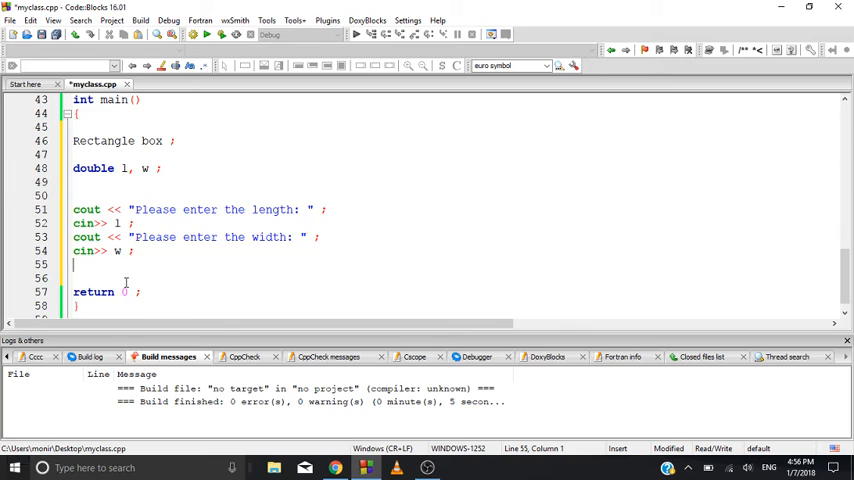
text(box)
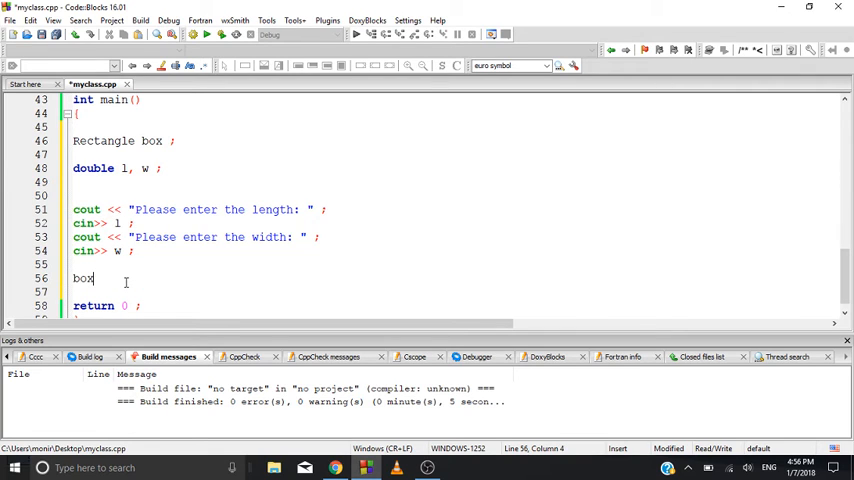
text(.)
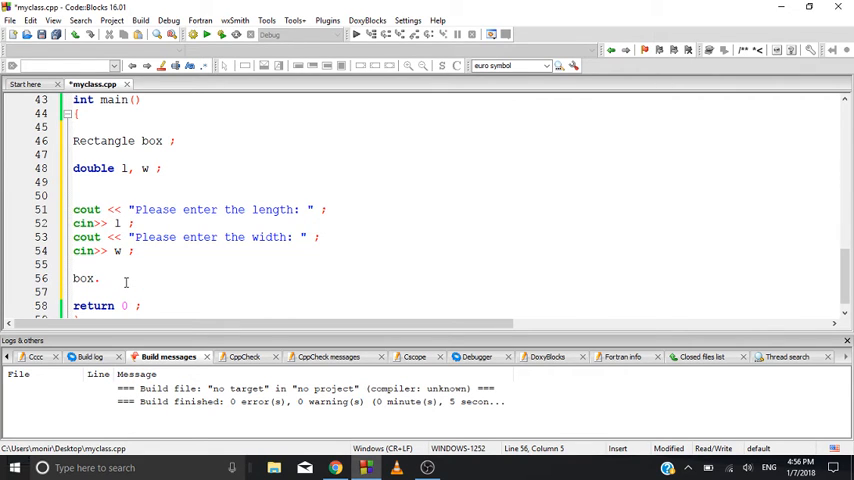
text(set)
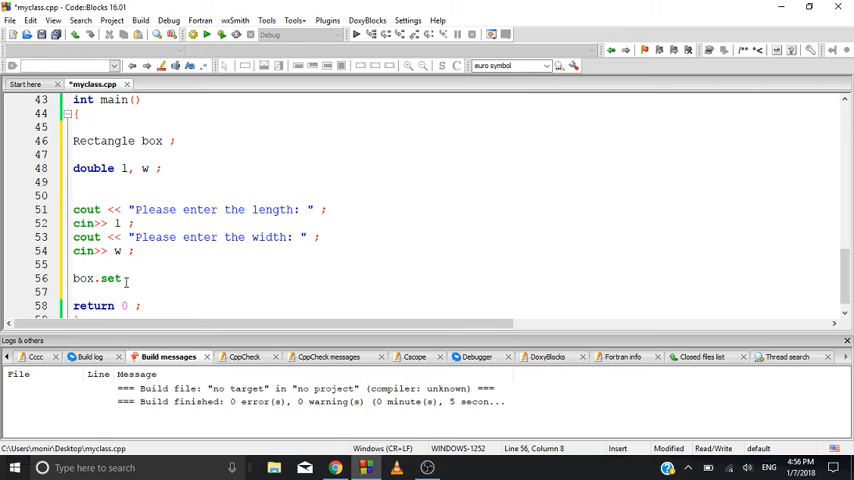
text(length)
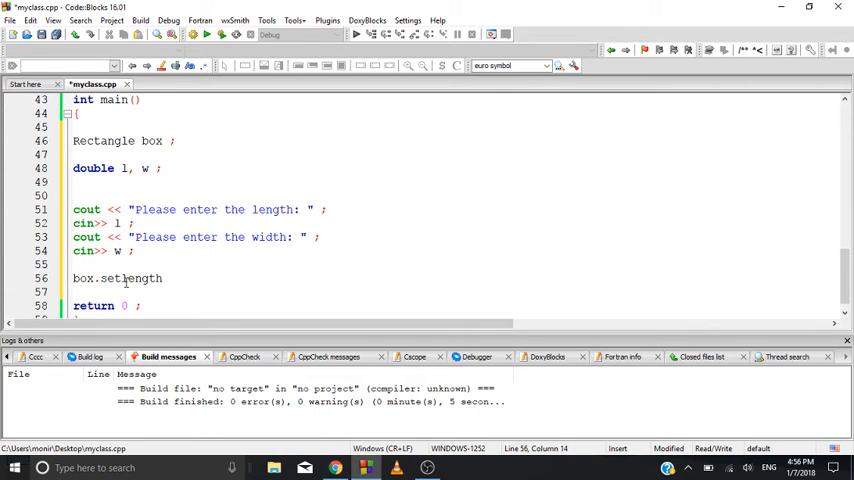
text(())
click(454, 292)
text(box.)
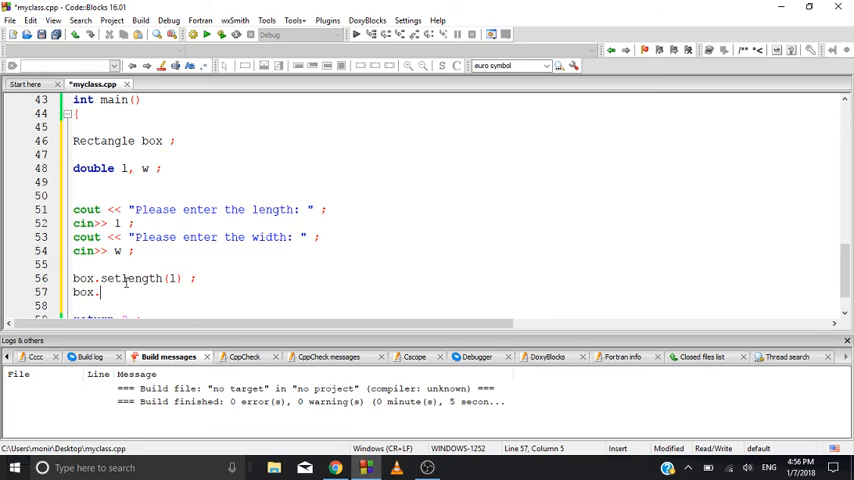
Add box.setwidth(w); on the following line.
text(setwi)
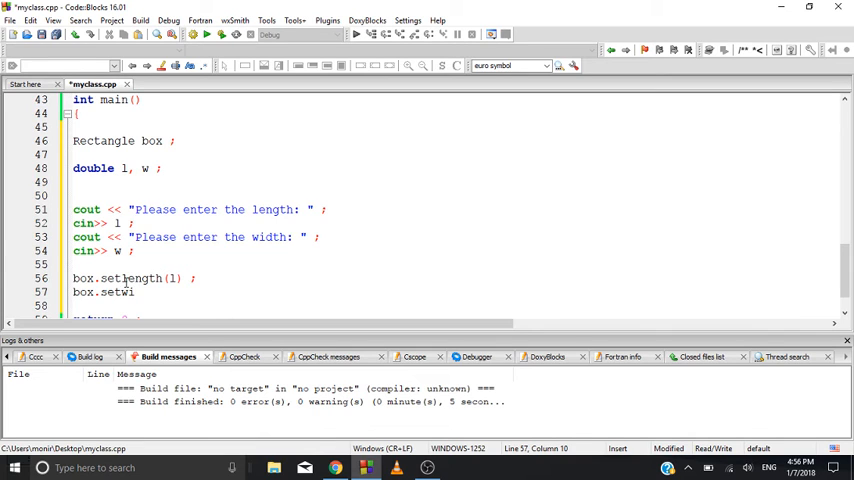
text(dth())
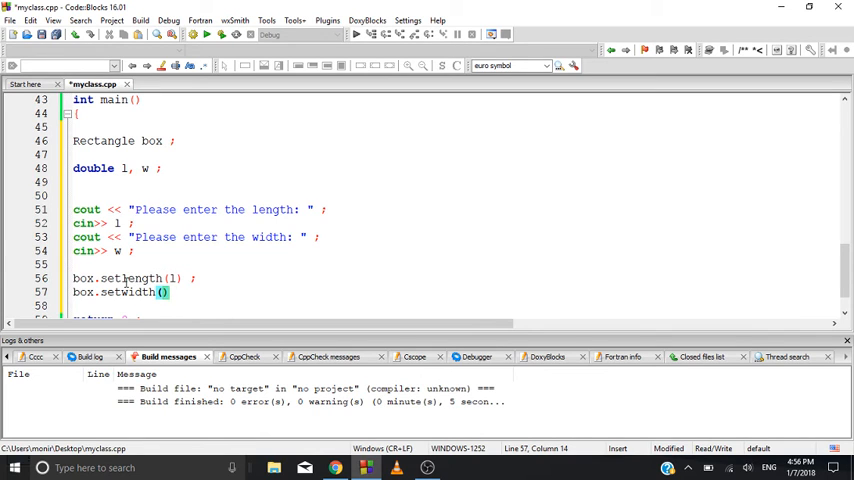
text(w) ;)
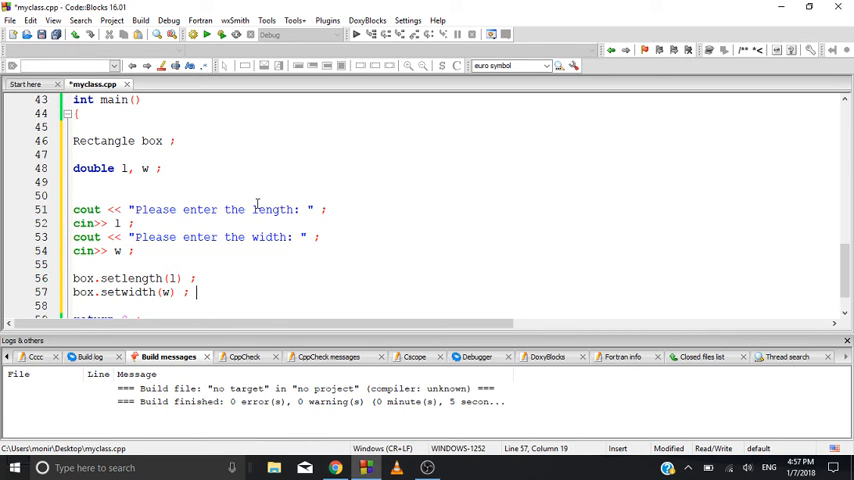
Review the Rectangle class members, then add a blank line below box.setwidth(w).
scroll(up, 3)
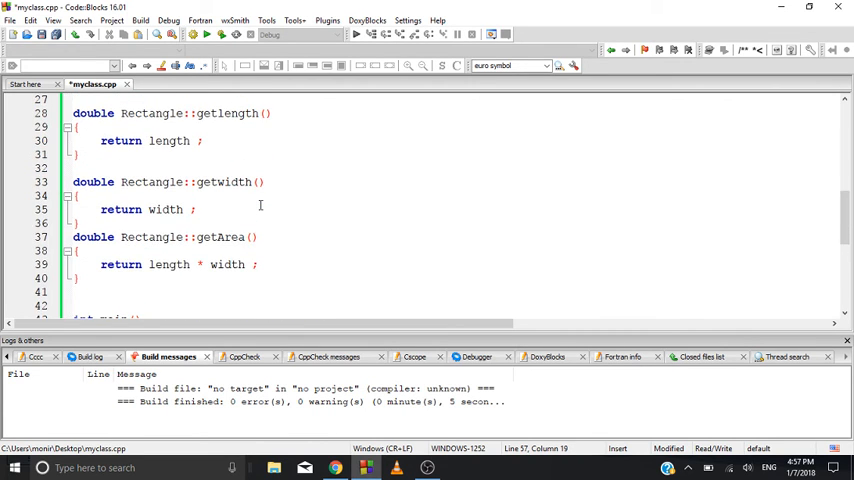
scroll(up, 3)
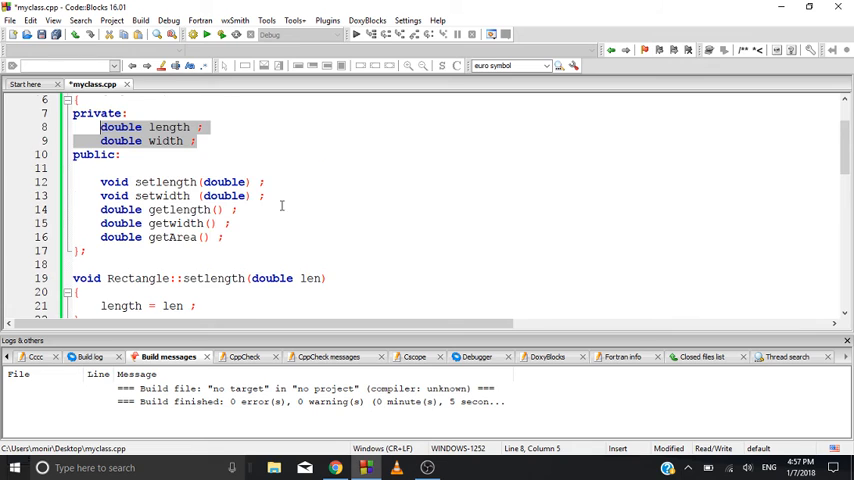
scroll(down, 3)
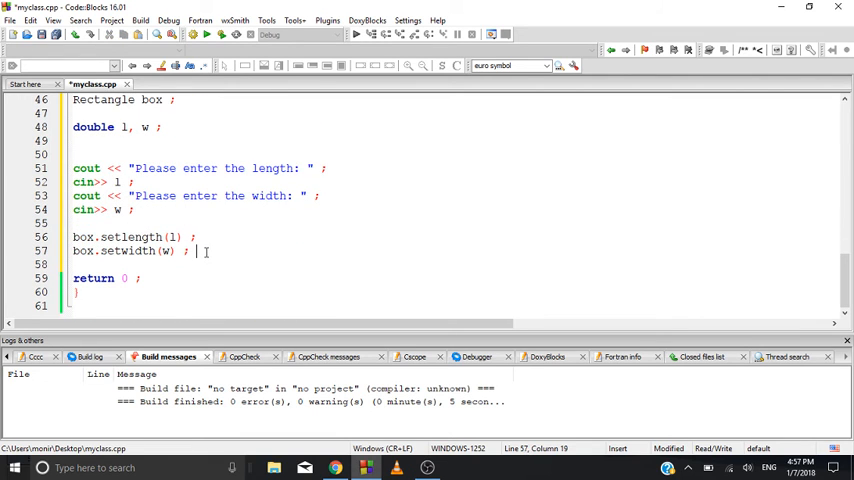
key(Return)
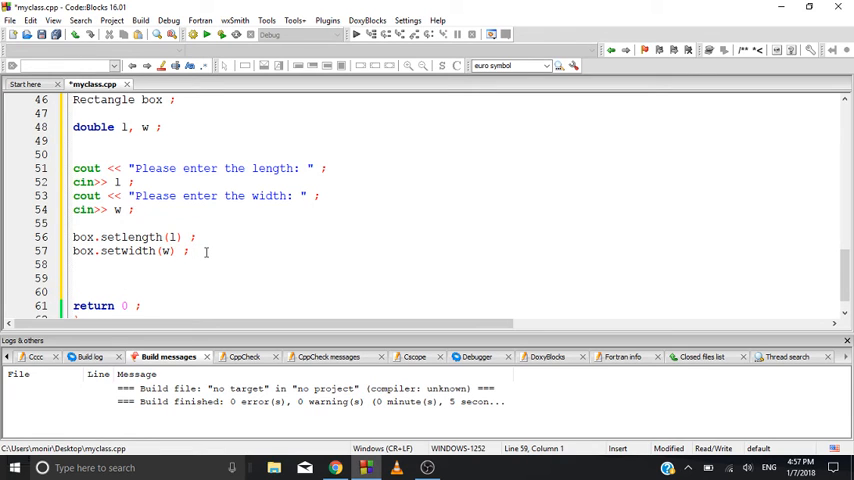
Print "Now retrieving our values" followed by endl.
text(cout <<)
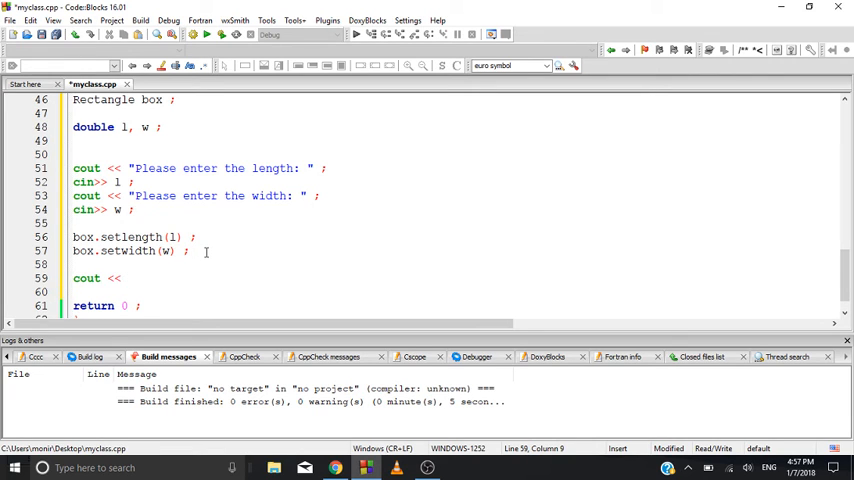
text("Now ")
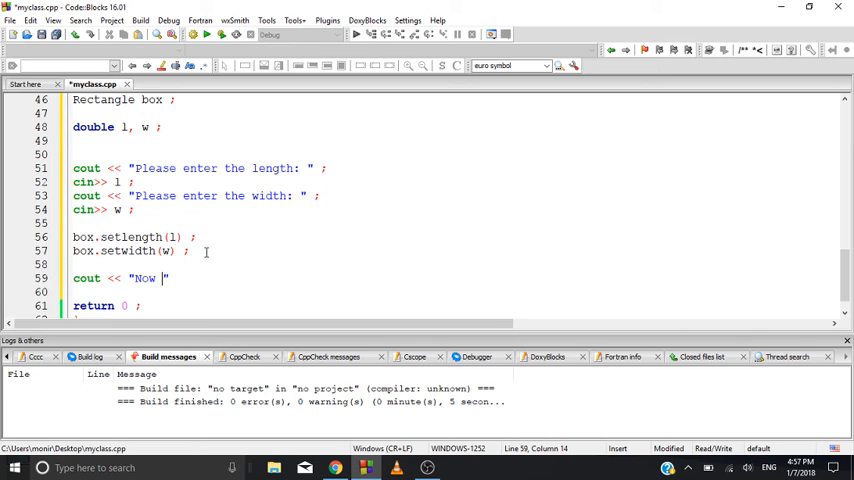
text(re)
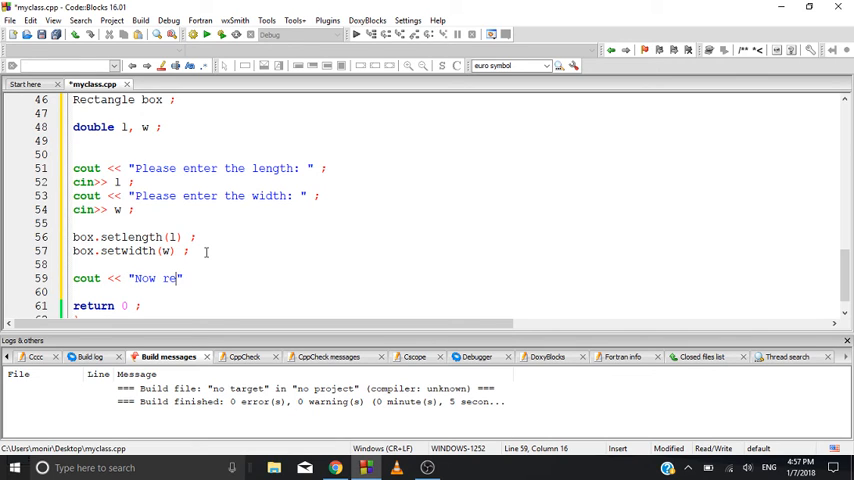
text(trieving)
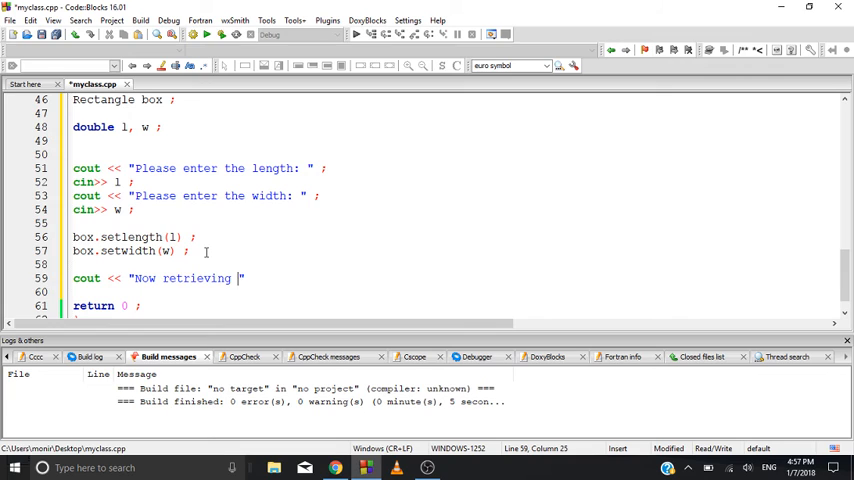
text(our values.)
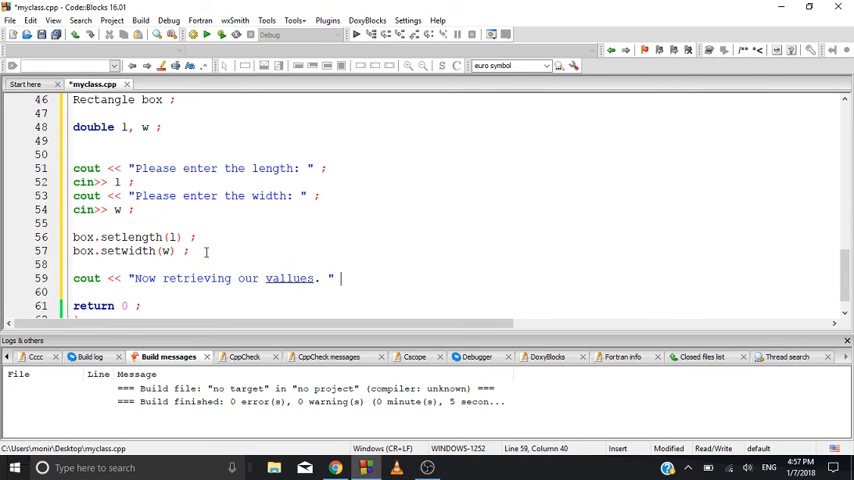
text(<< endl;)
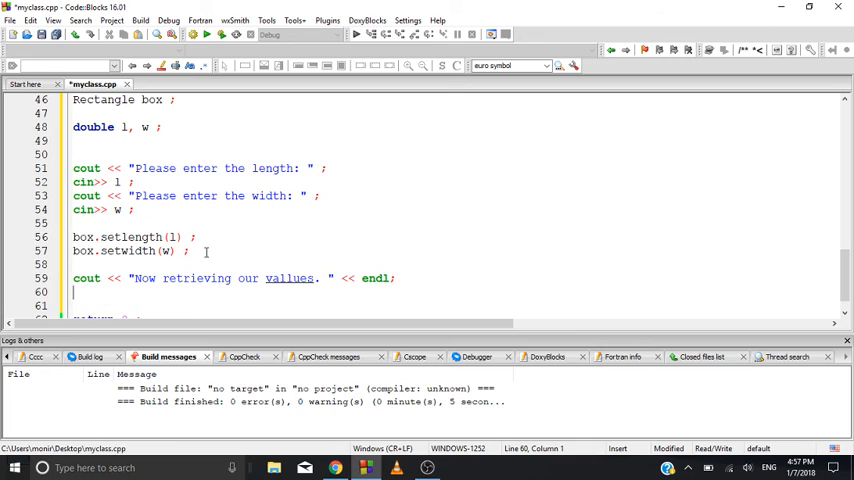
Print "The length is: " << box.getlength() << endl on the next line.
text(cout)
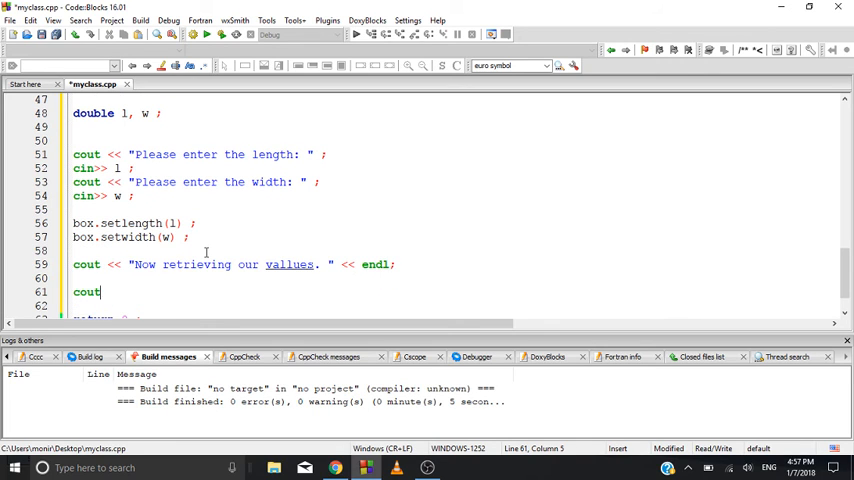
text(<< "The le")
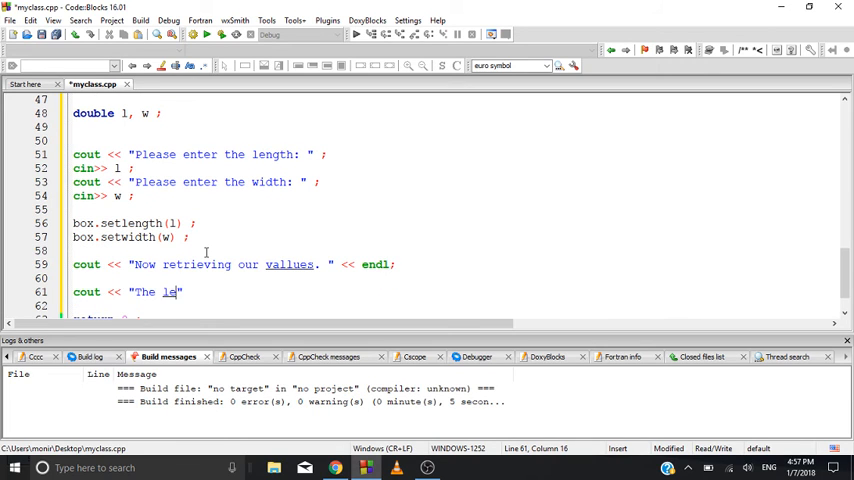
text(ngth is:)
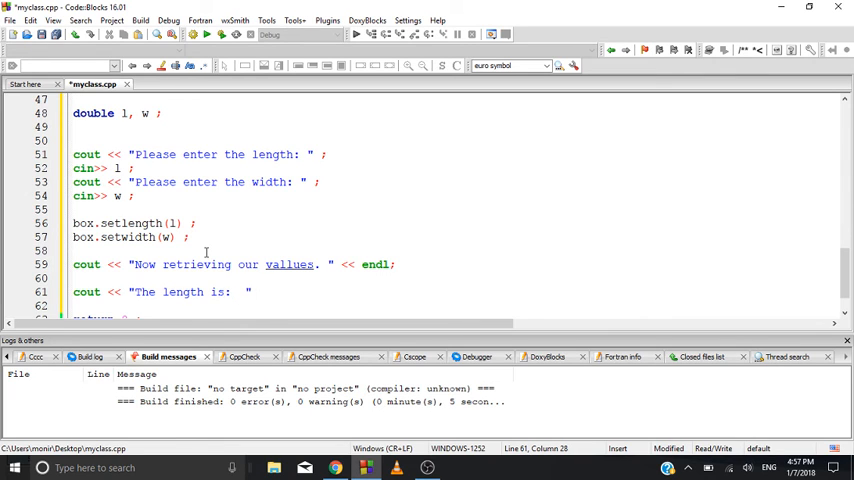
text( ;)
key(Return)
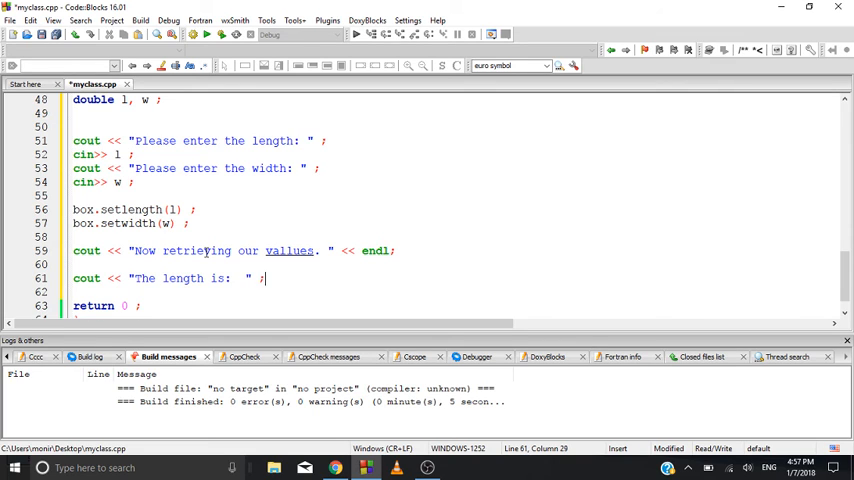
text(<<)
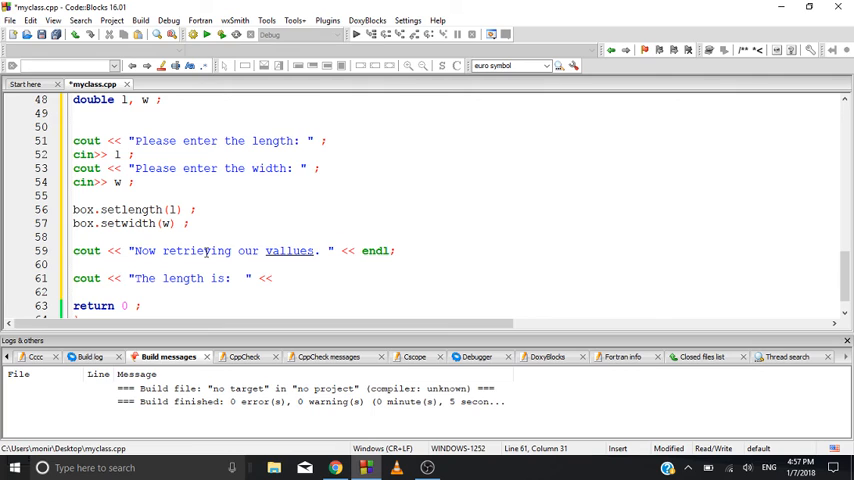
text(b)
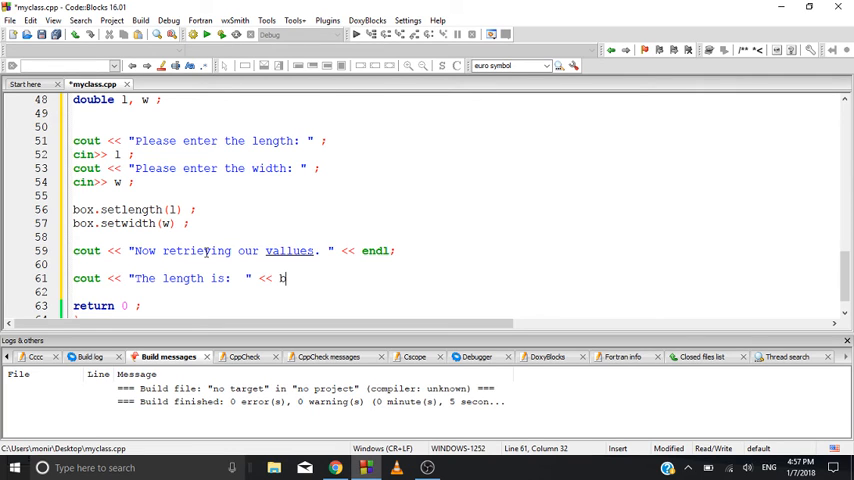
text(ox.)
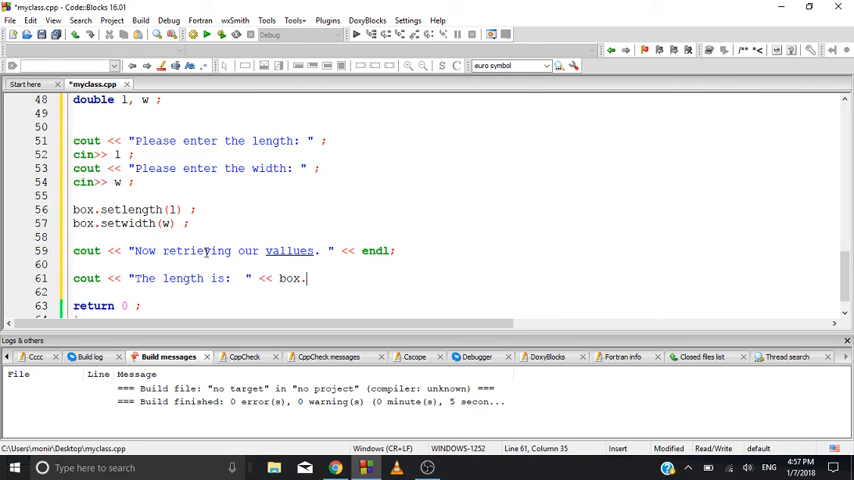
text(ge)
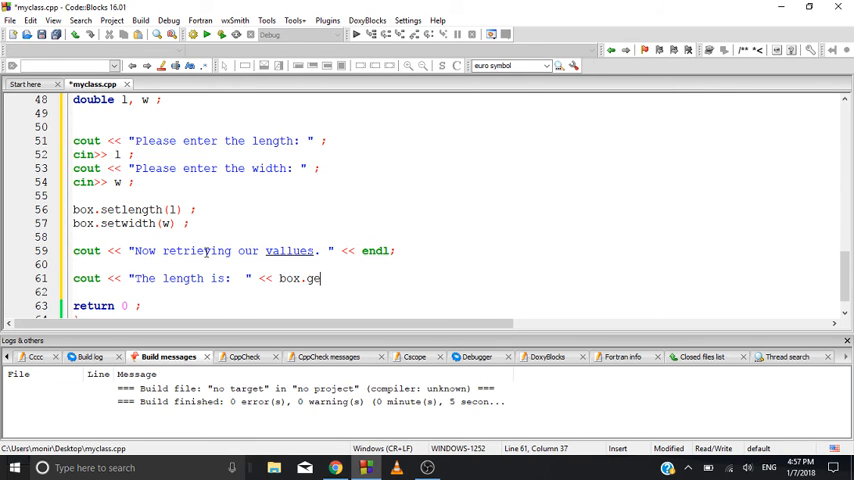
text(tlen)
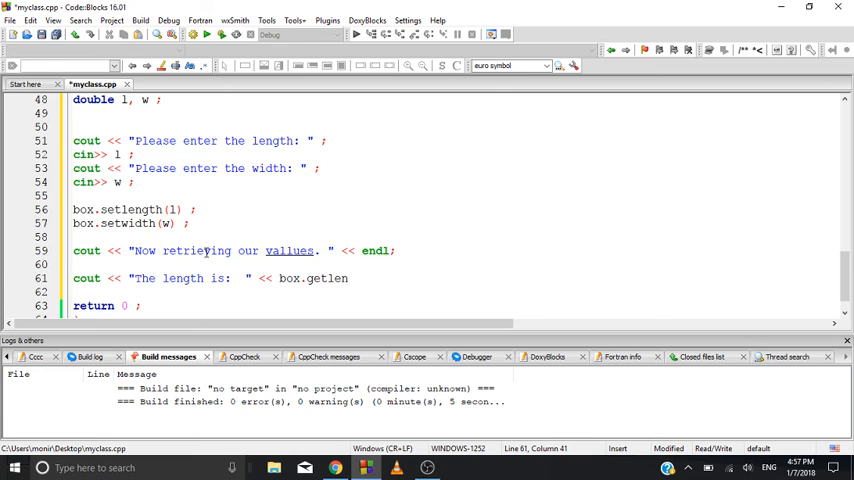
text(gth)
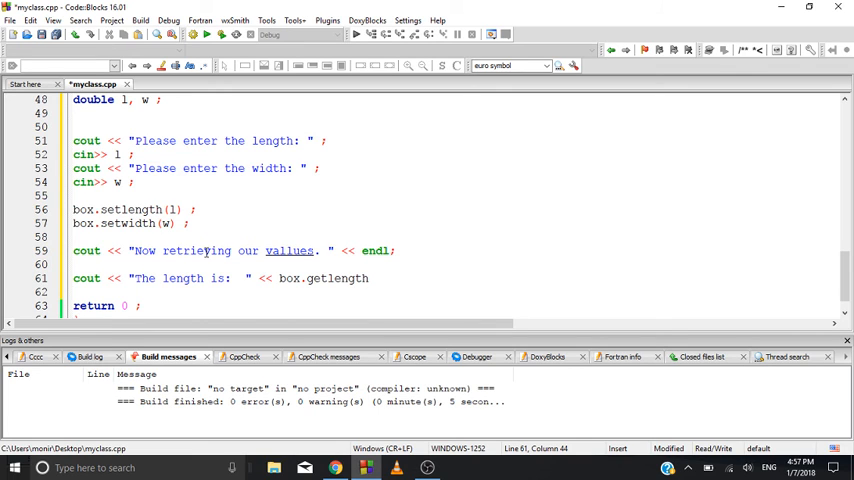
text(())
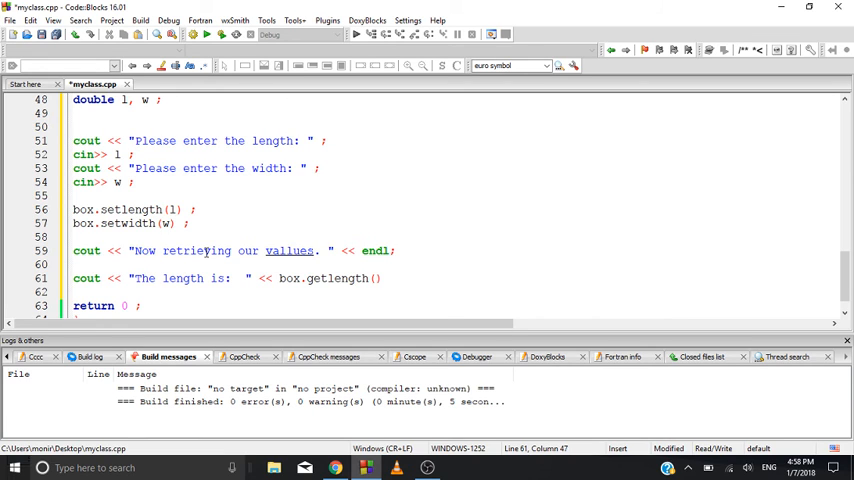
text(<< endl;)
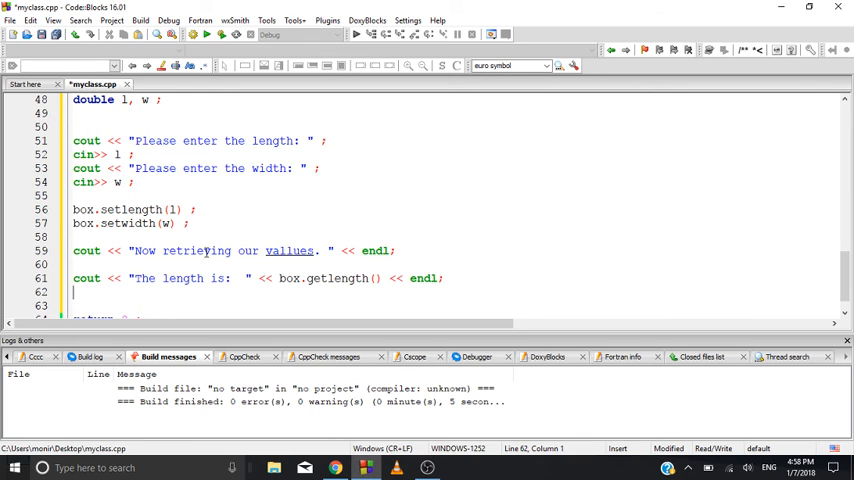
Add cout << "The width is: " << box.getwidth() << endl; on line 62.
text(cout << "T")
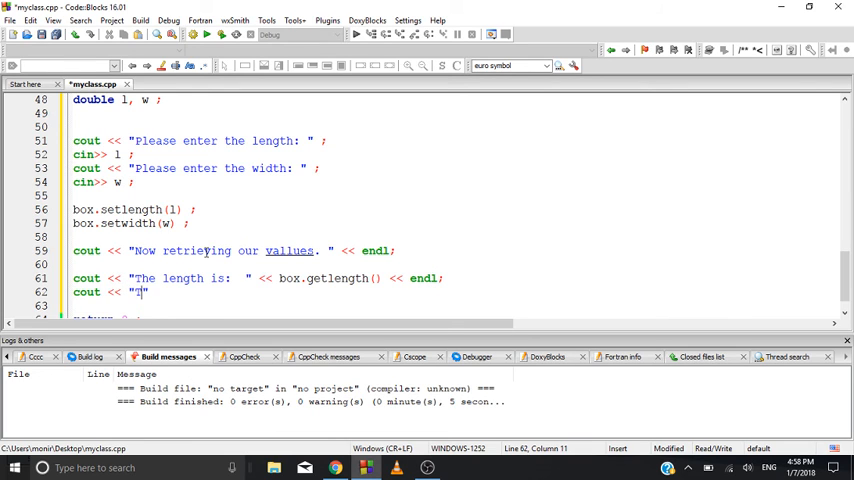
text(The width is:)
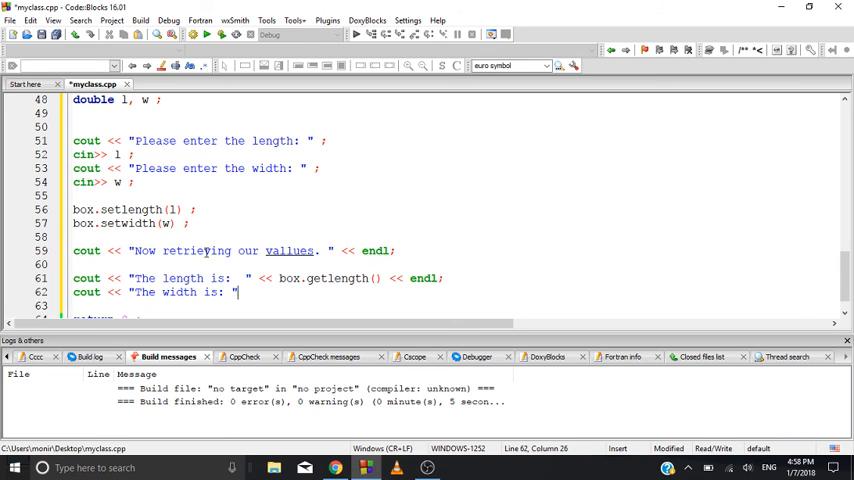
text(<< box.get)
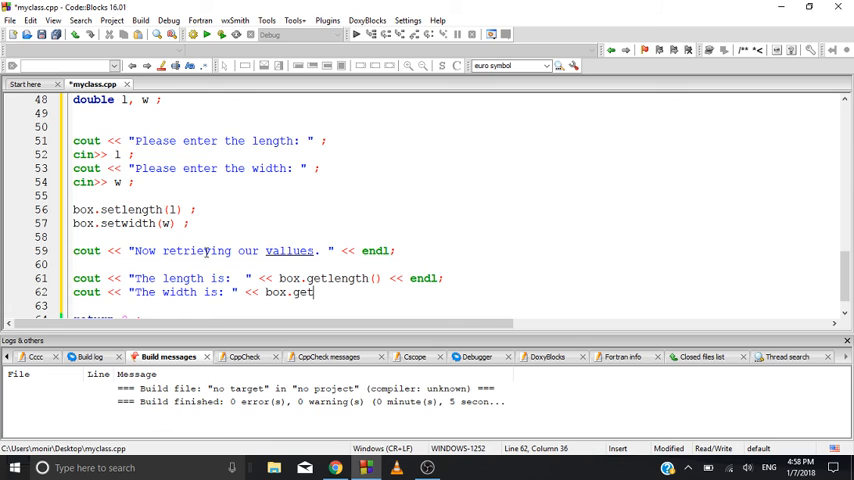
text(width())
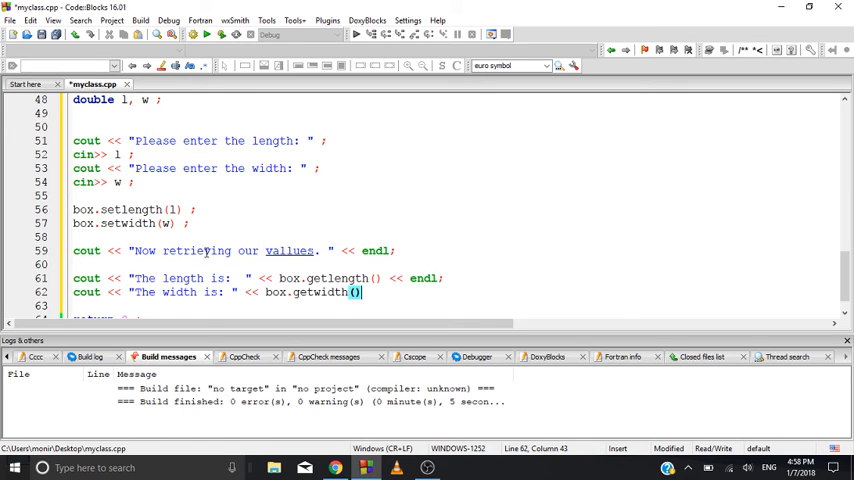
text(<< endl;)
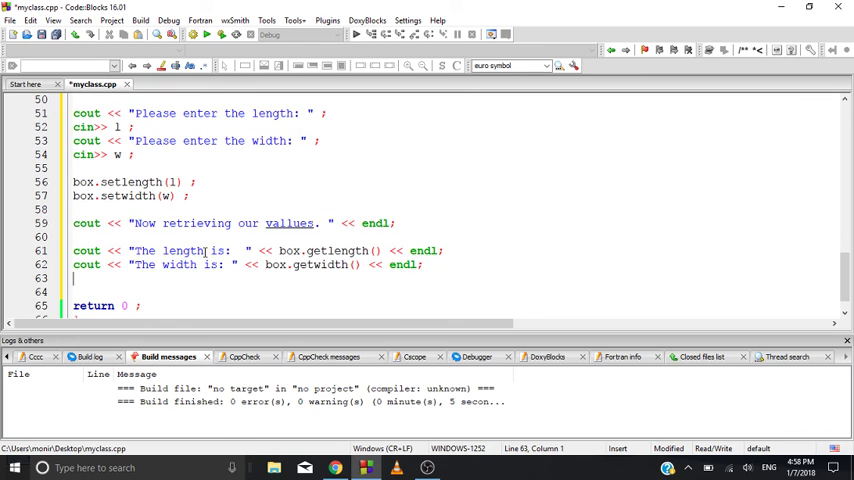
Add cout << "The Area of your box is: " << box.getArea() << endl; on line 63.
text(cout <<)
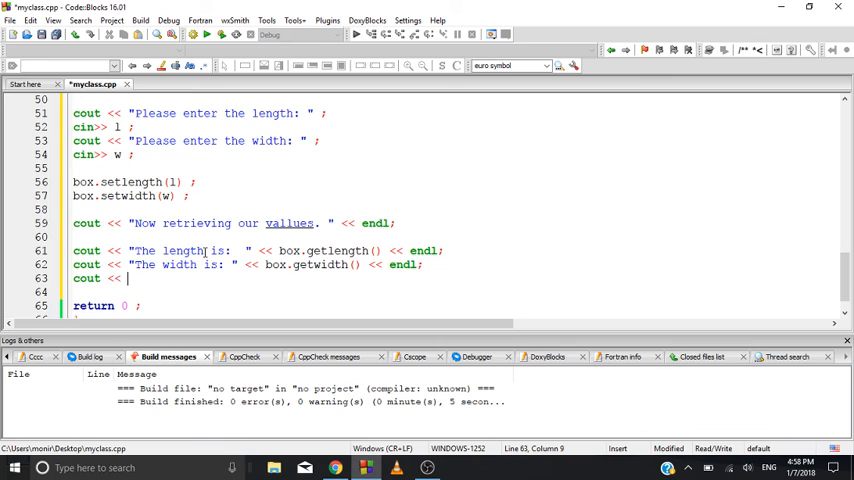
text("The ")
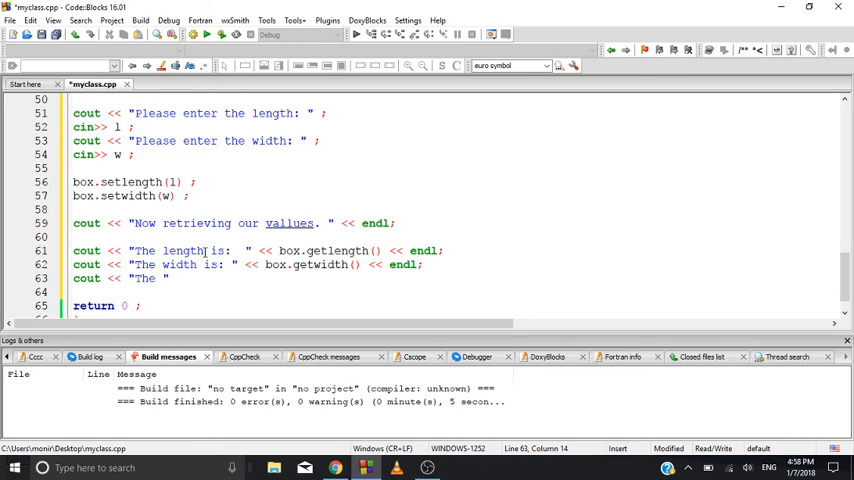
text(Area of you)
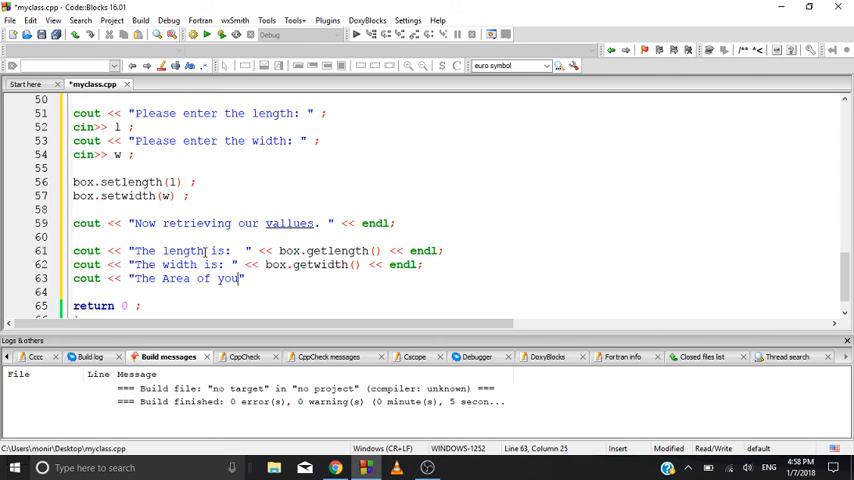
text(r)
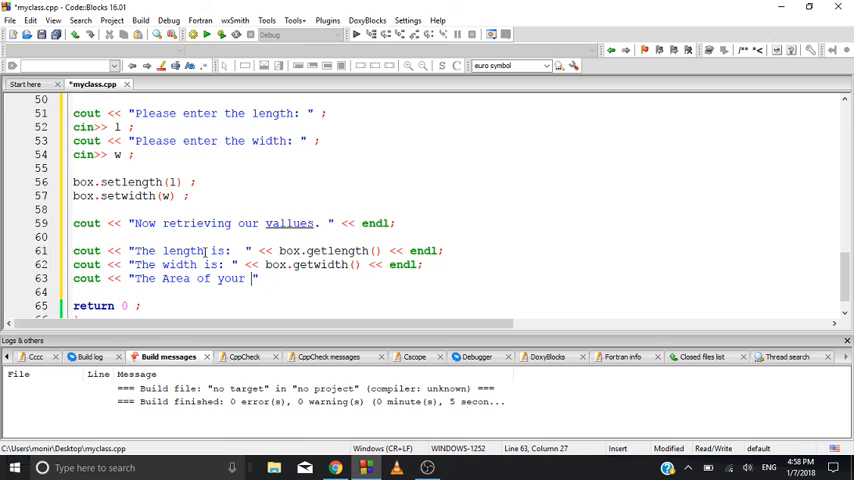
text(box is:)
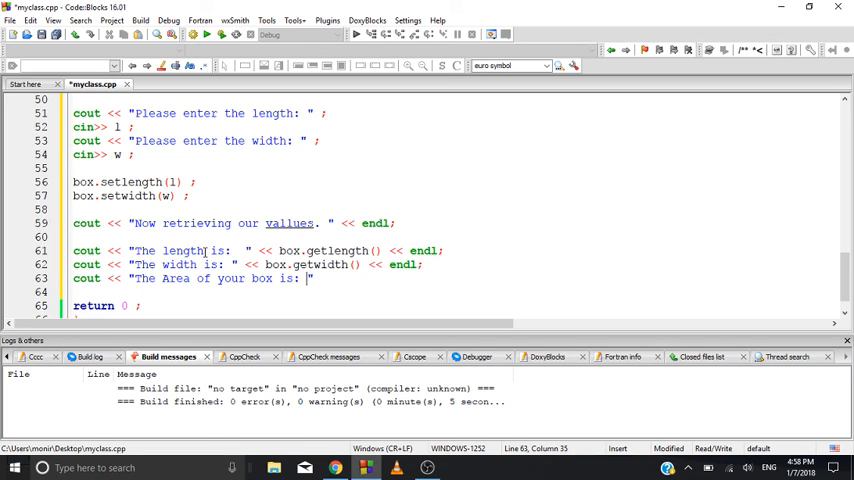
text(<<)
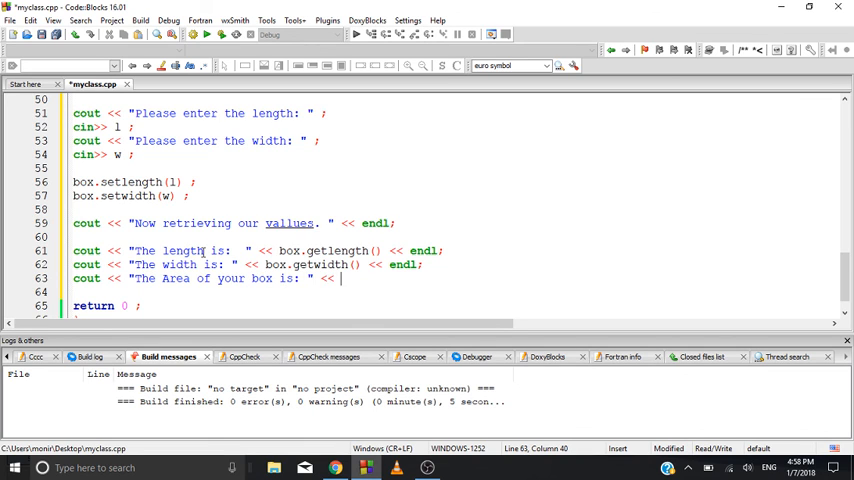
text(box.)
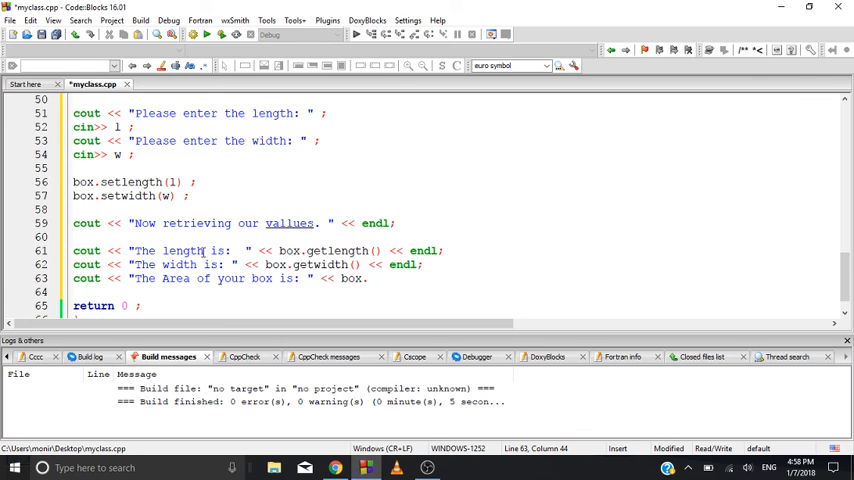
text(getArea)
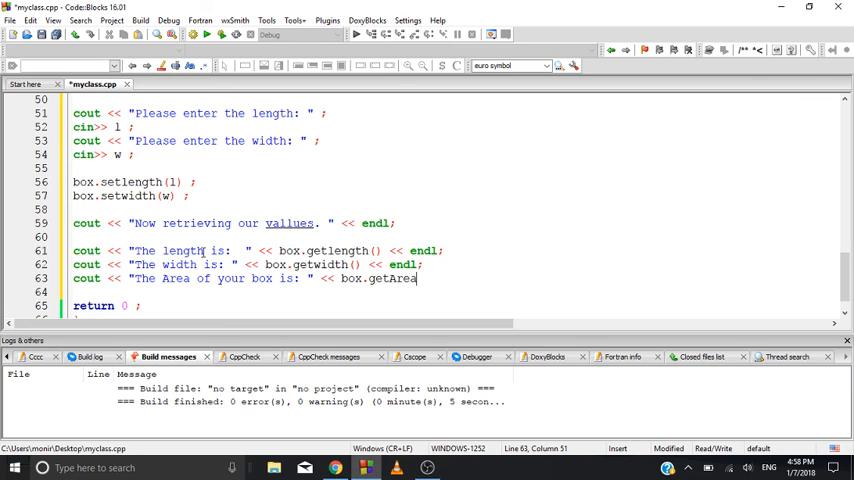
text(())
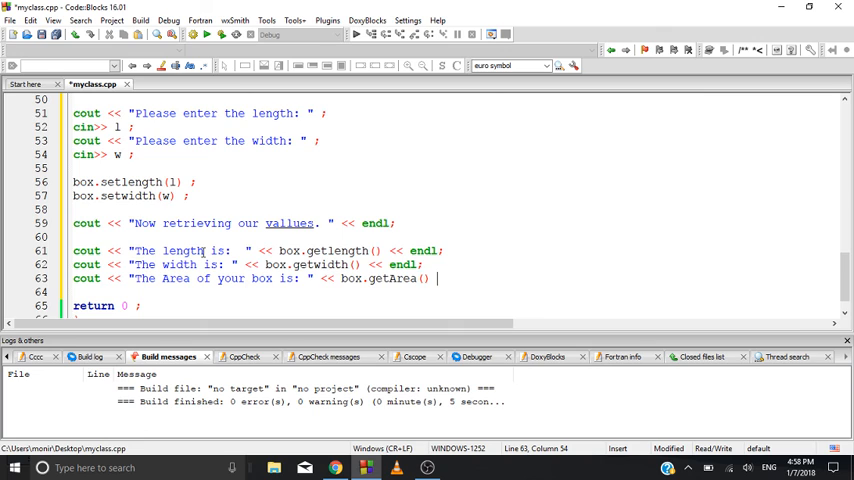
text(<< endl;)
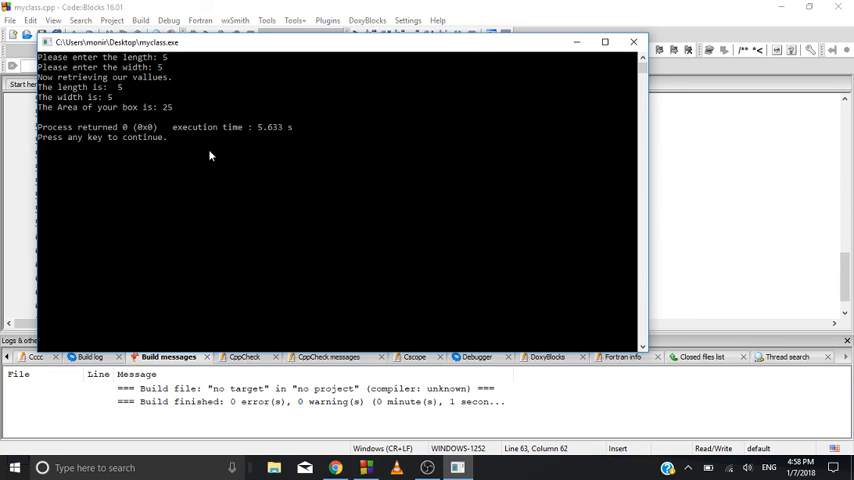
mouse_move(229, 169)
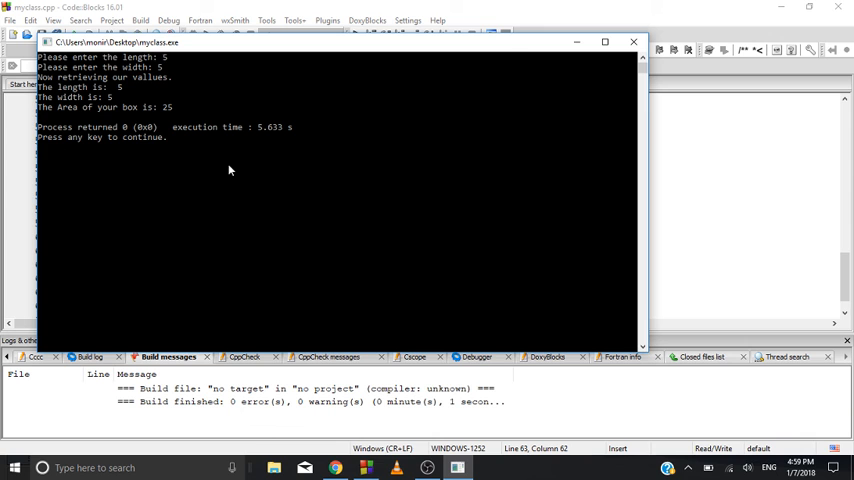